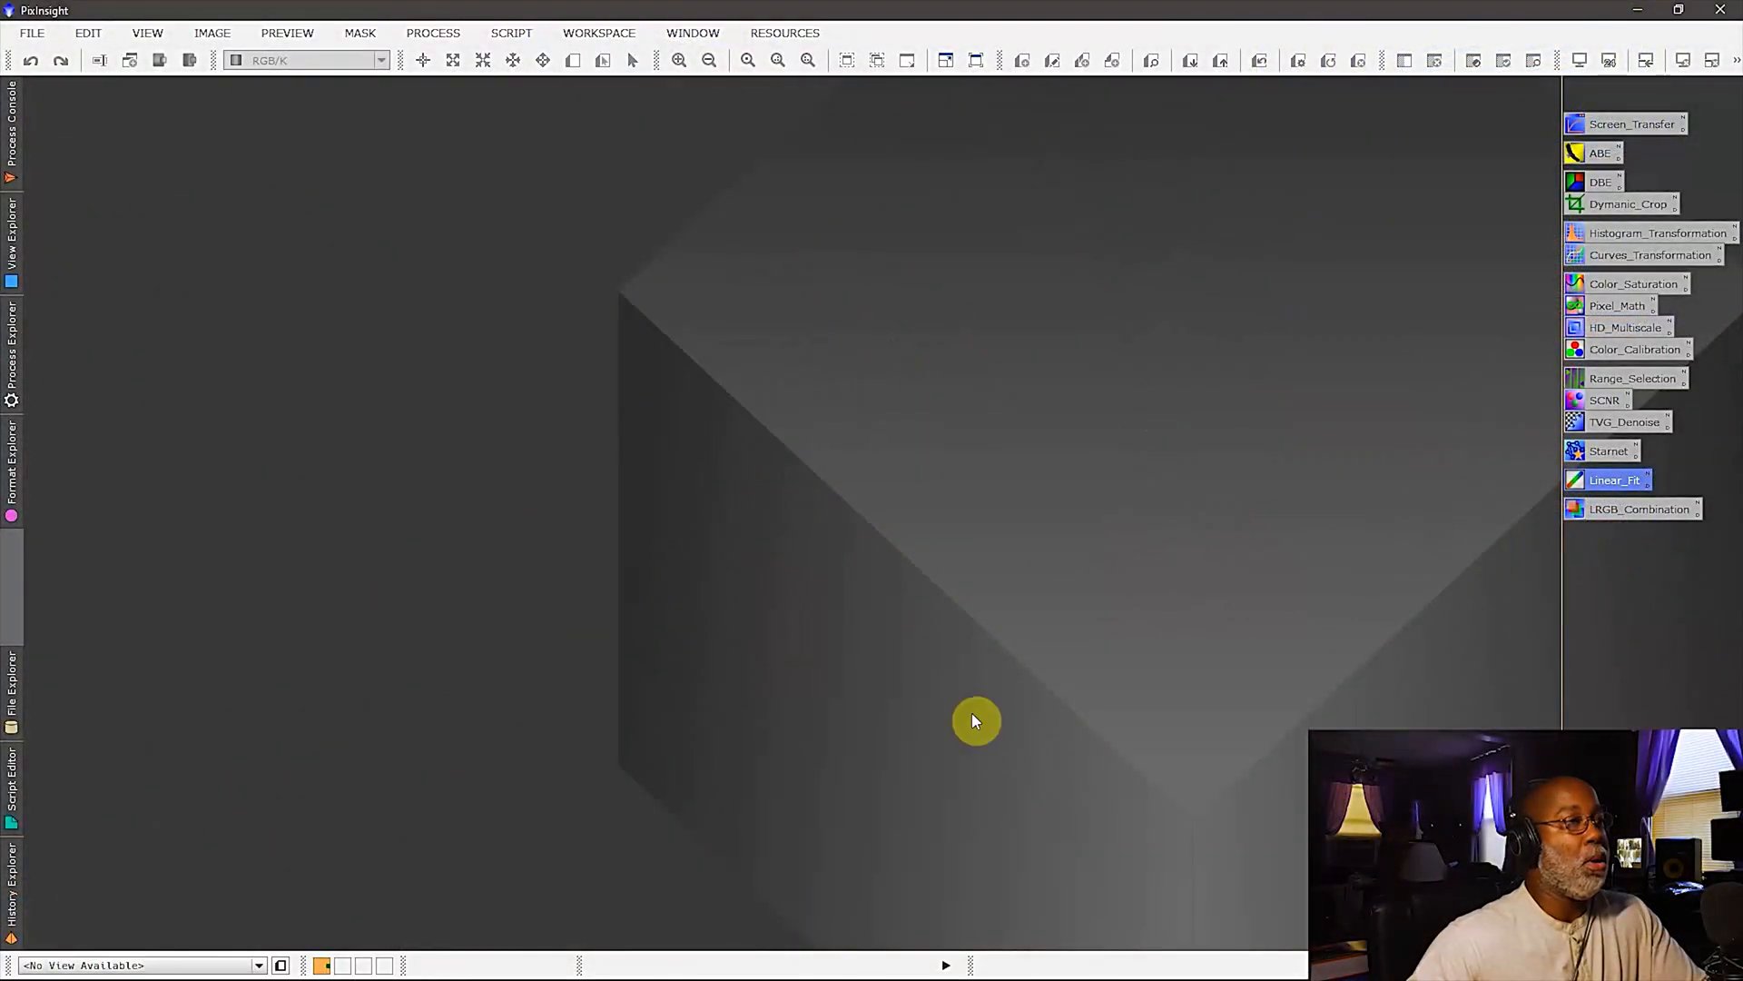
pyautogui.moveTo(970, 314)
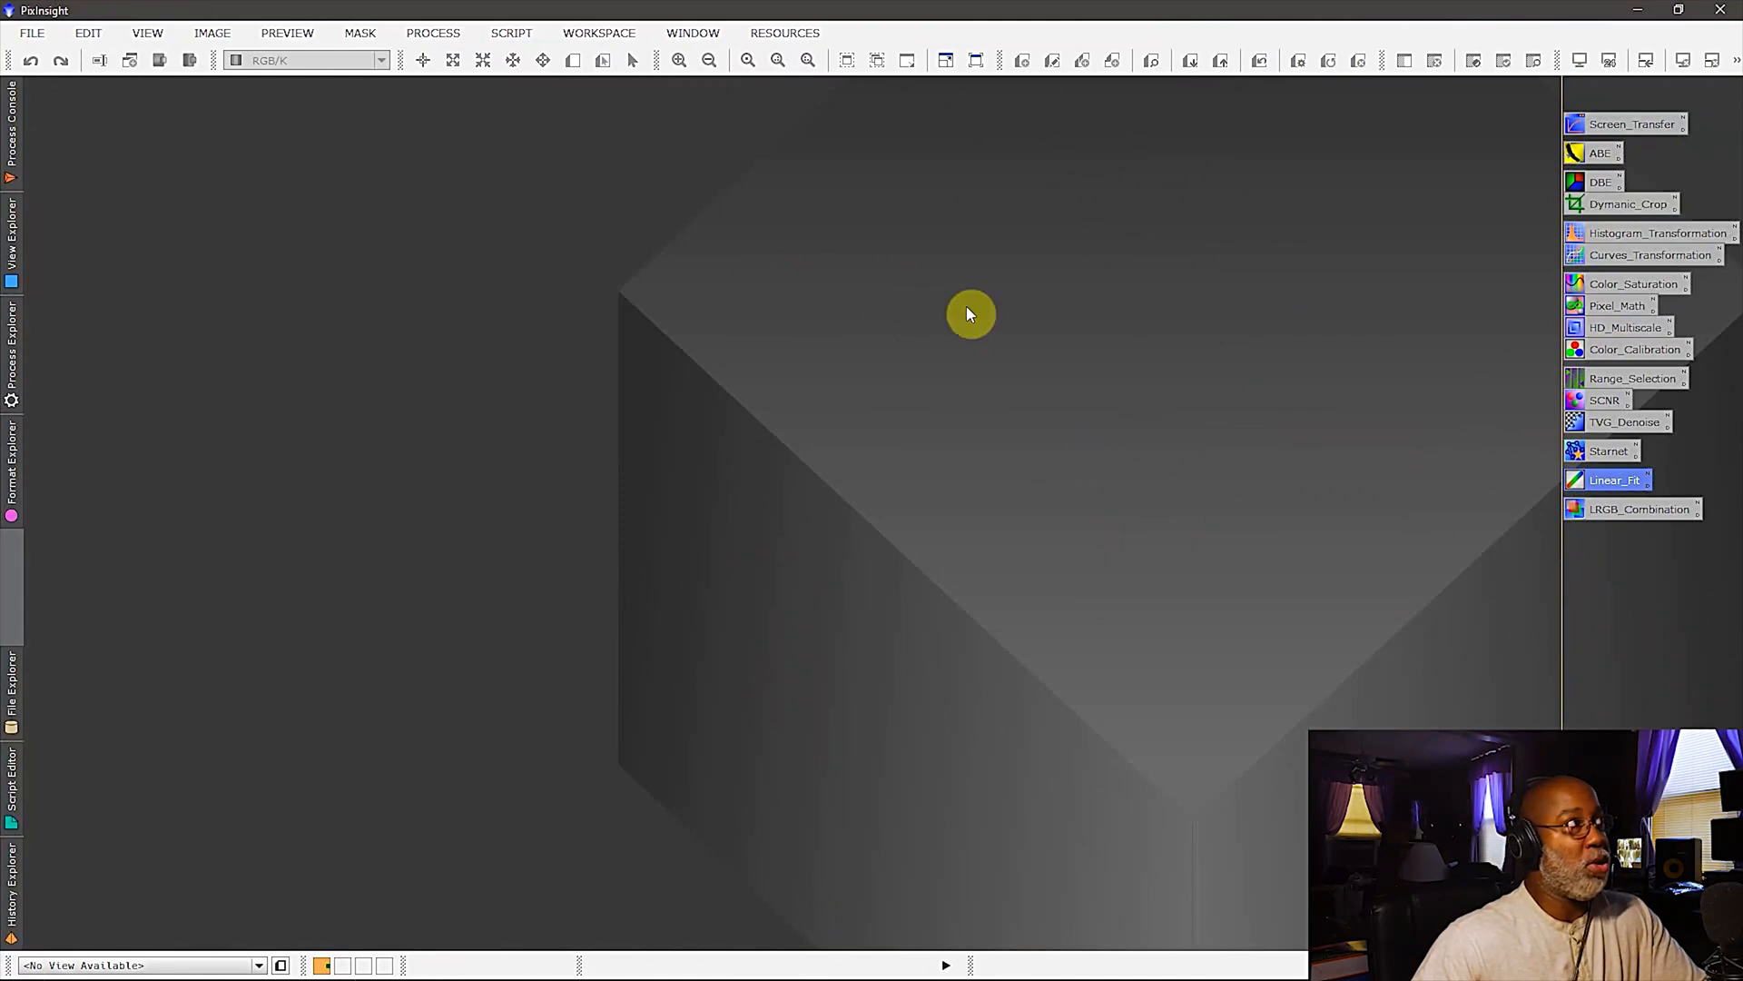
# - Load the Butterfly_Nebula HA, Luminance and OIII FITS files via File > Open
pyautogui.click(30, 33)
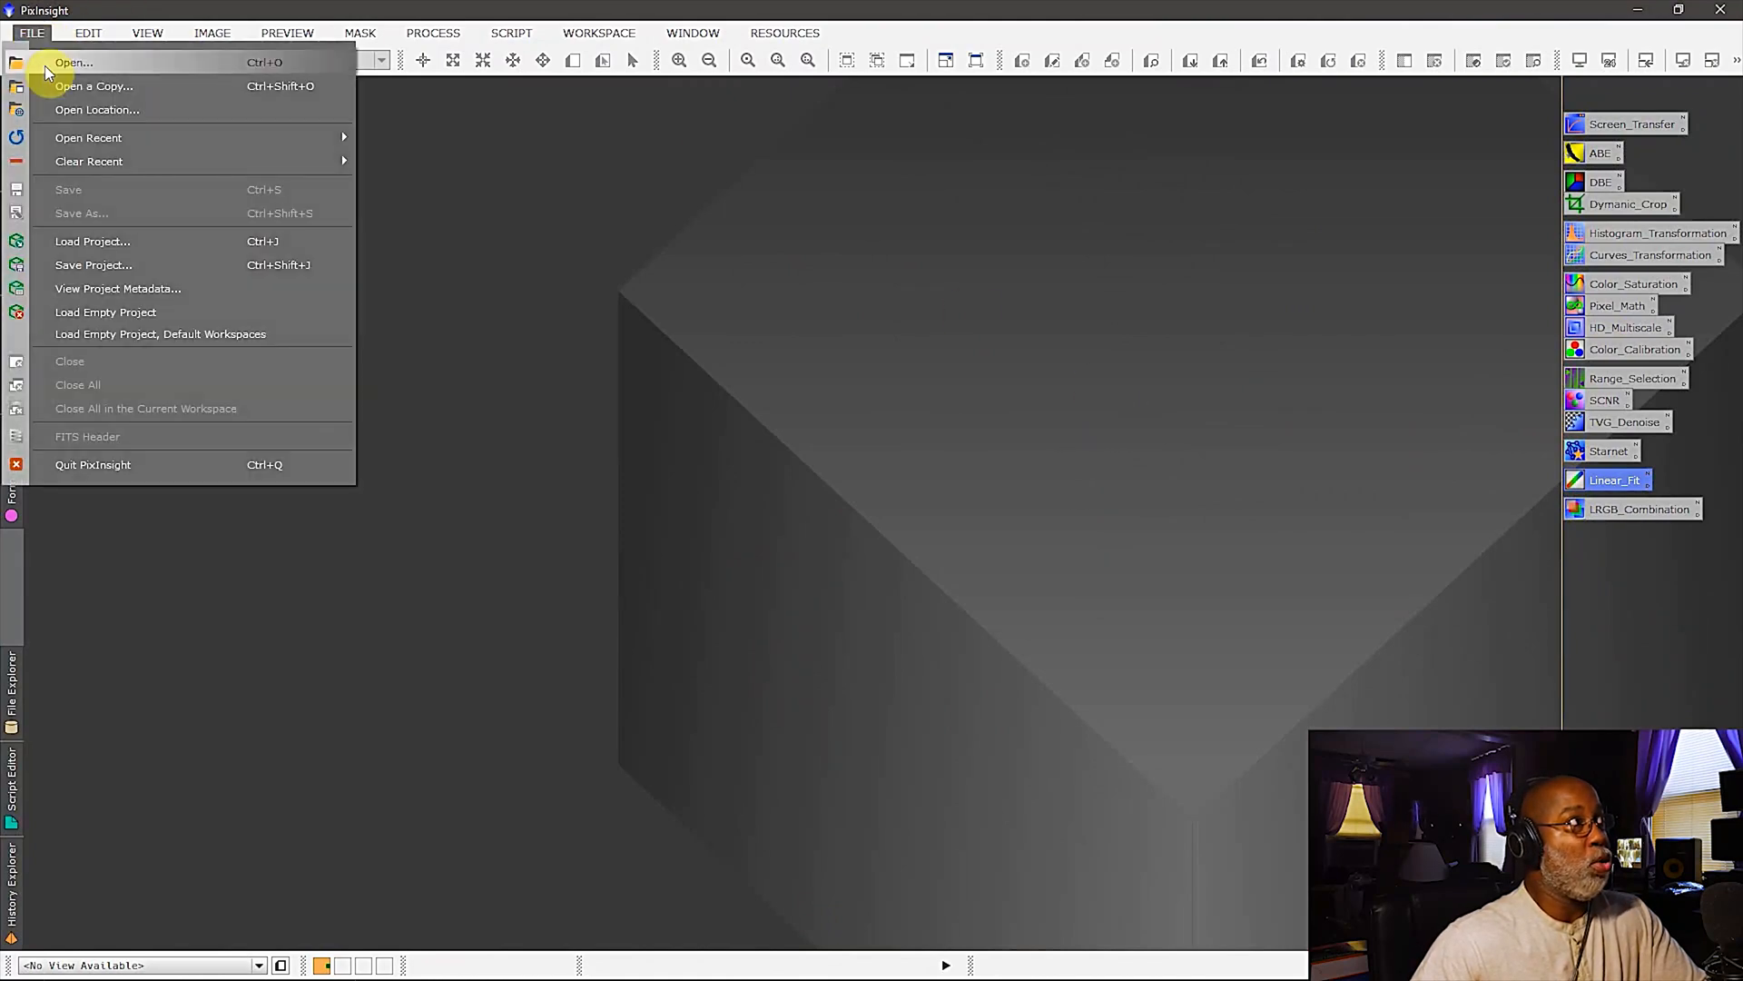
pyautogui.click(73, 62)
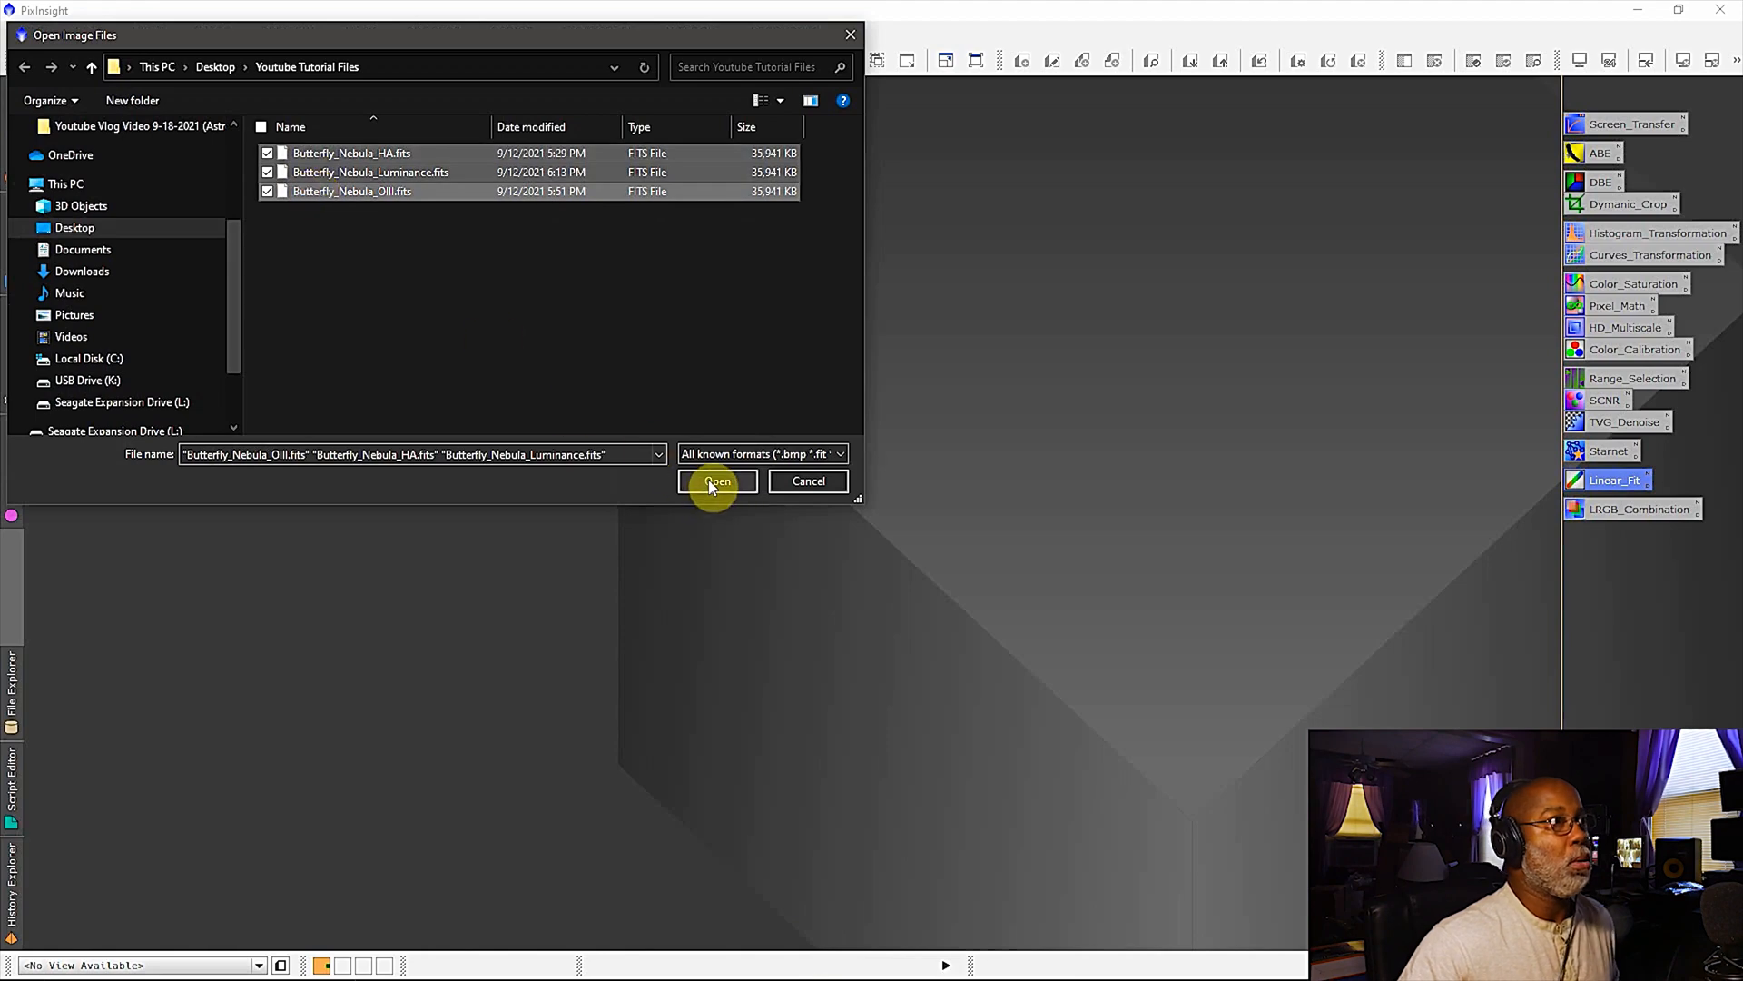
pyautogui.click(717, 480)
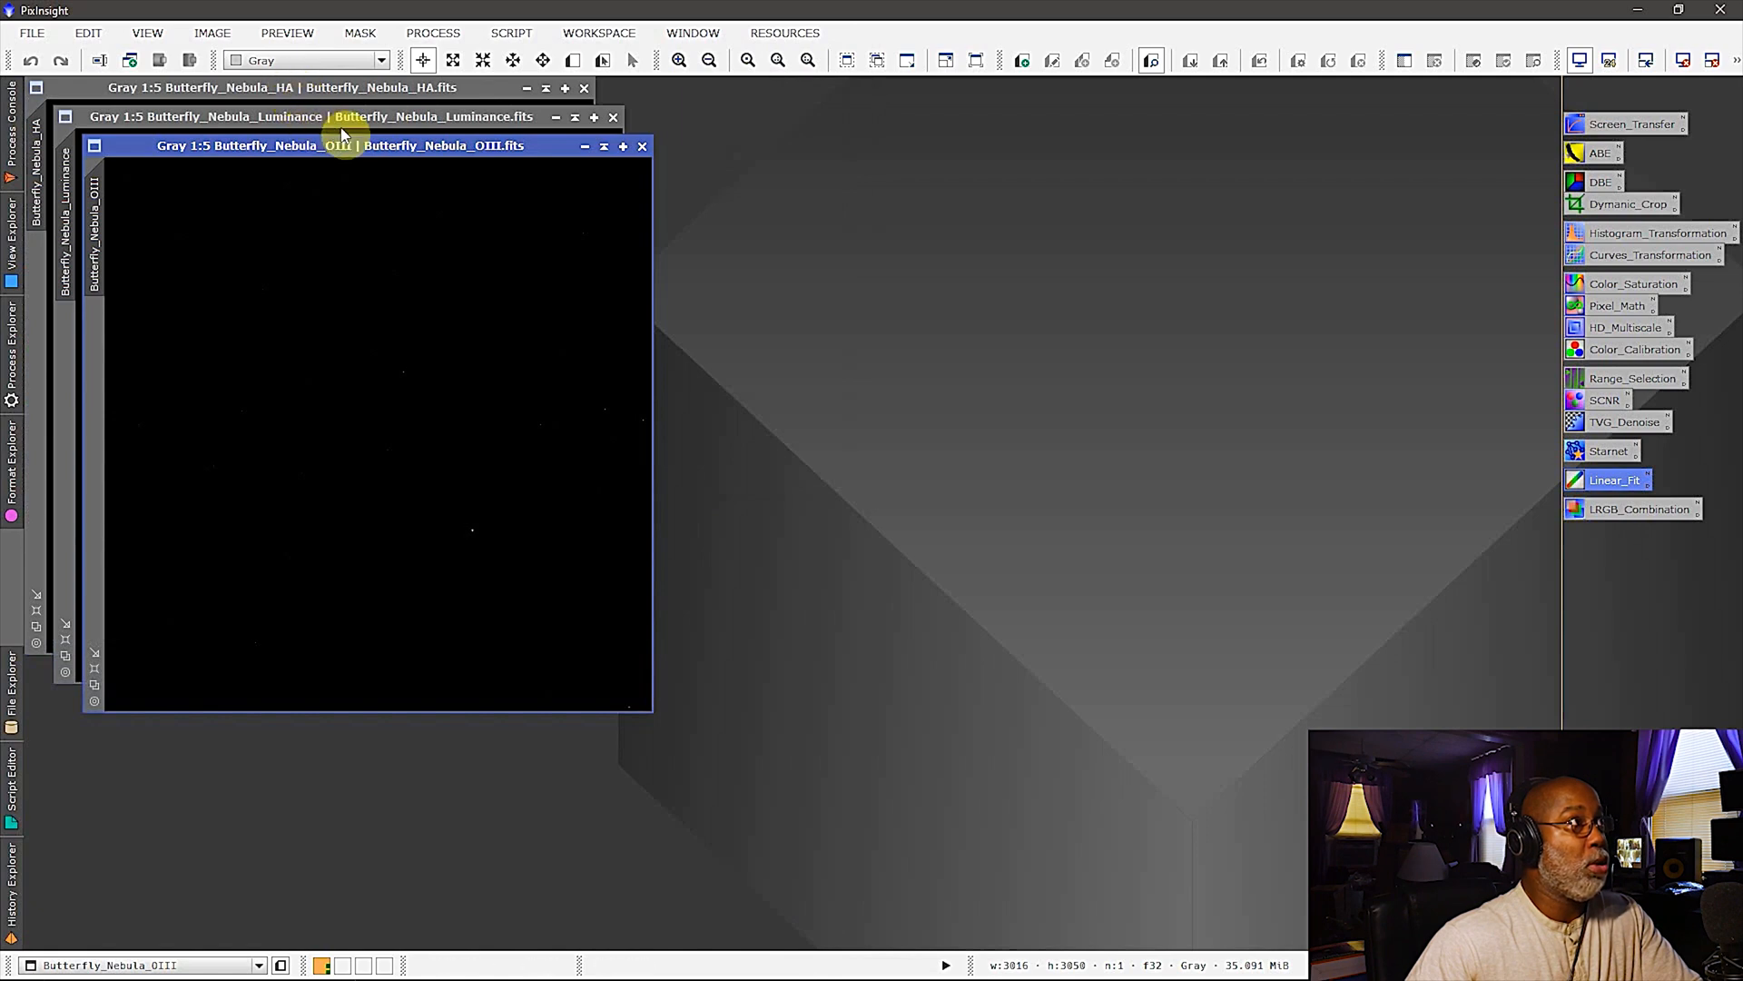
# - Arrange the HA, OIII and Luminance windows side by side and auto-stretch each with STF
pyautogui.moveTo(345, 116); pyautogui.dragTo(1167, 157)
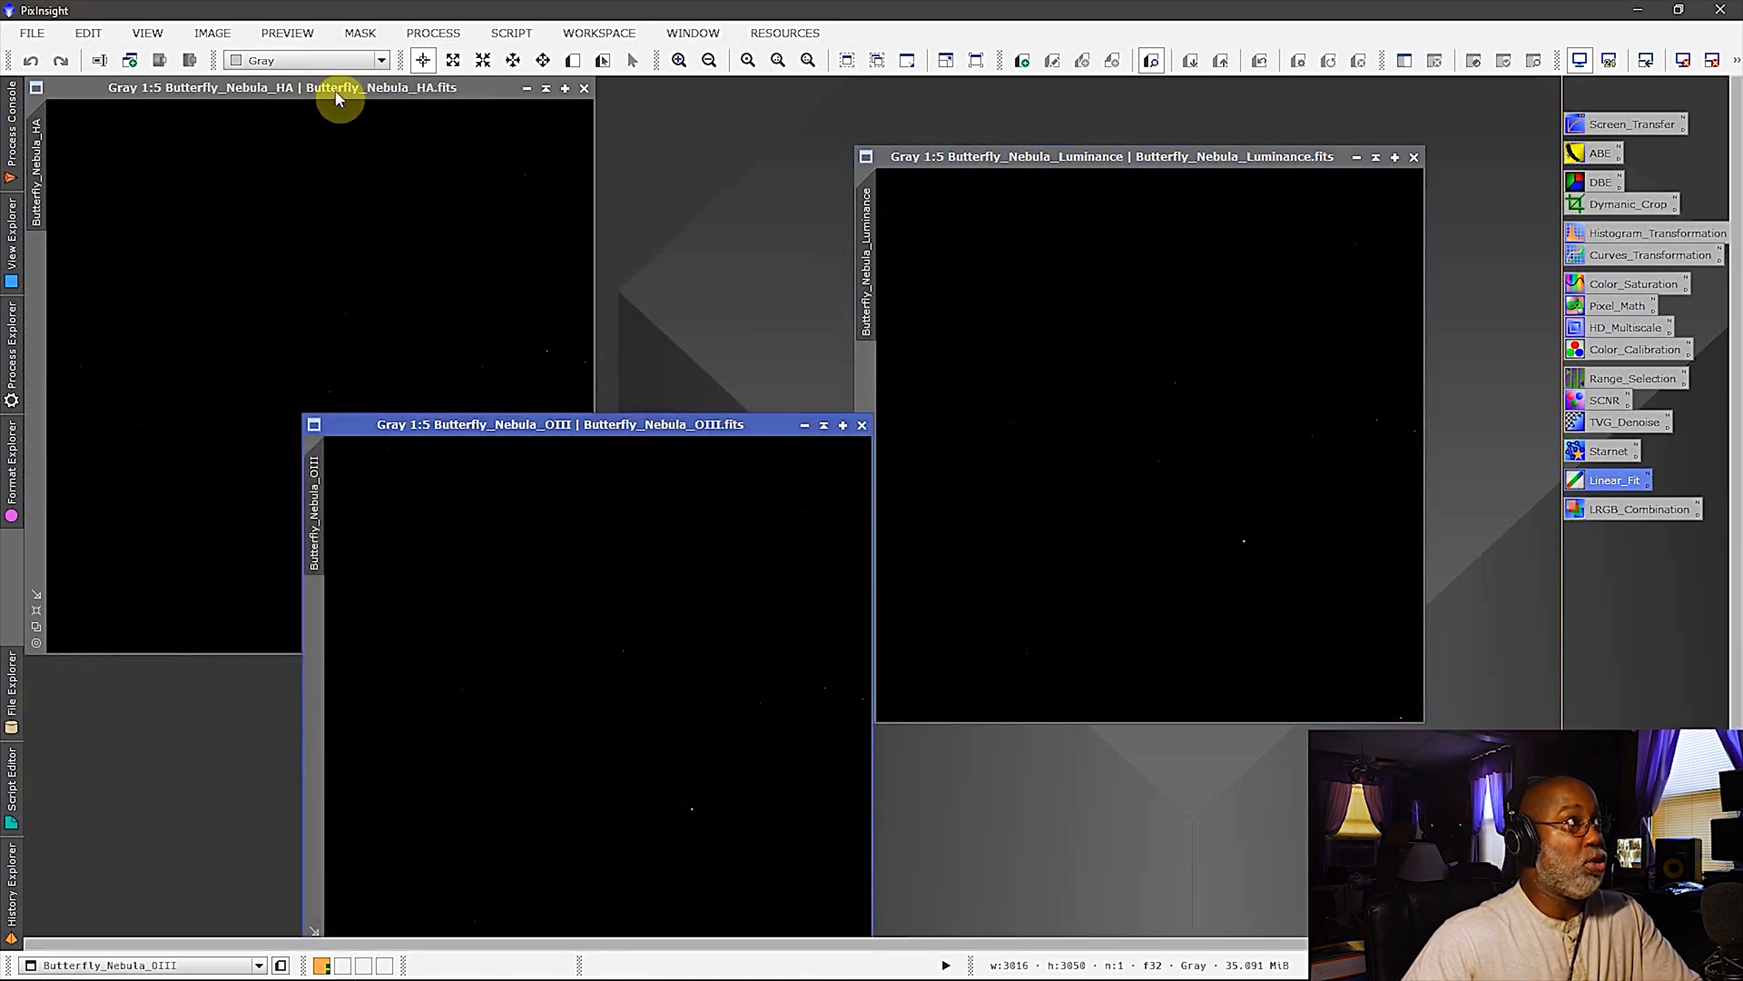
pyautogui.click(1631, 124)
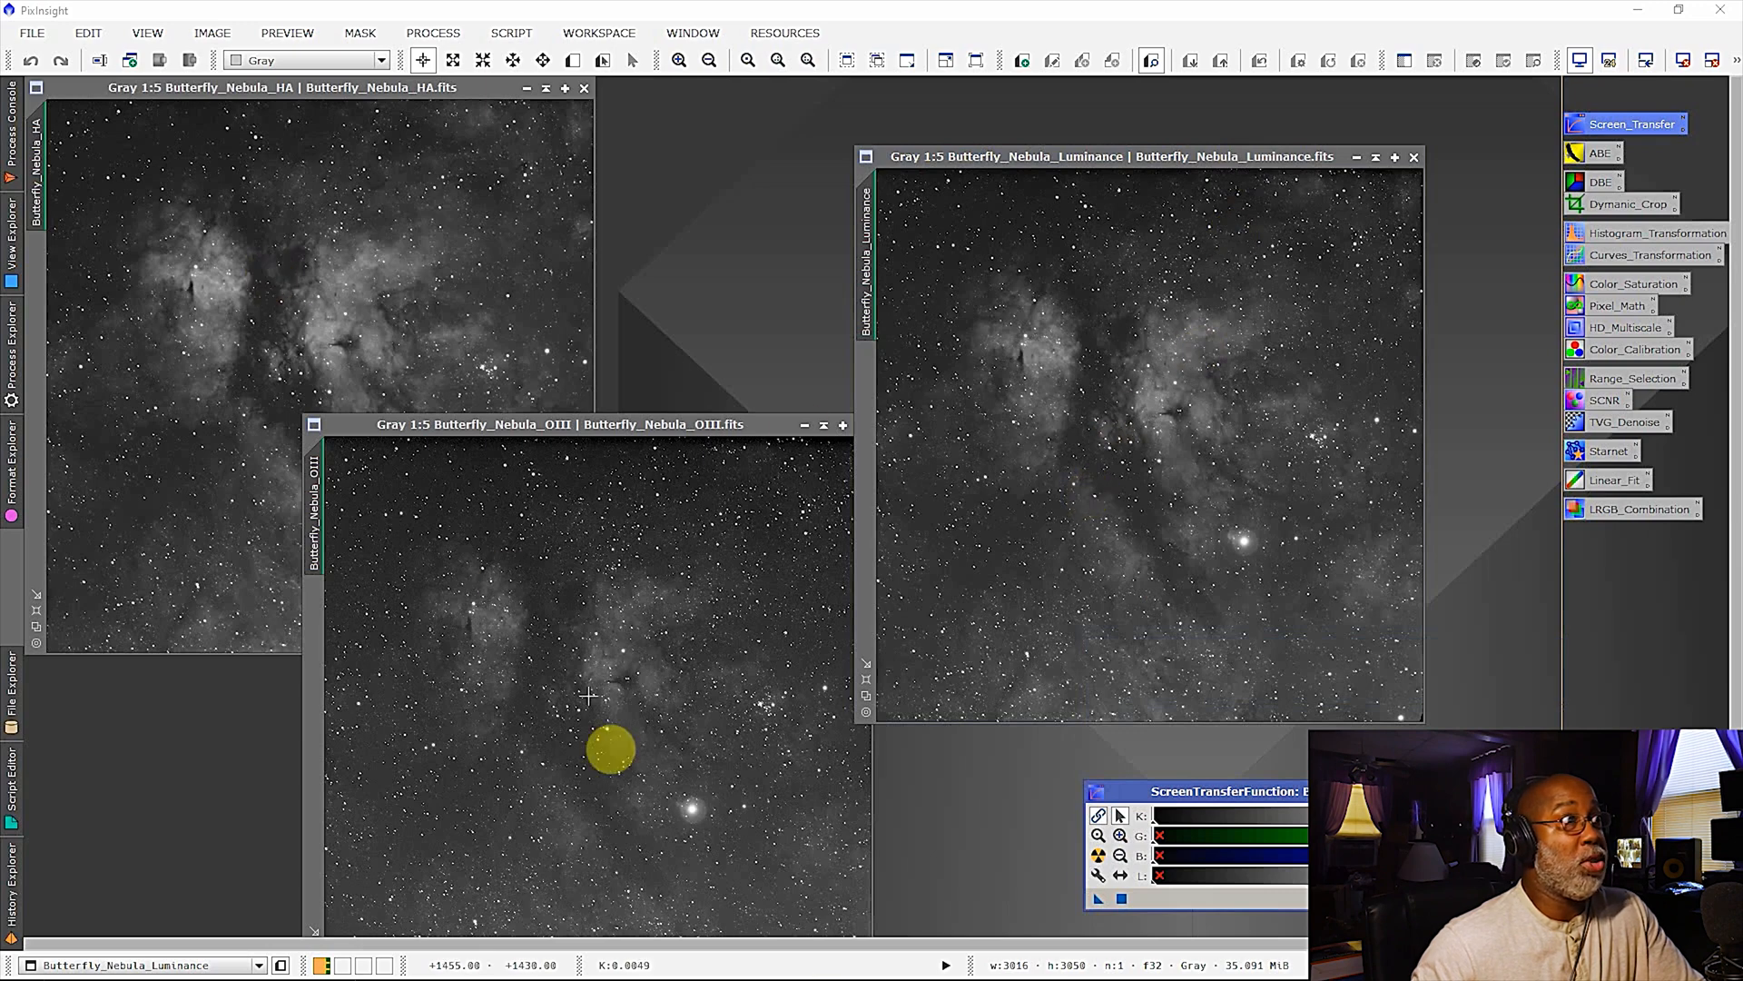
pyautogui.moveTo(1210, 383)
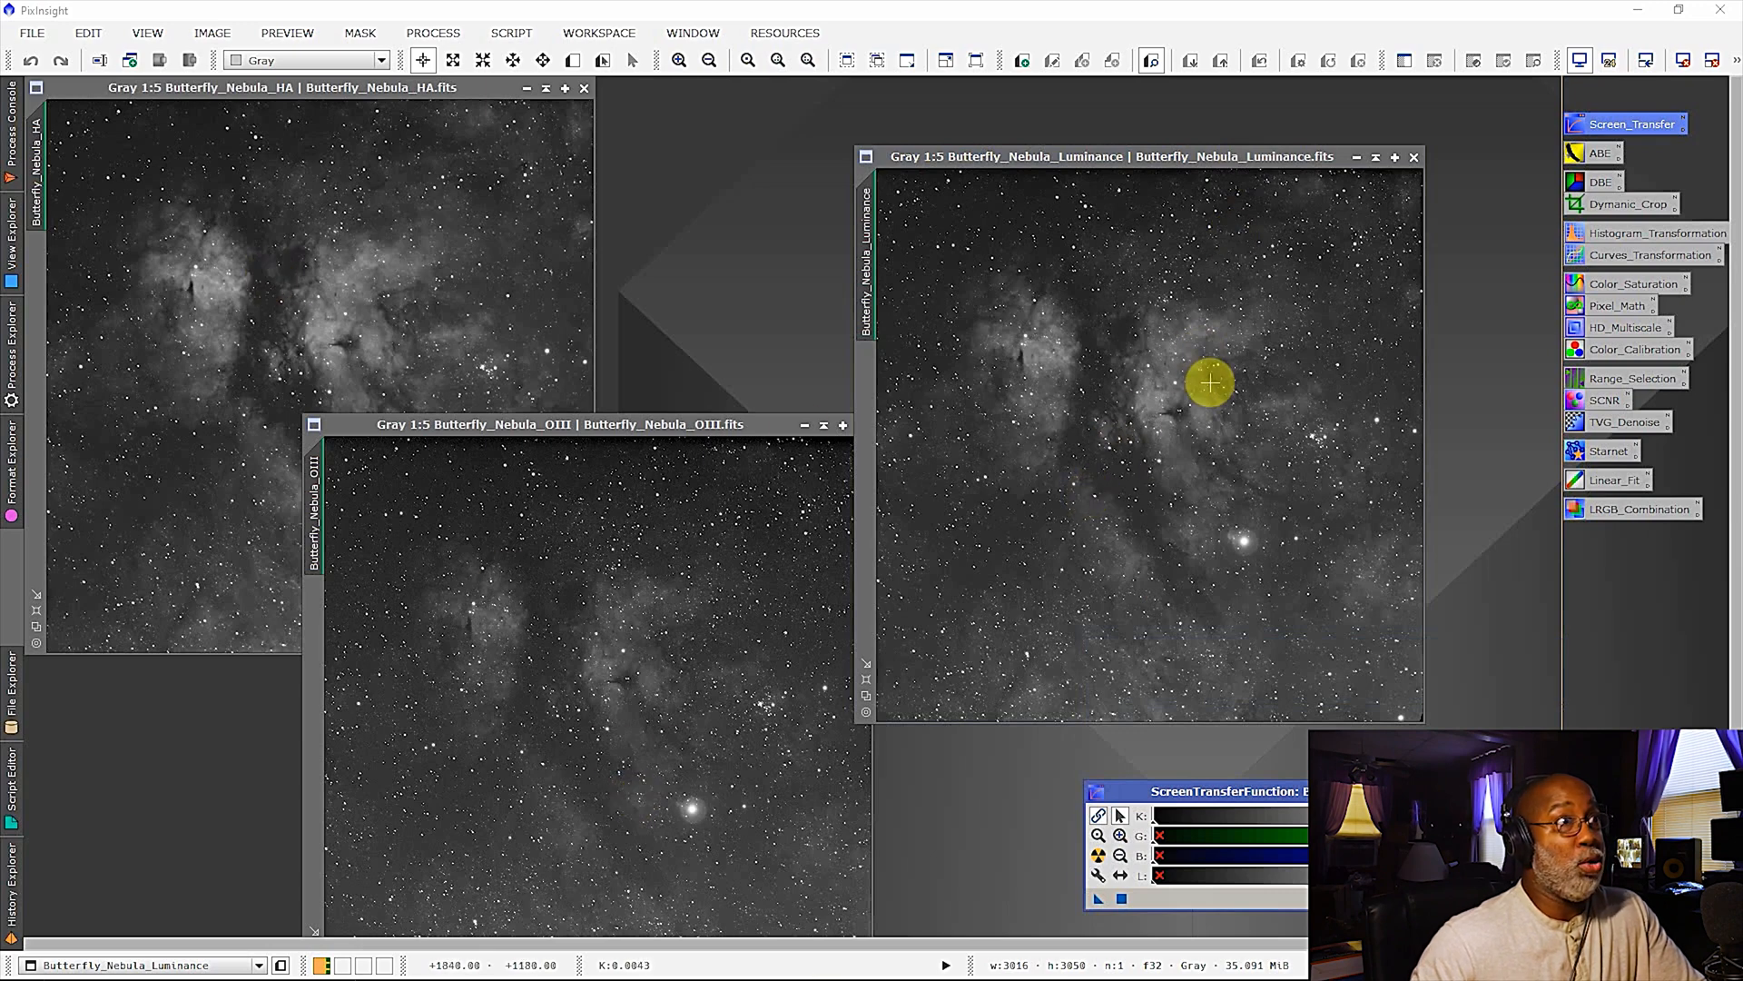
pyautogui.moveTo(995, 436)
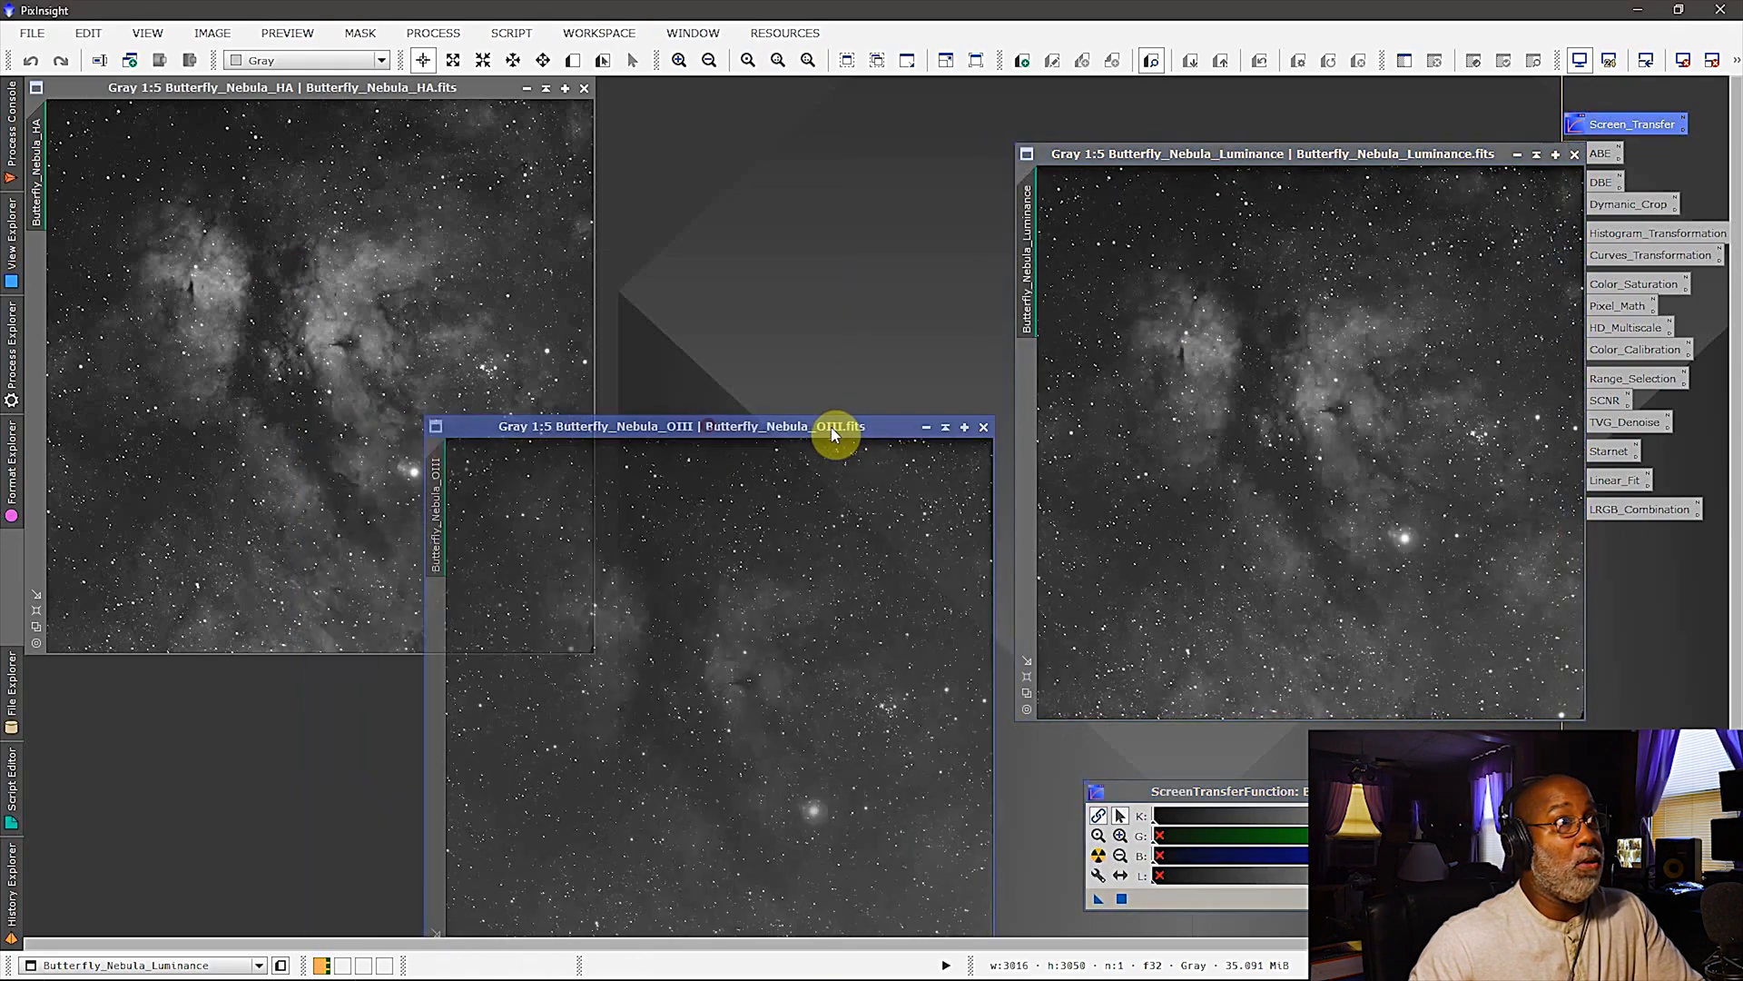
pyautogui.moveTo(790, 425); pyautogui.dragTo(779, 449)
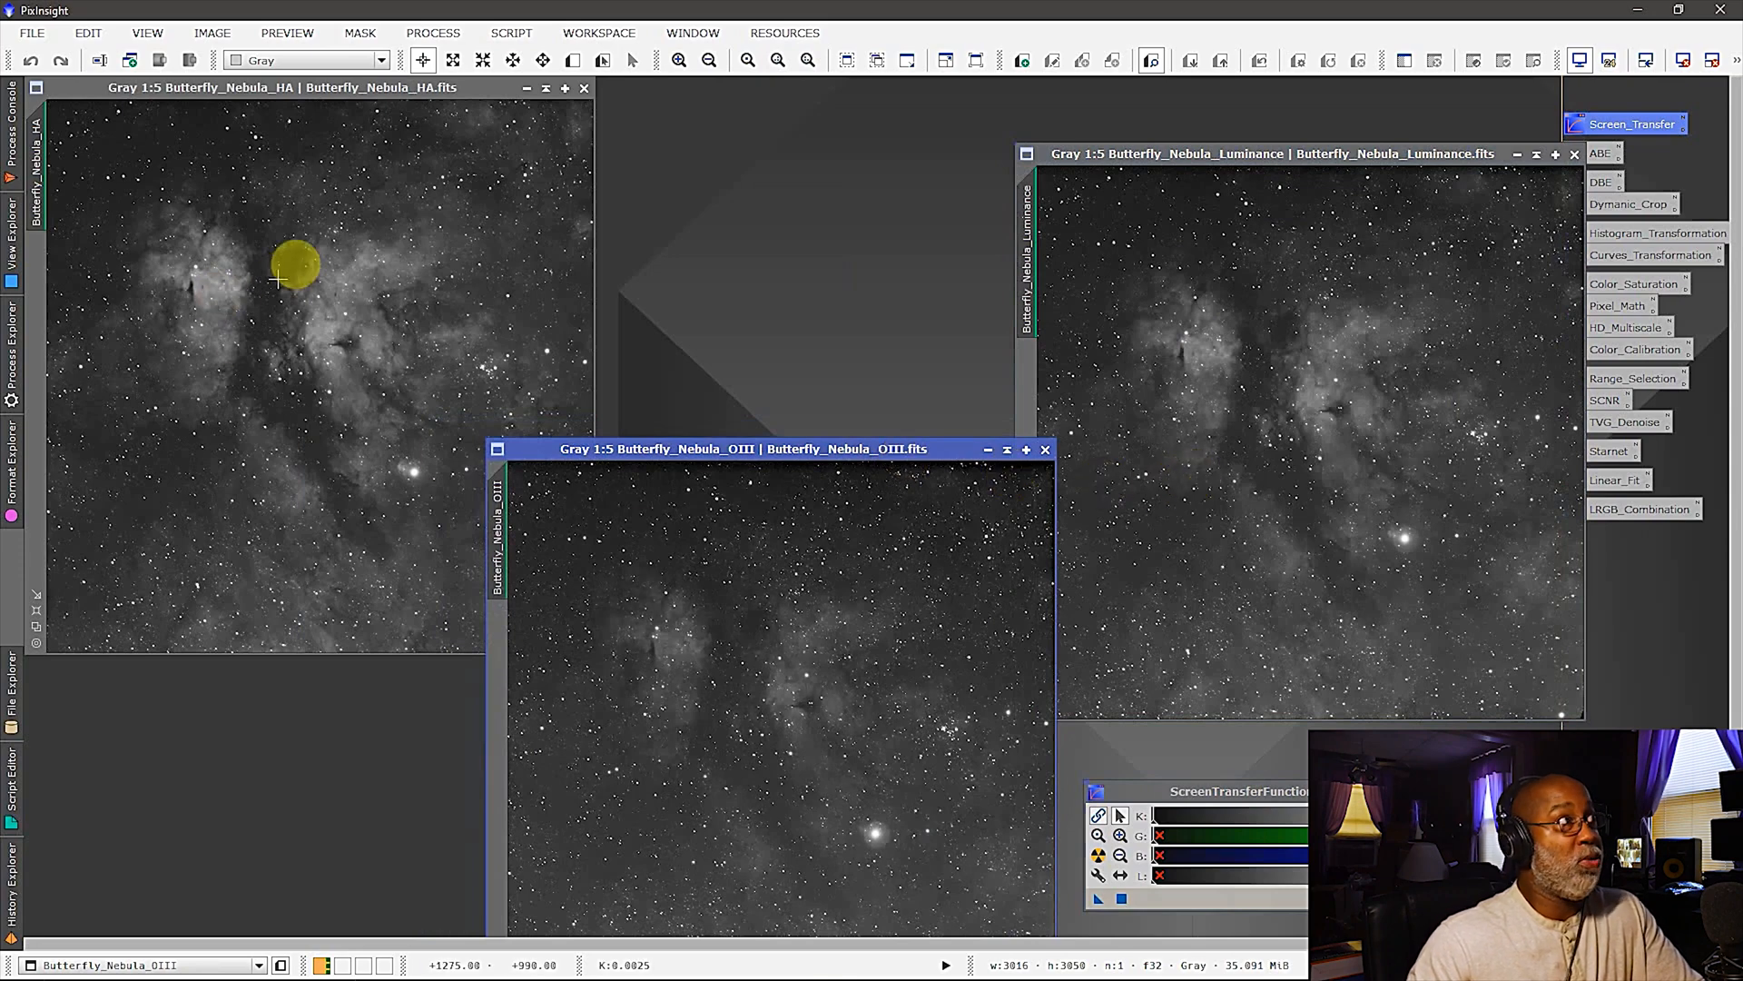
pyautogui.moveTo(340, 323)
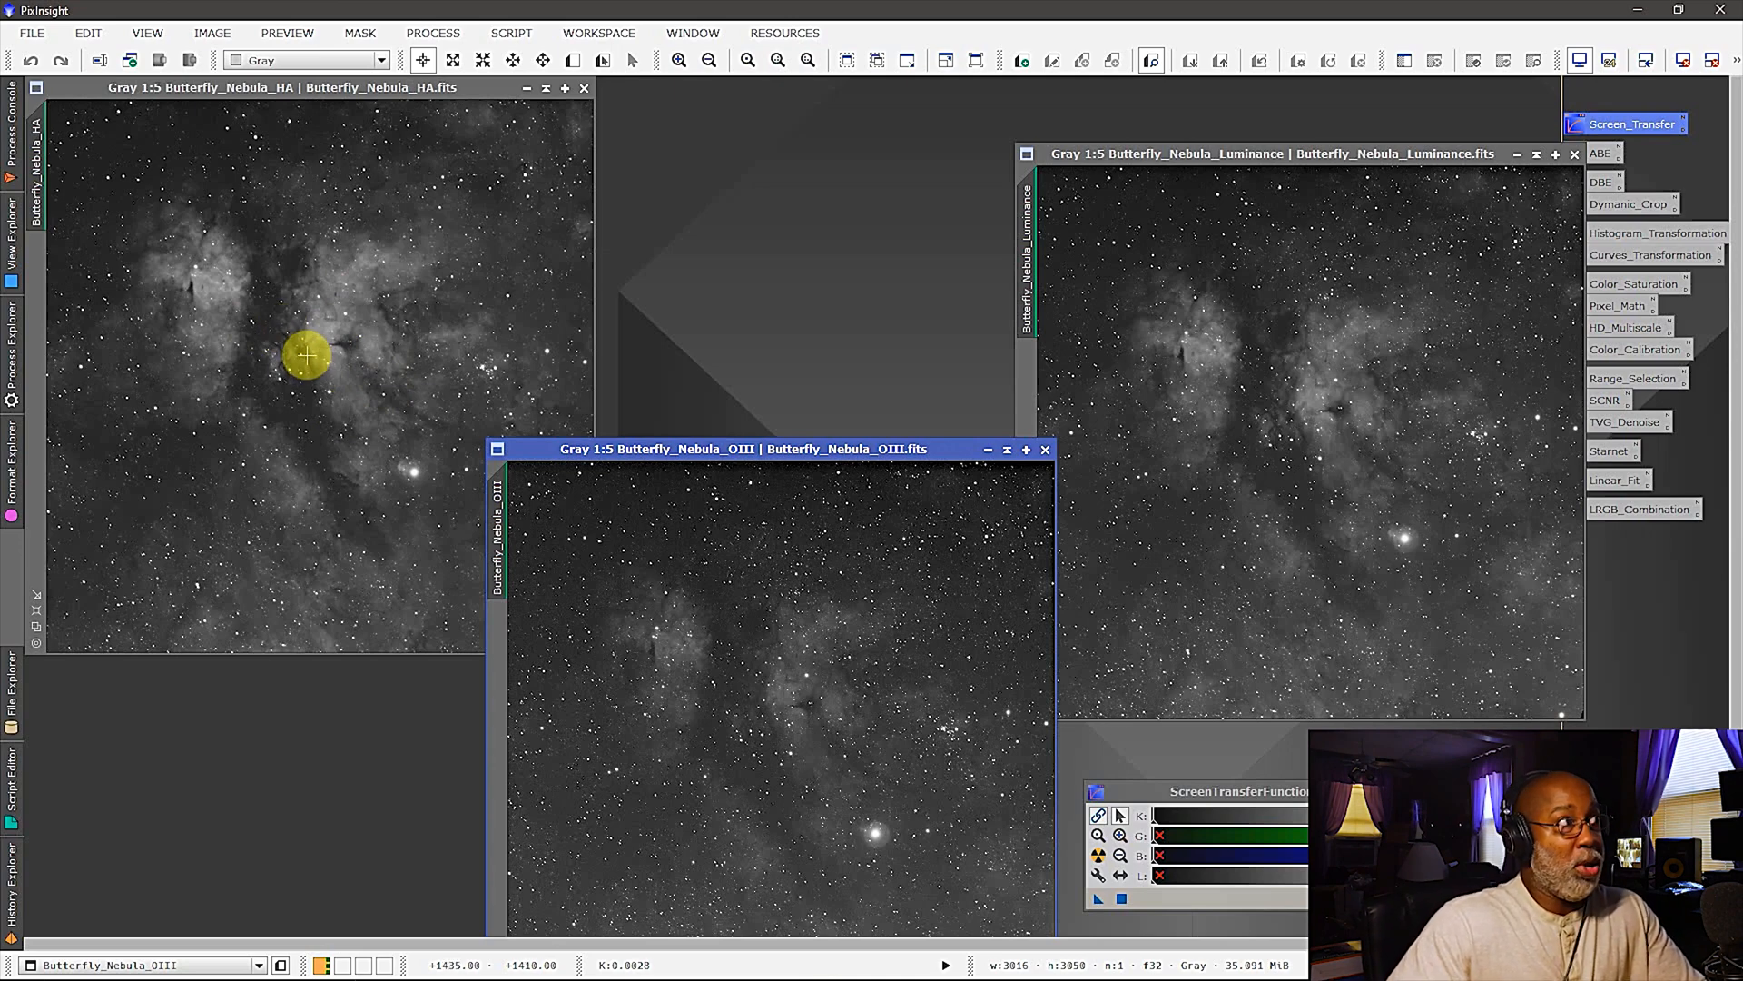
pyautogui.moveTo(845, 692)
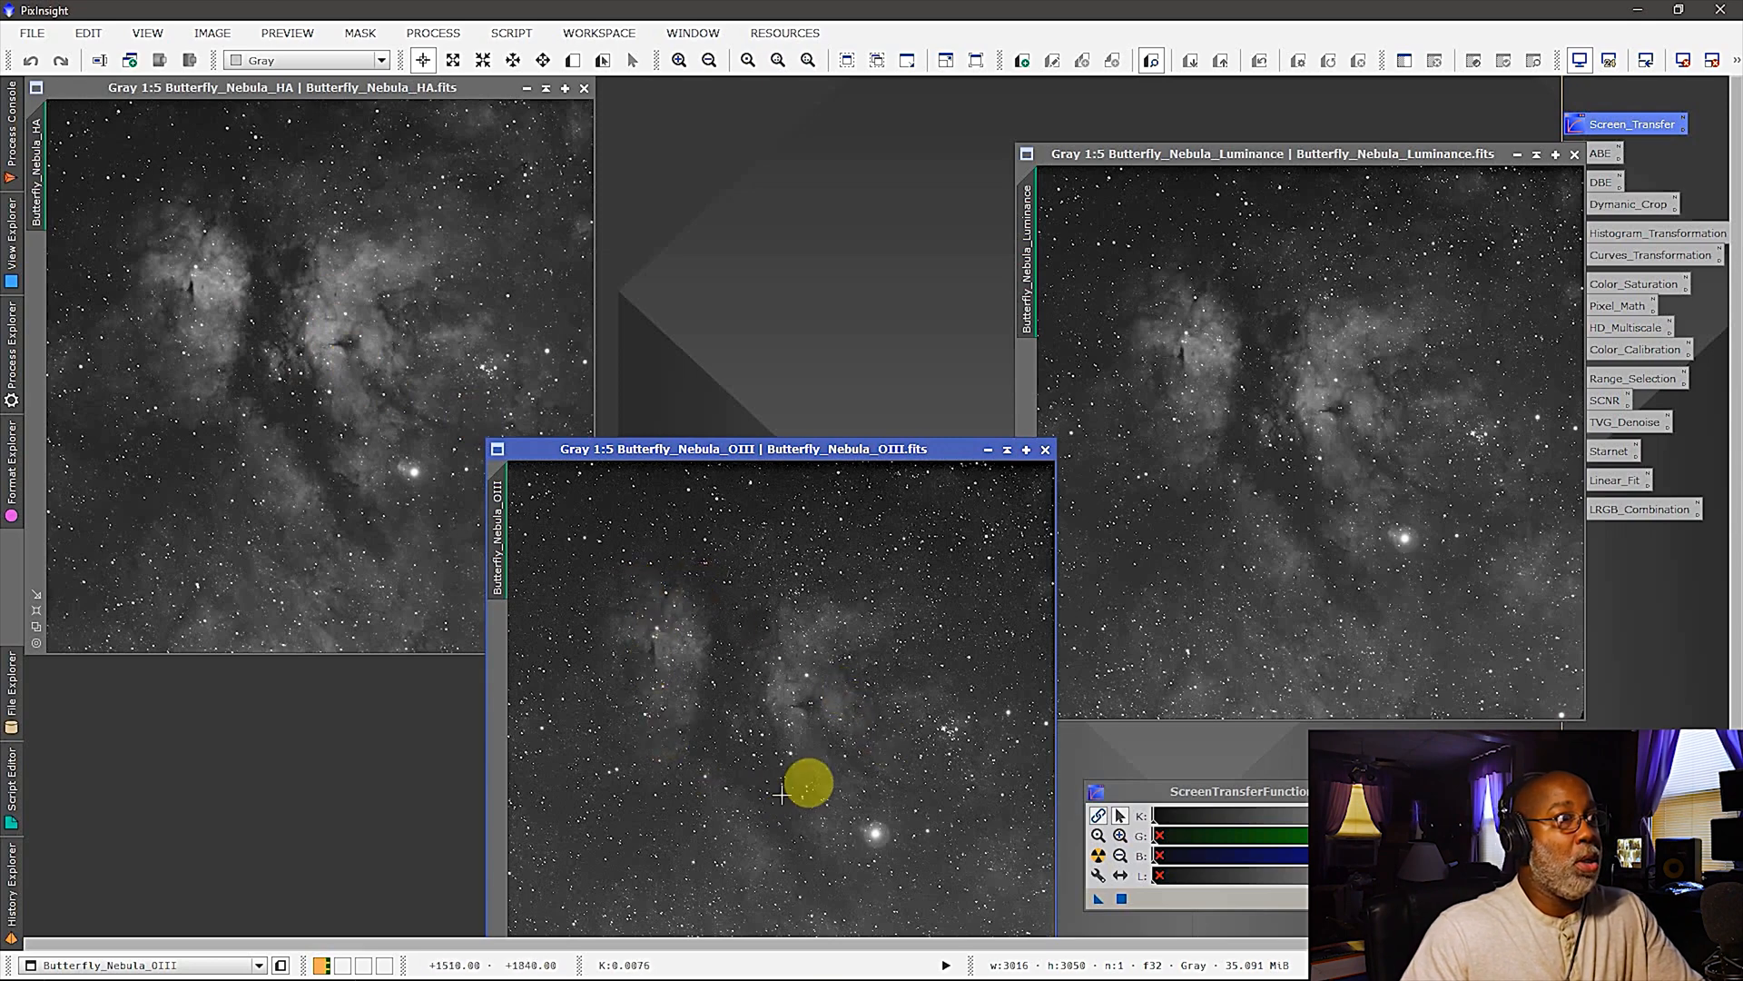
pyautogui.moveTo(784, 696)
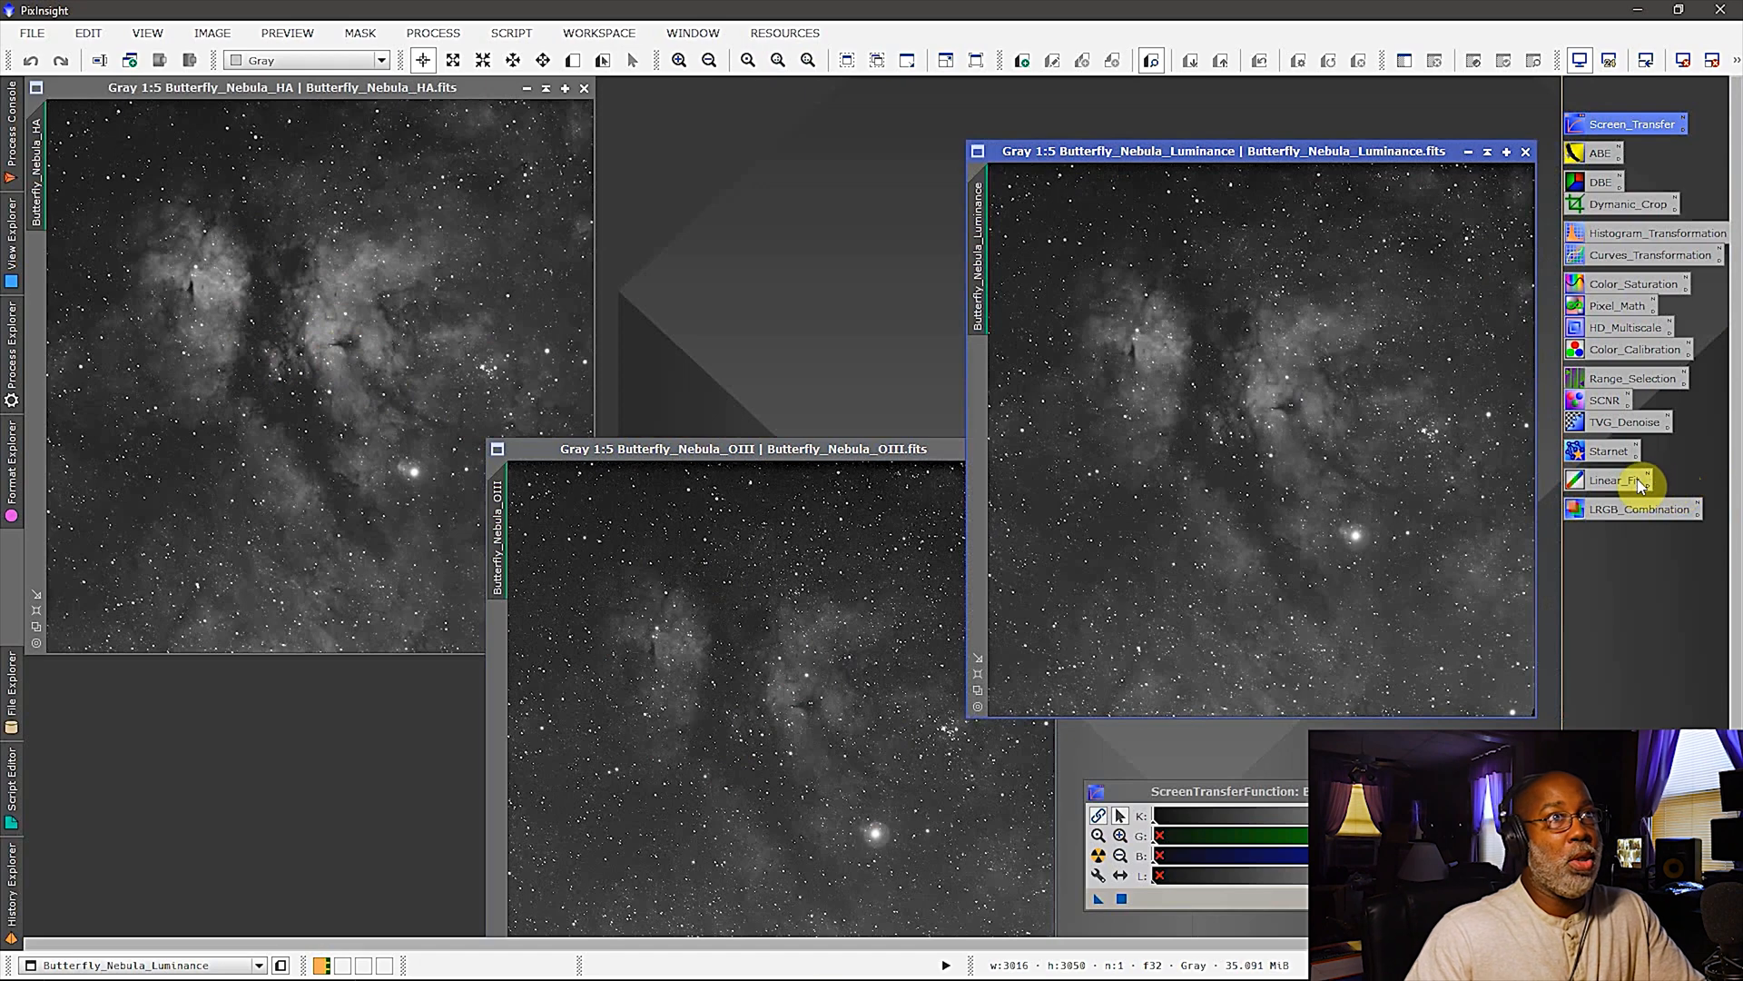
pyautogui.moveTo(1613, 479)
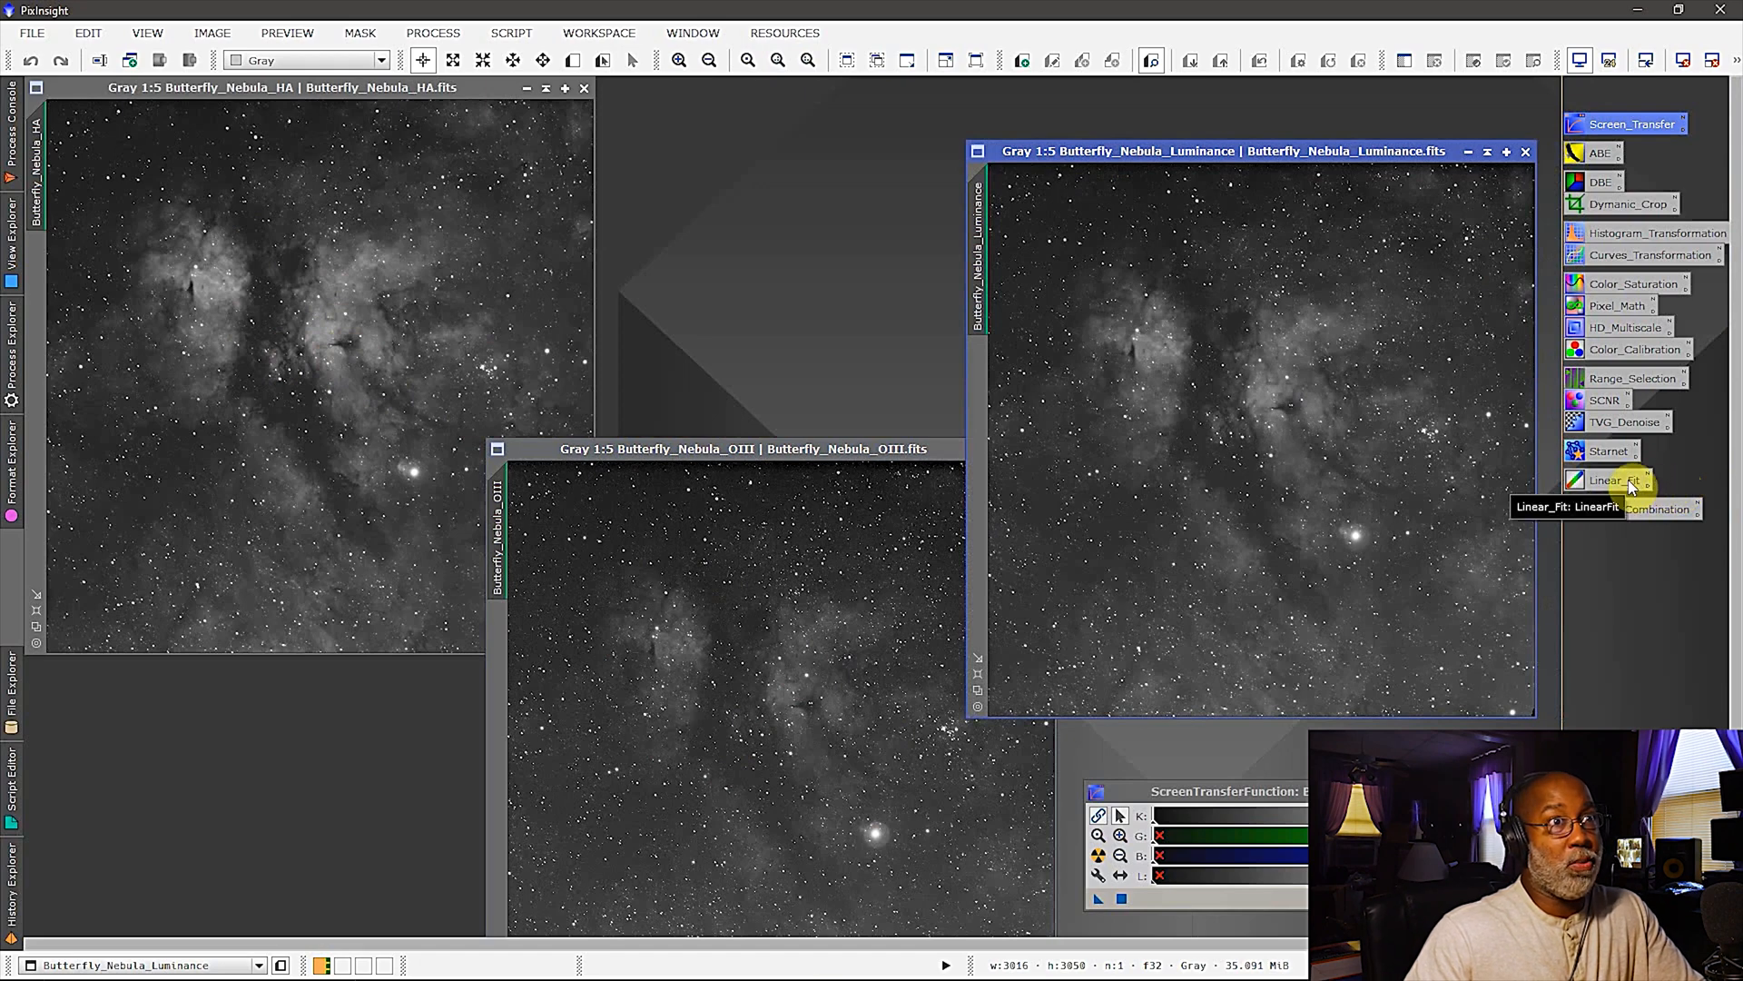
# - Bring up a fresh LinearFit process from the All Processes list
pyautogui.doubleClick(1607, 480)
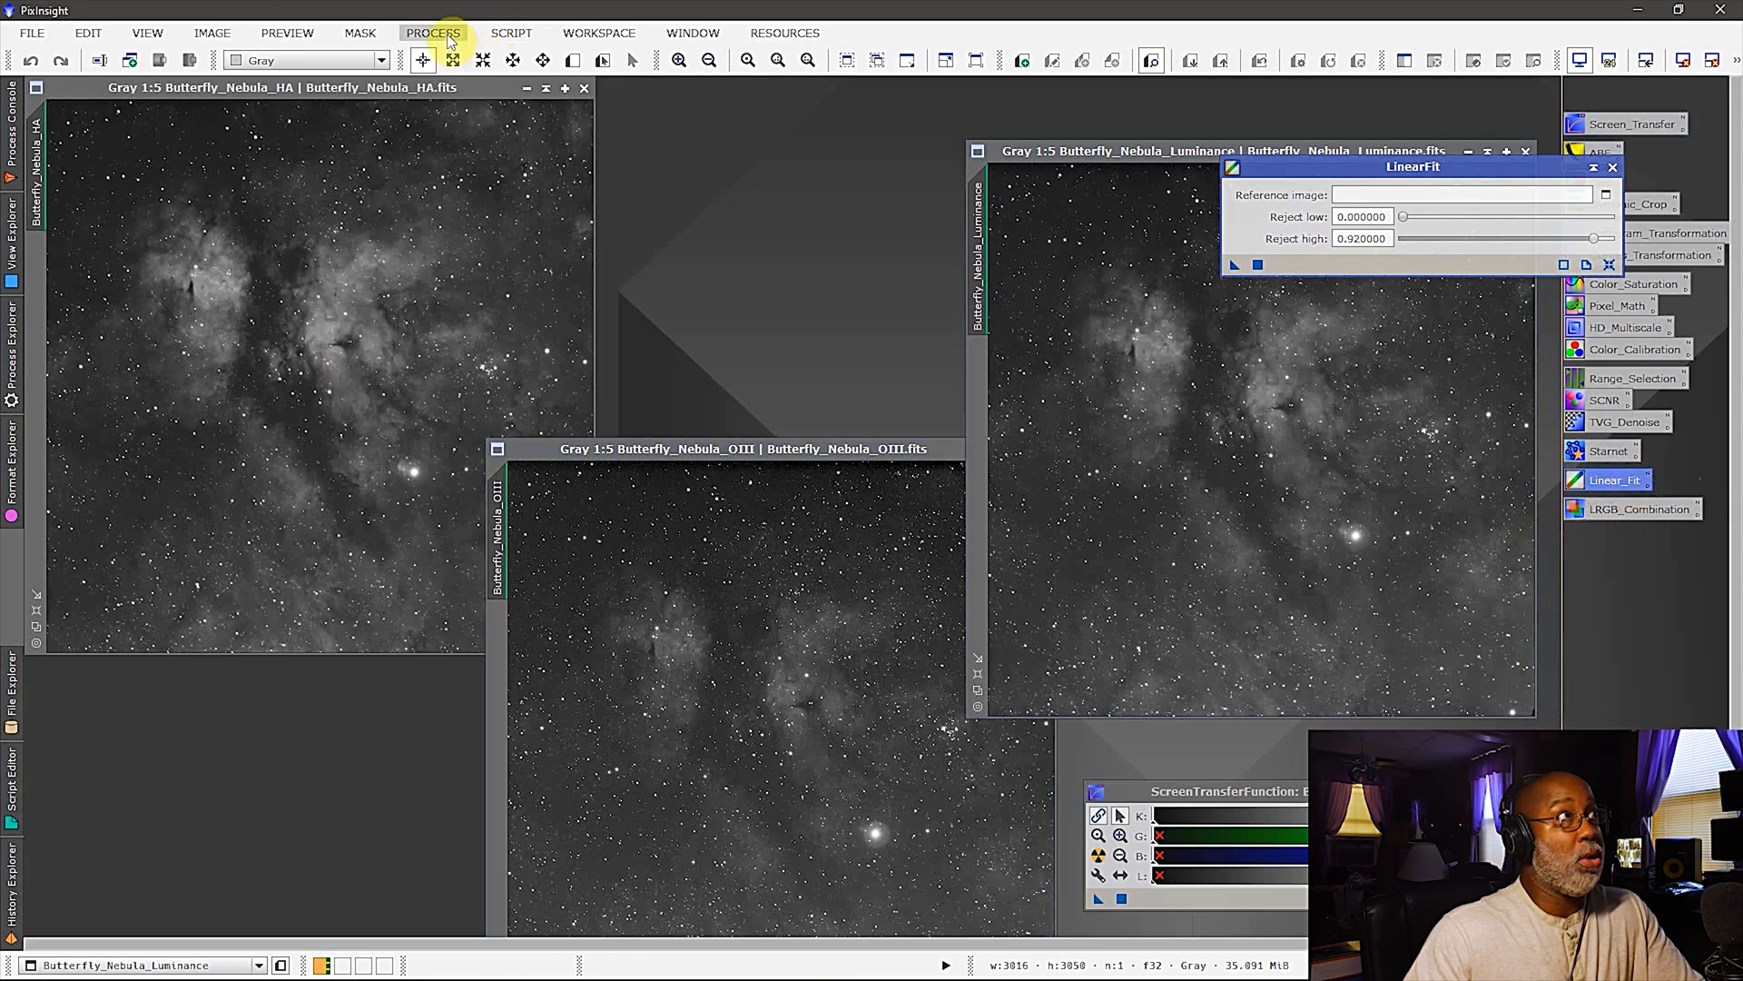
pyautogui.click(432, 32)
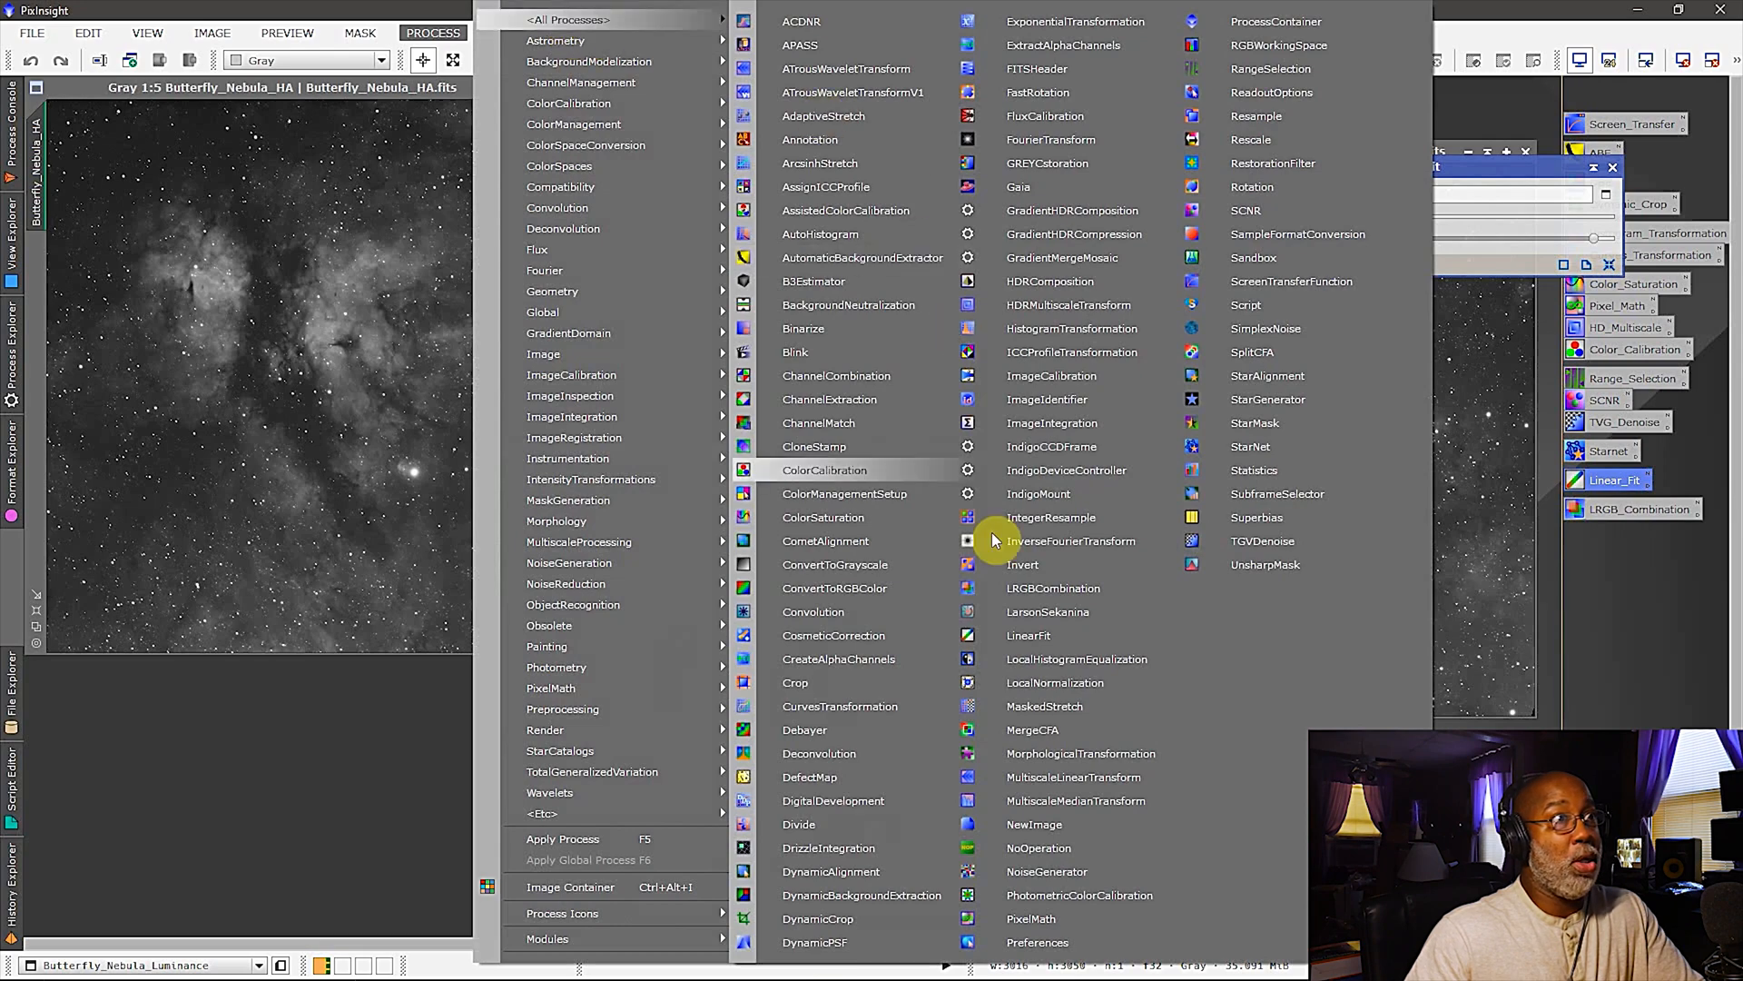
pyautogui.moveTo(1028, 636)
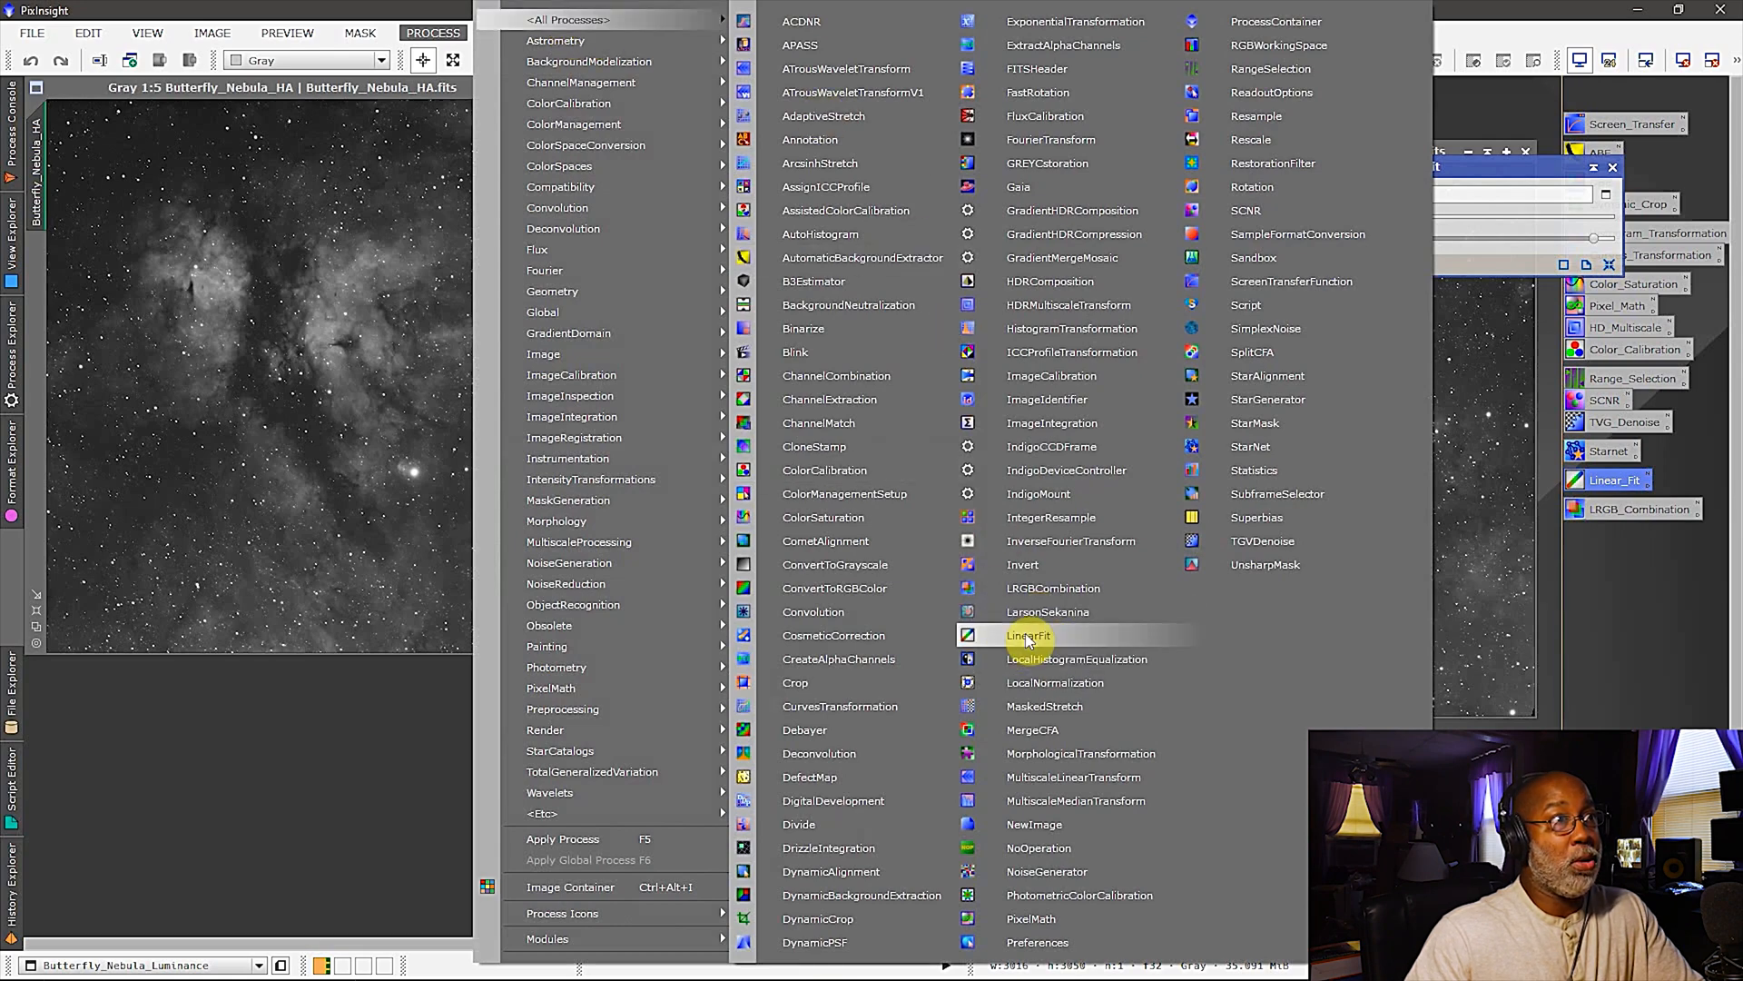
pyautogui.click(1026, 636)
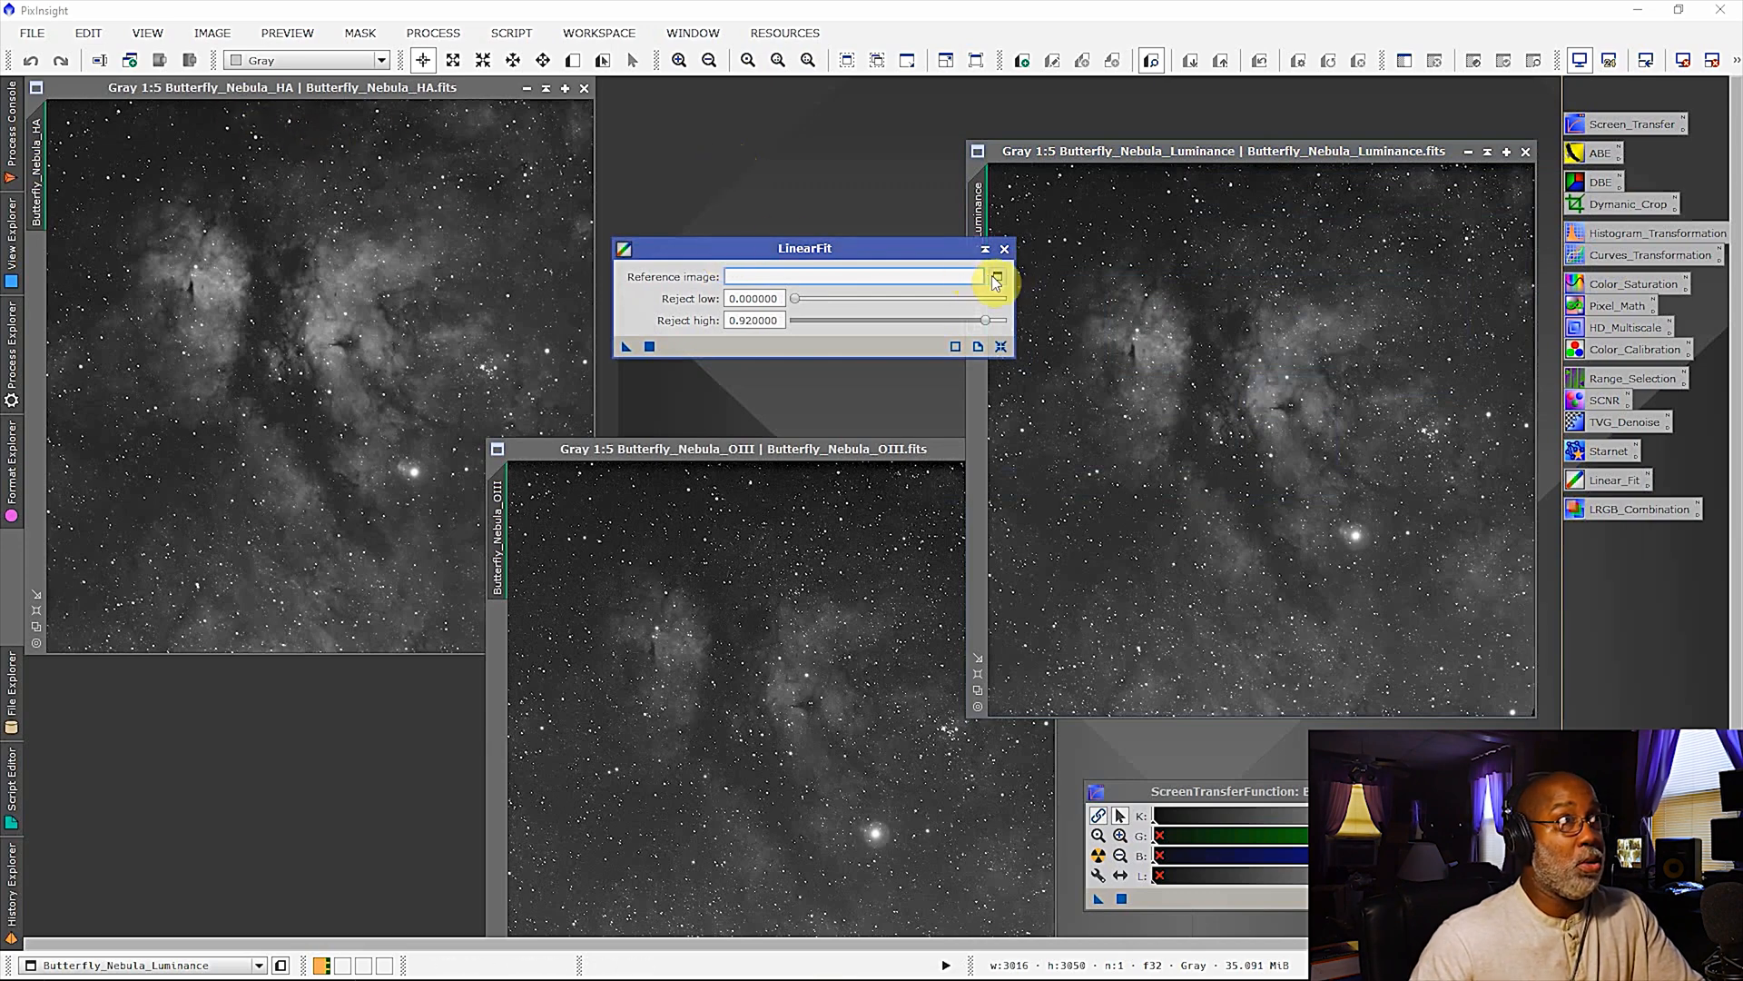
# - Set Butterfly_Nebula_HA as the LinearFit reference image
pyautogui.click(997, 276)
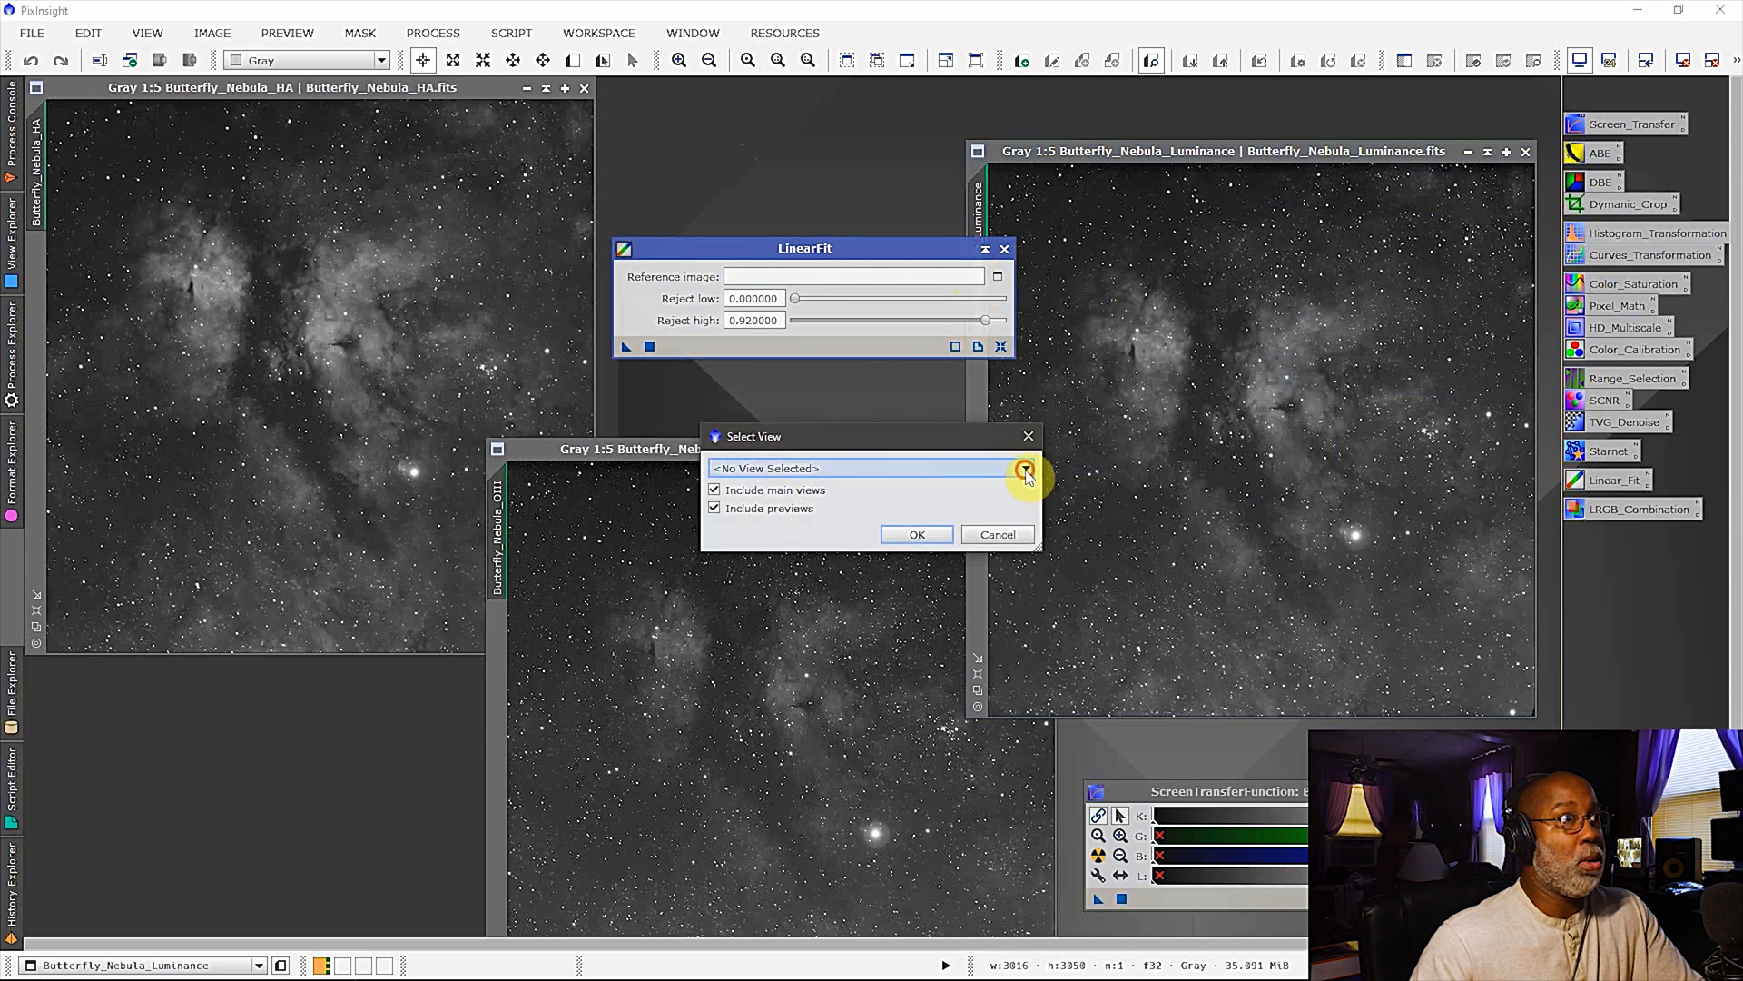
pyautogui.click(1024, 466)
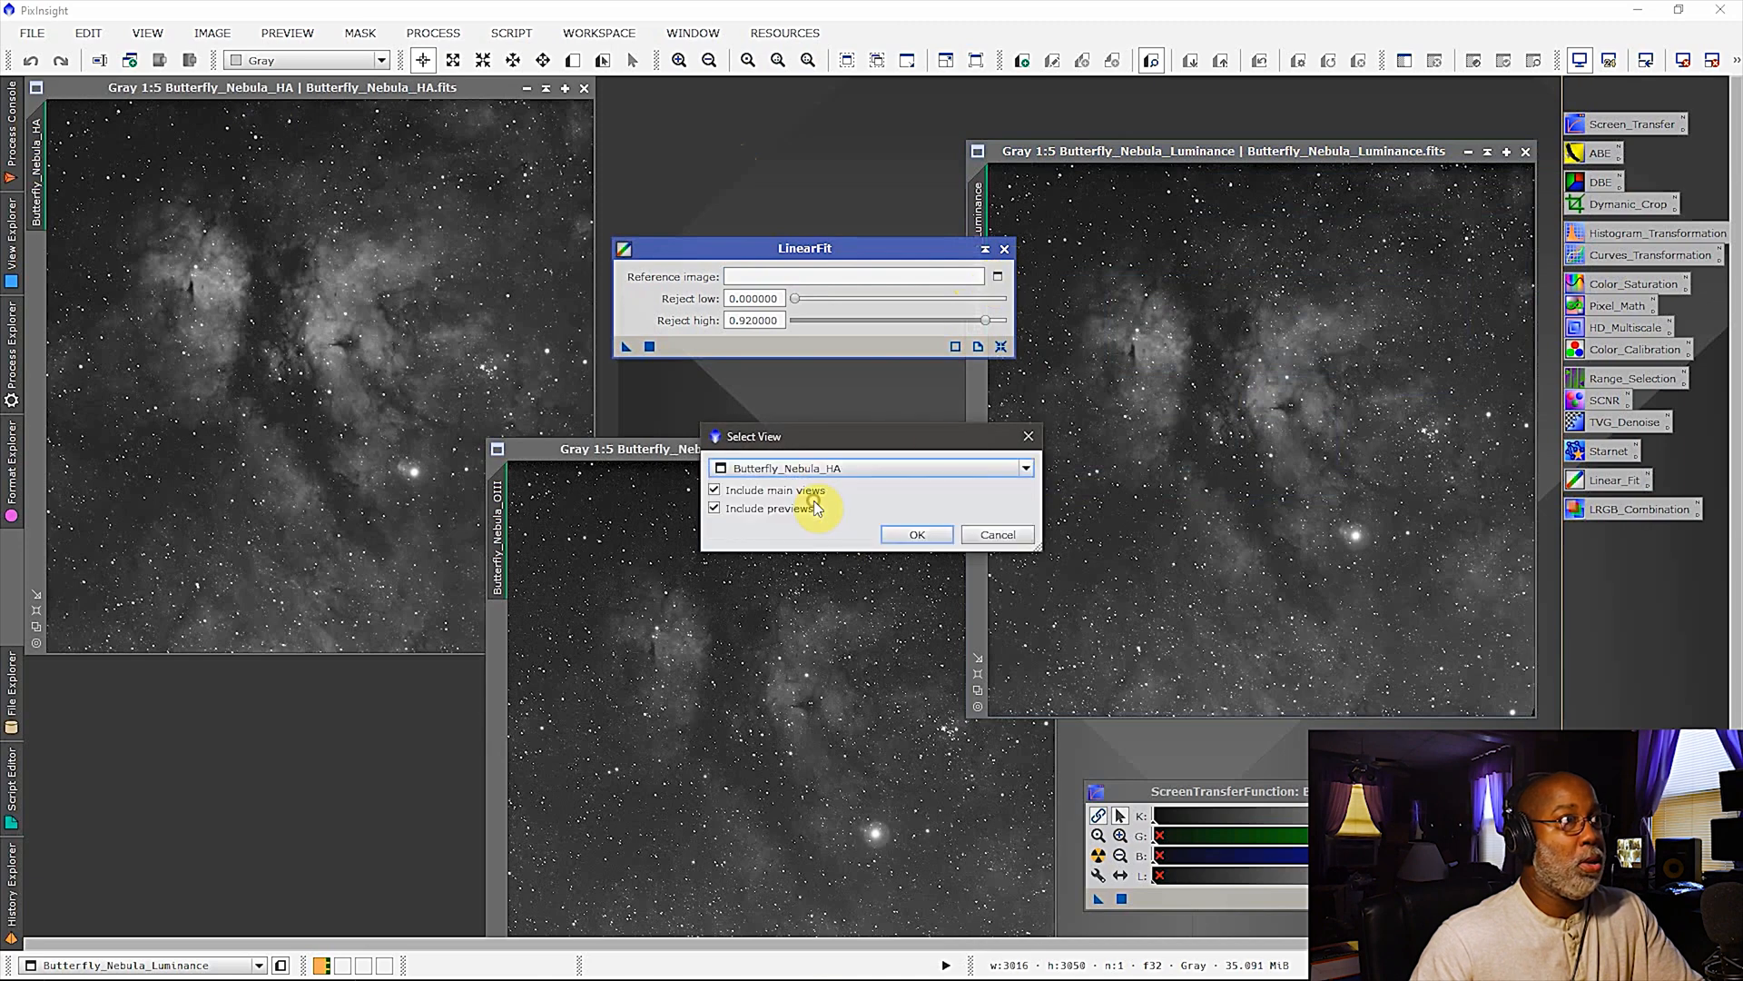
pyautogui.moveTo(917, 539)
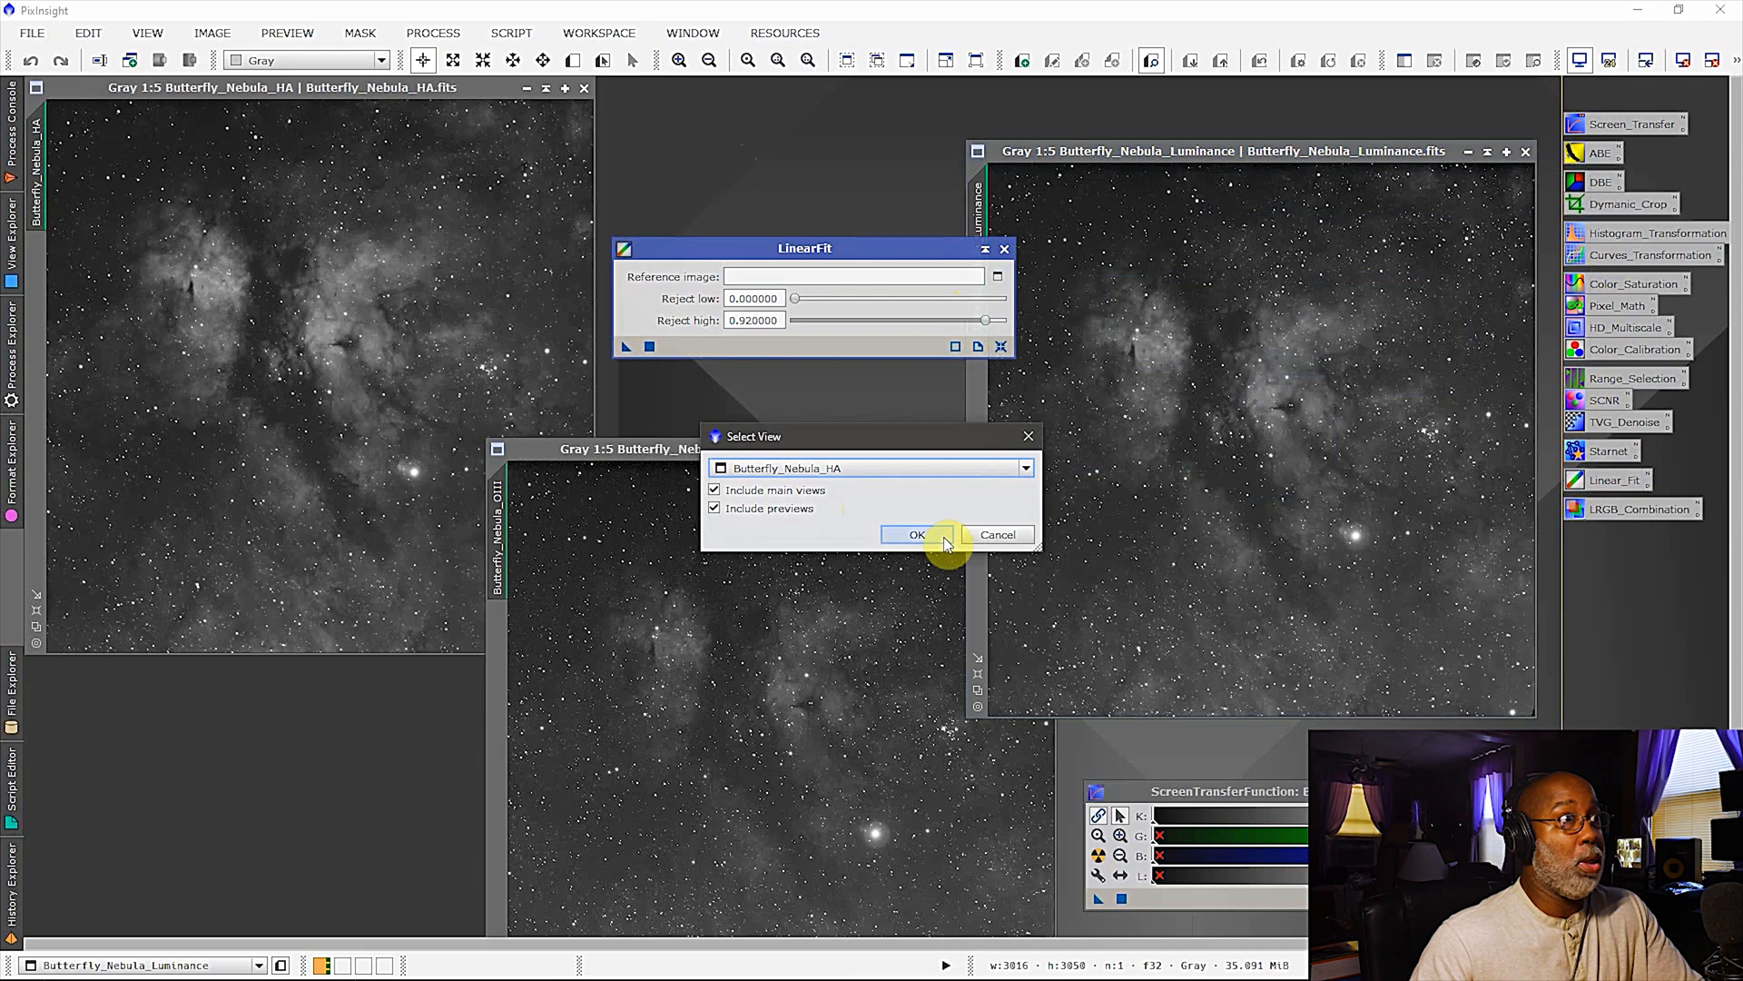
pyautogui.click(915, 534)
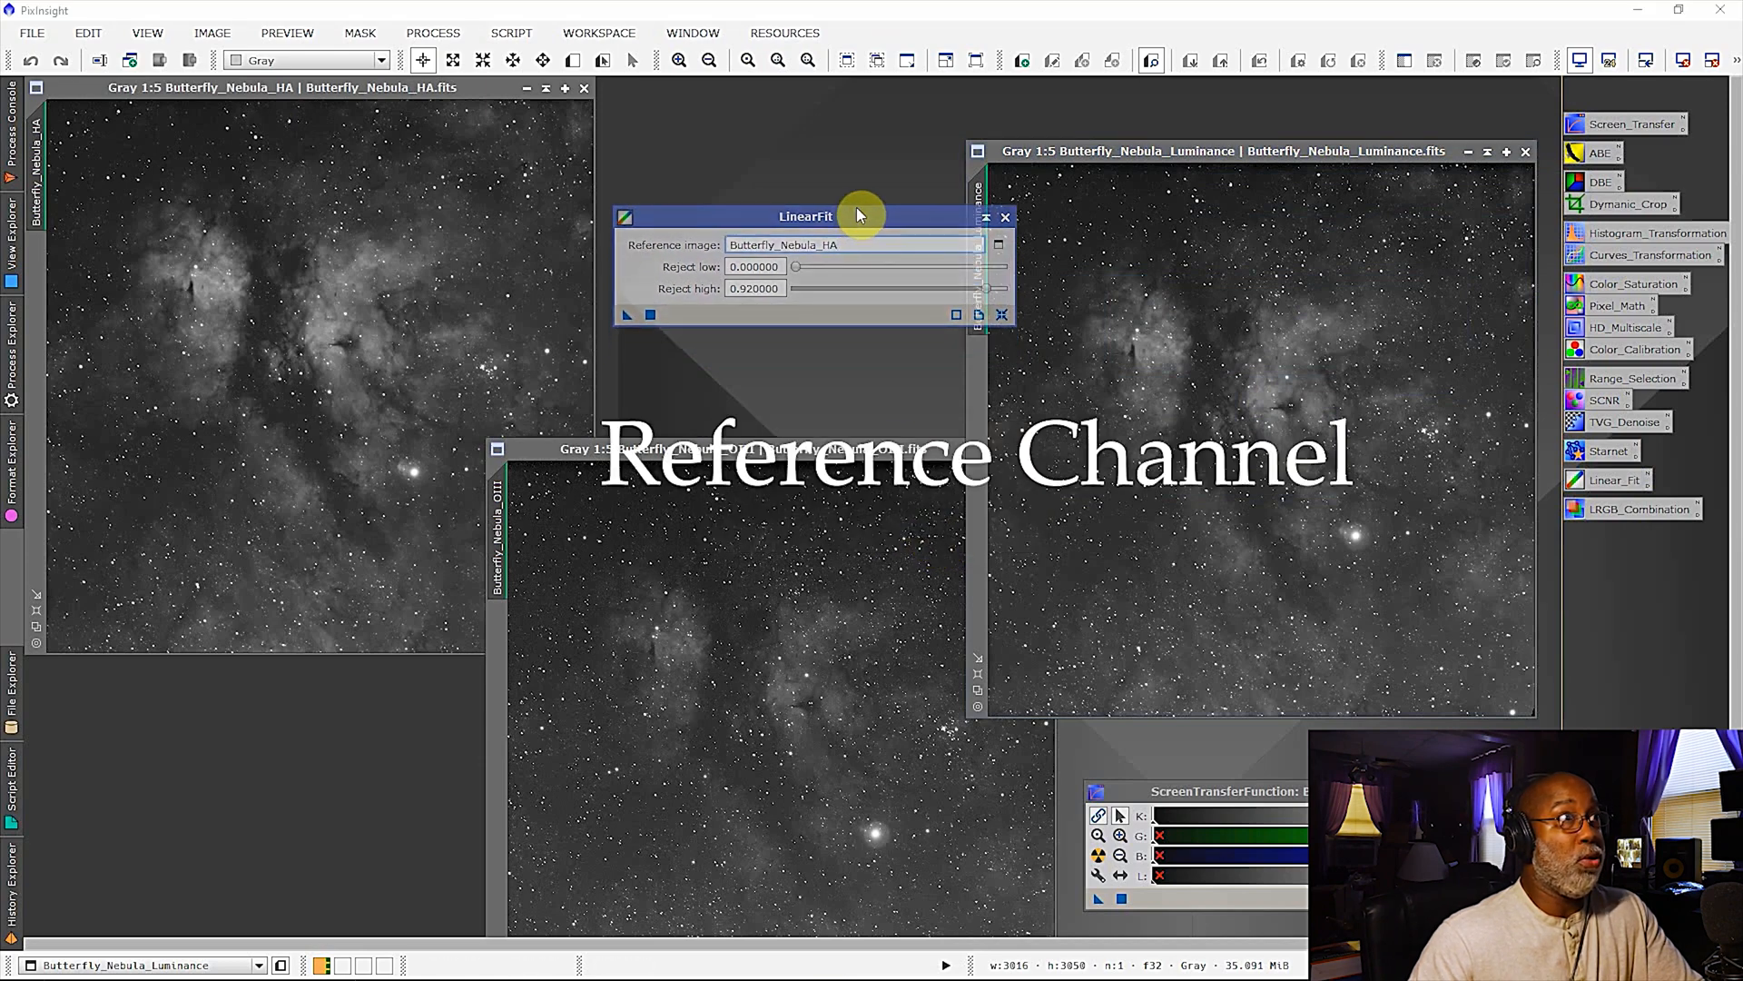
pyautogui.moveTo(804, 216); pyautogui.dragTo(809, 156)
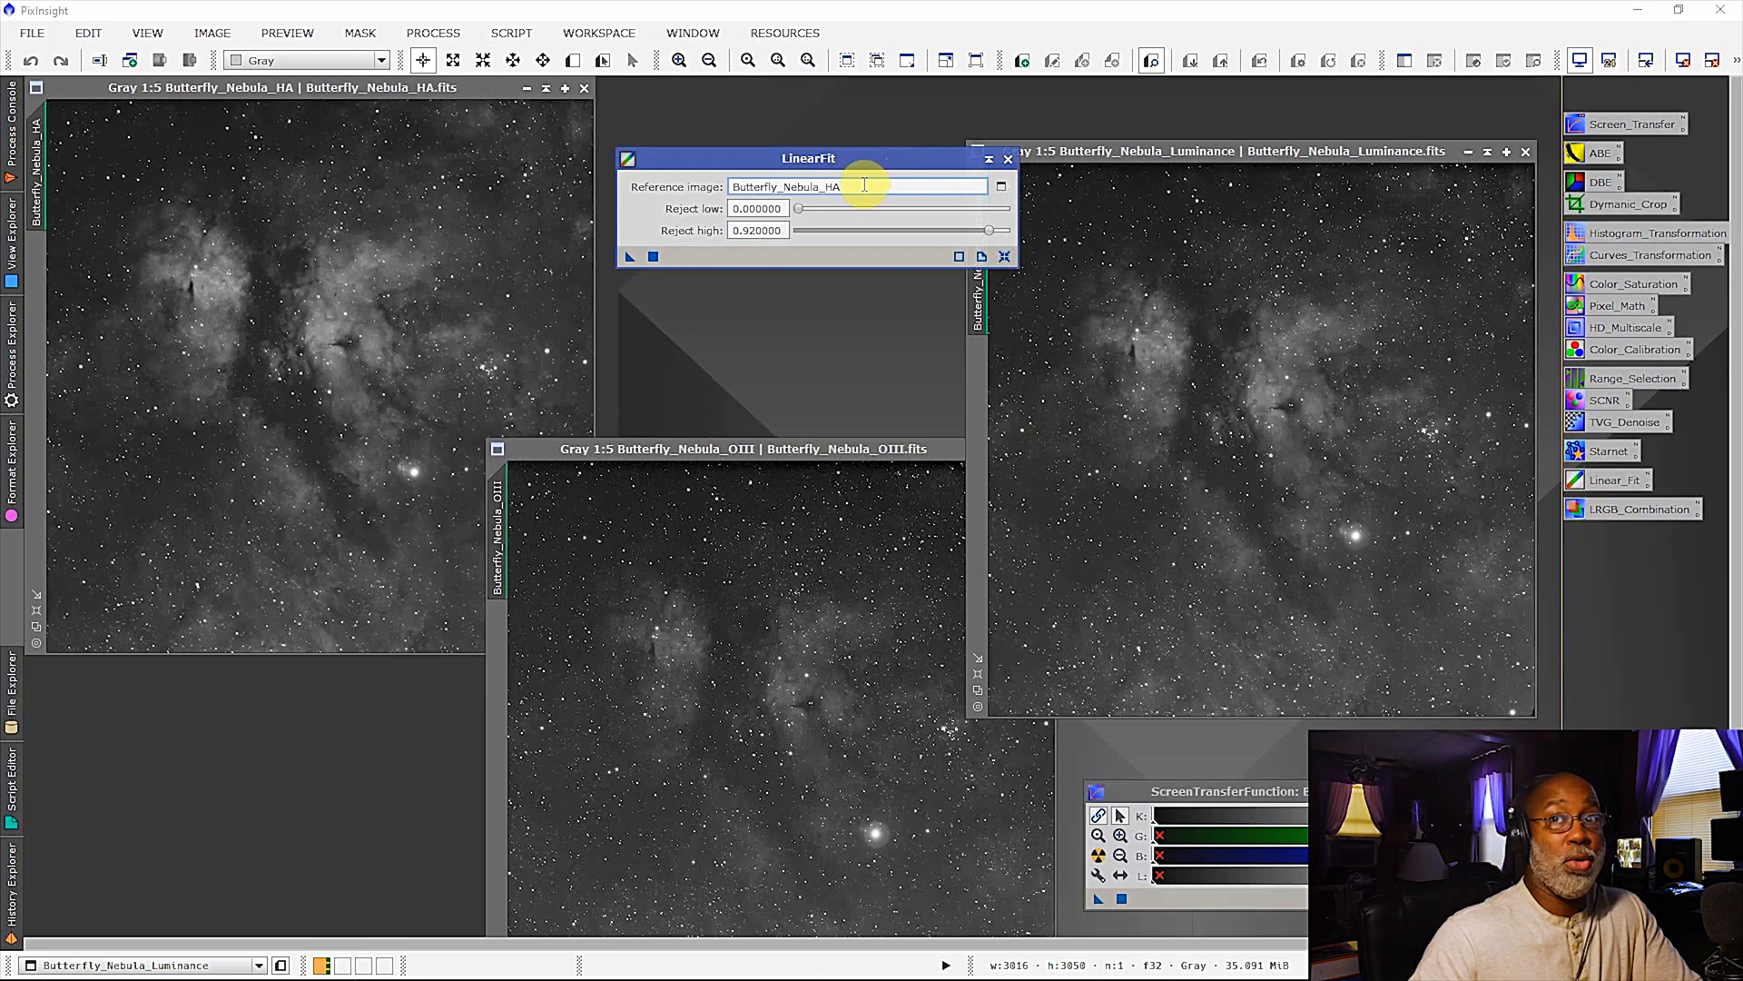
pyautogui.moveTo(1057, 279)
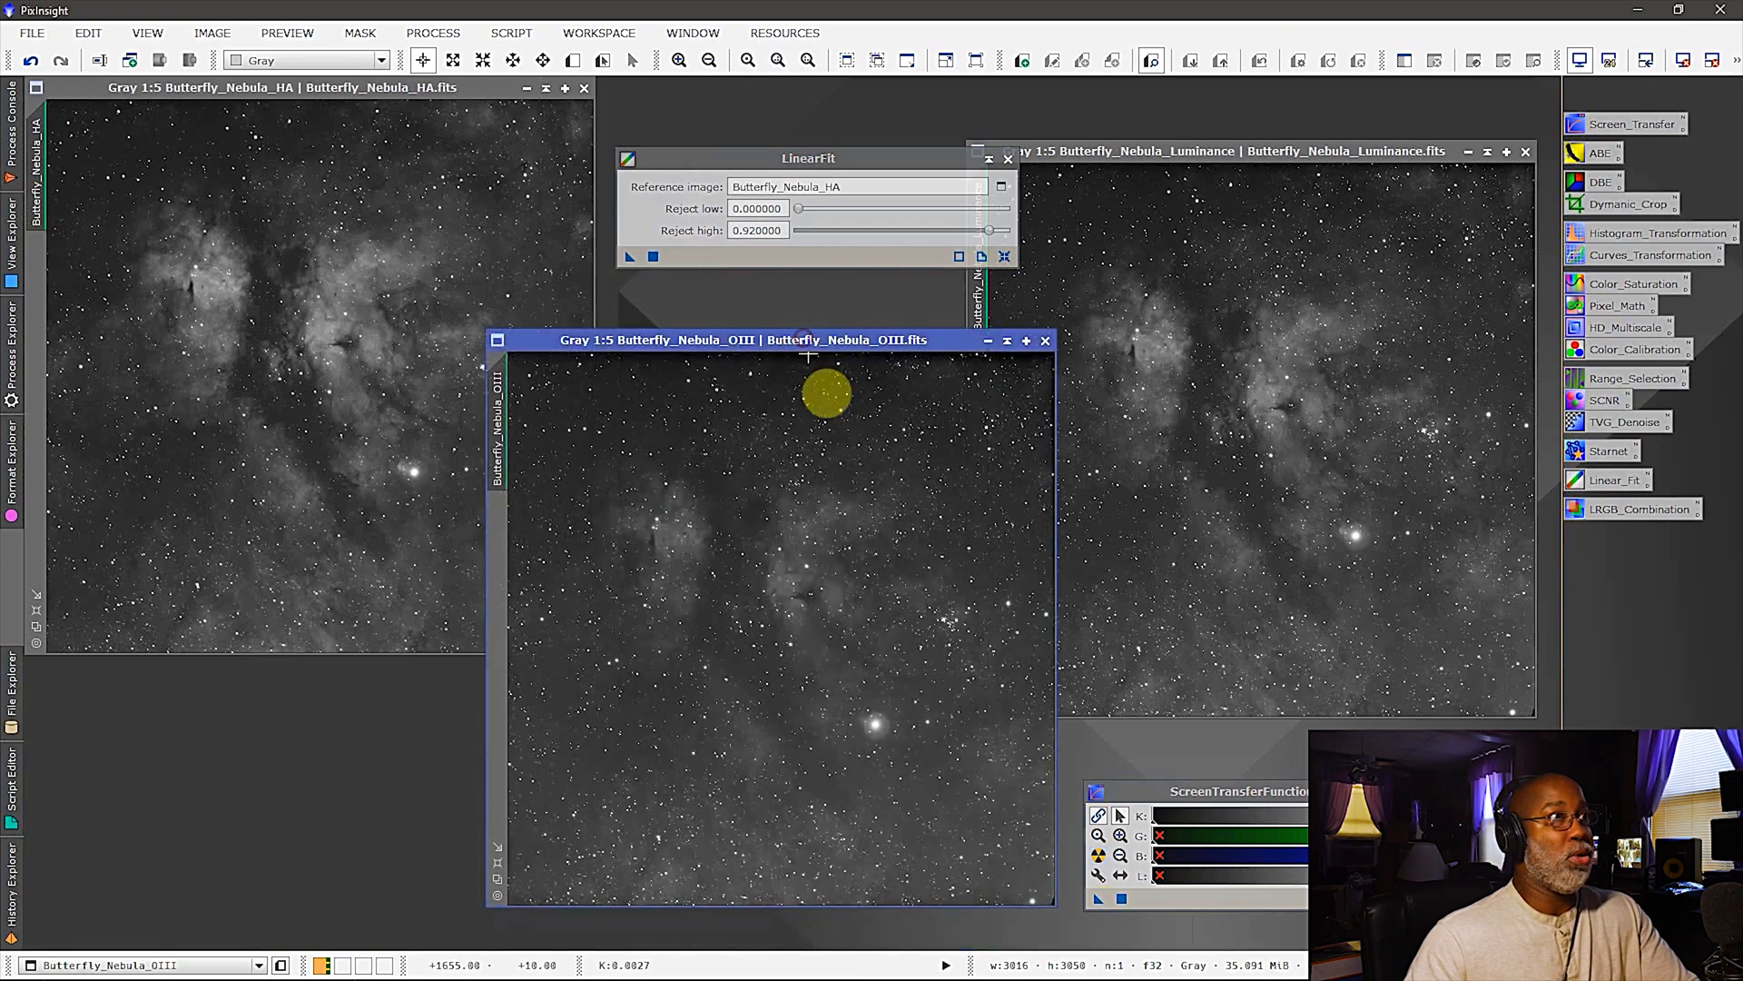
pyautogui.moveTo(795, 592)
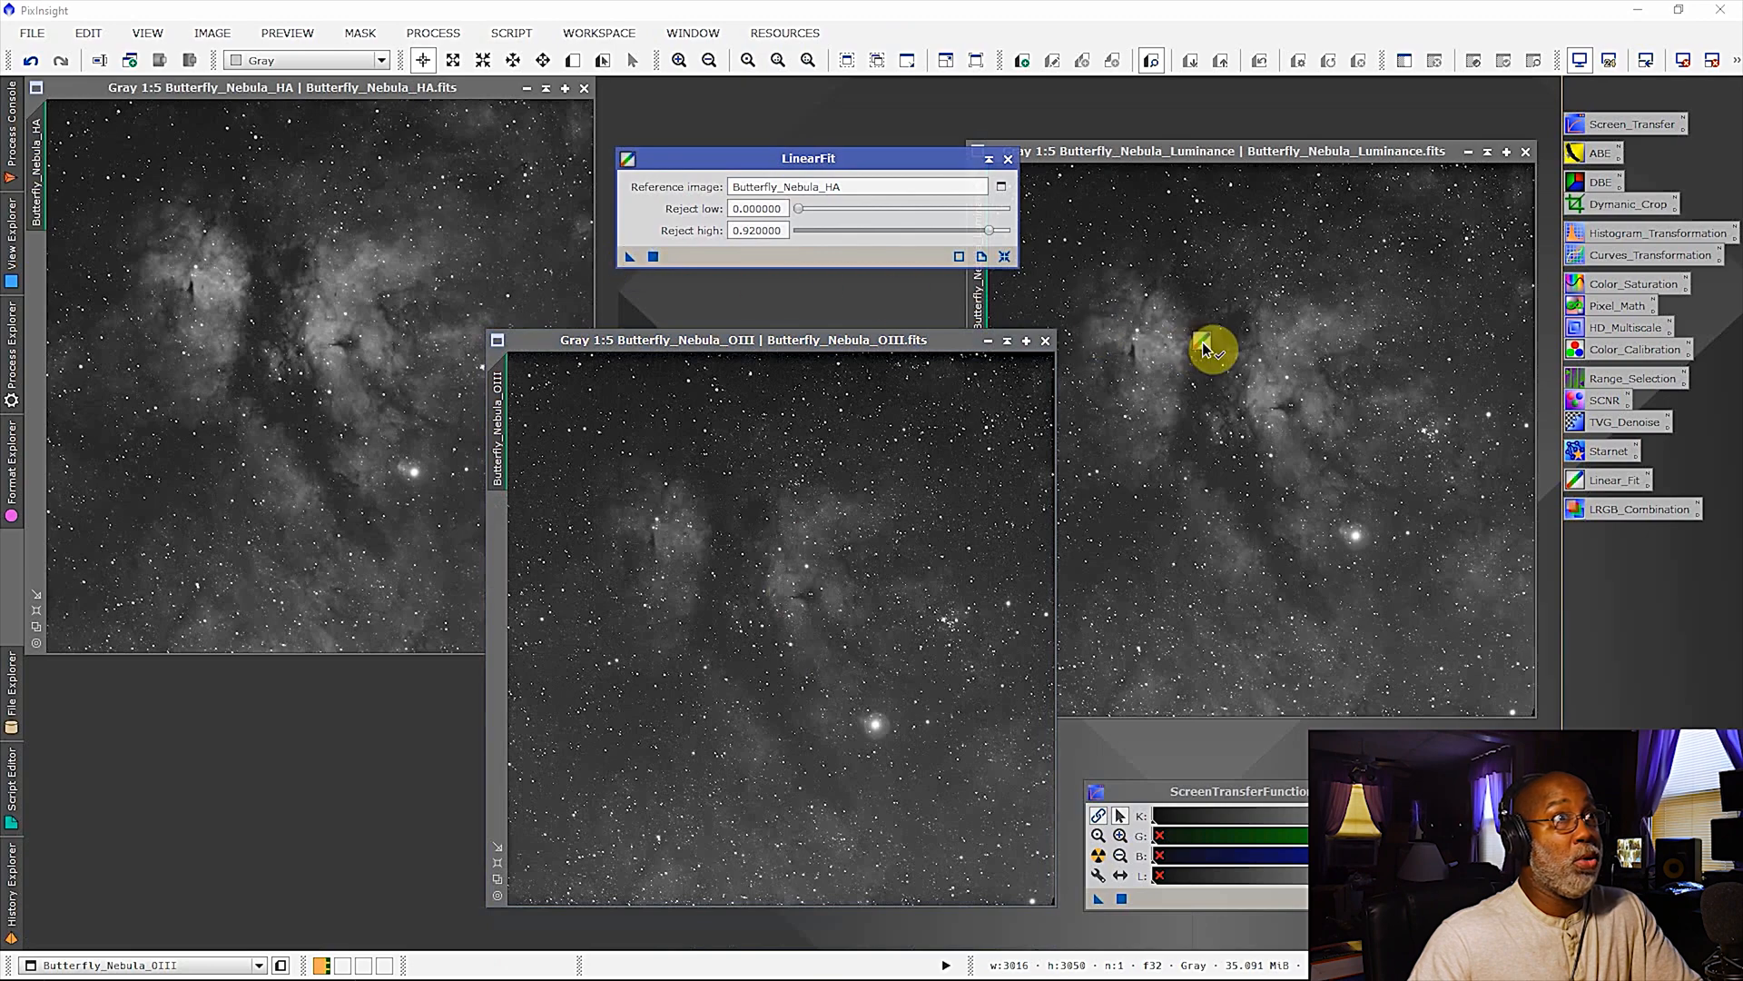
# - Apply LinearFit to the OIII and Luminance views, then close the LinearFit panel
pyautogui.click(652, 256)
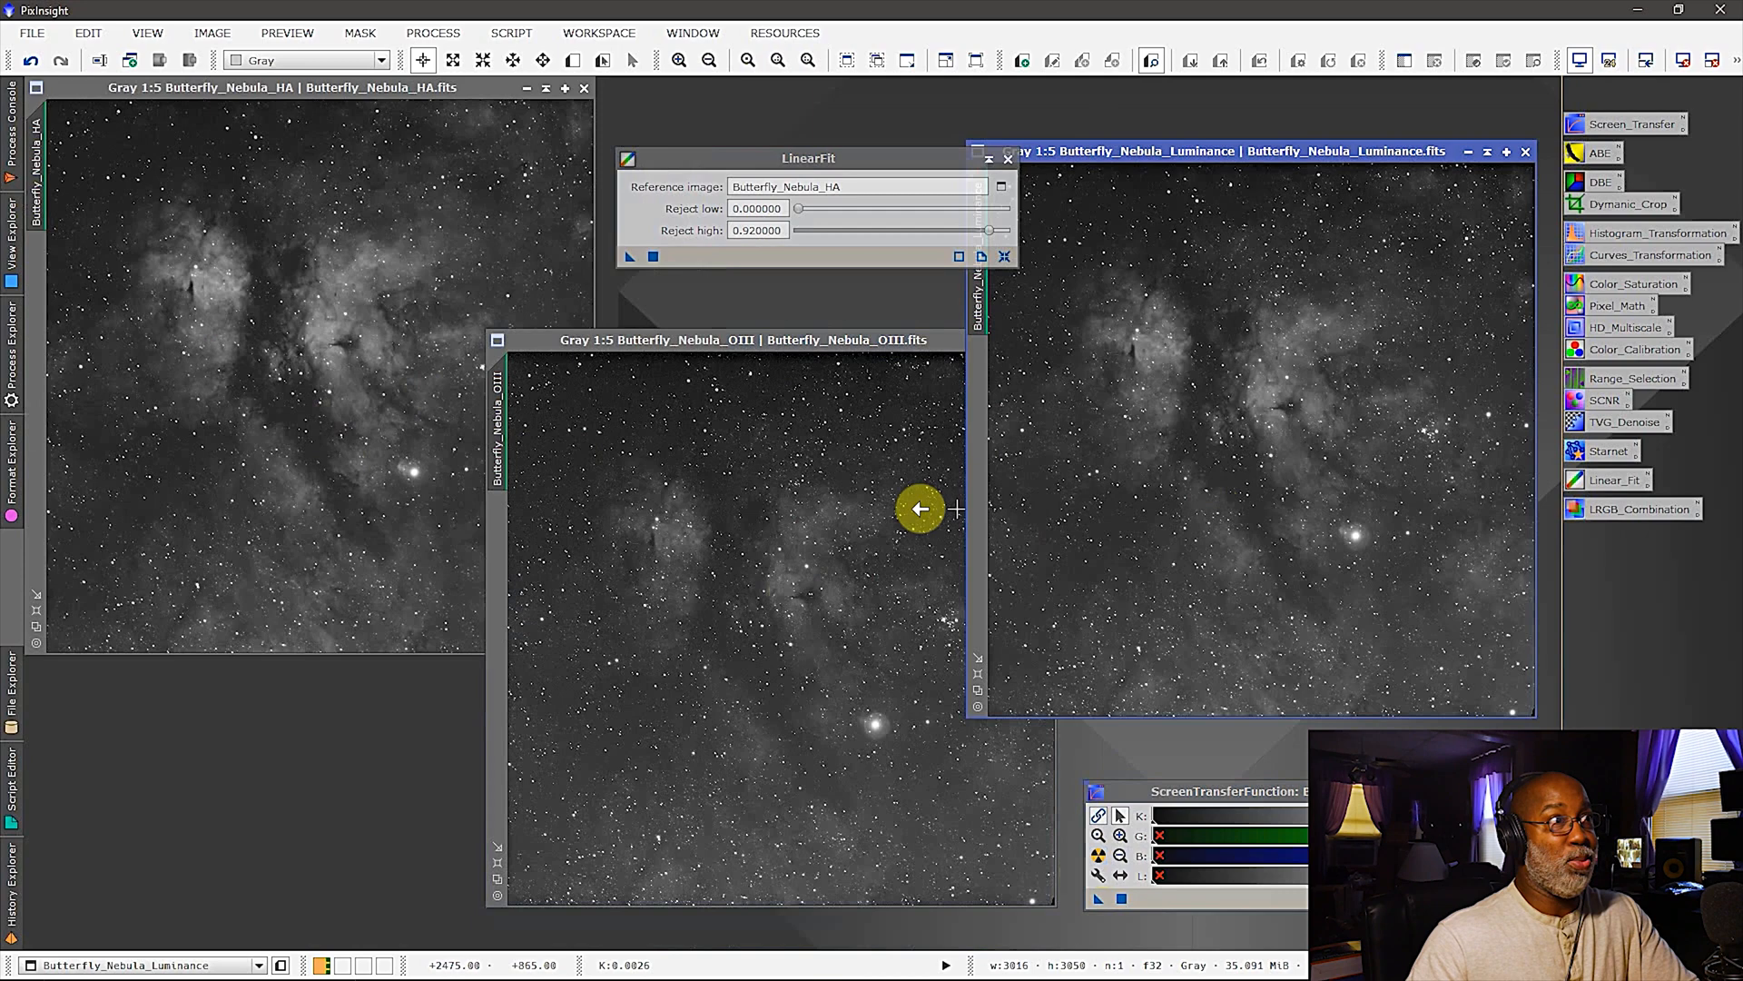
pyautogui.moveTo(1242, 507)
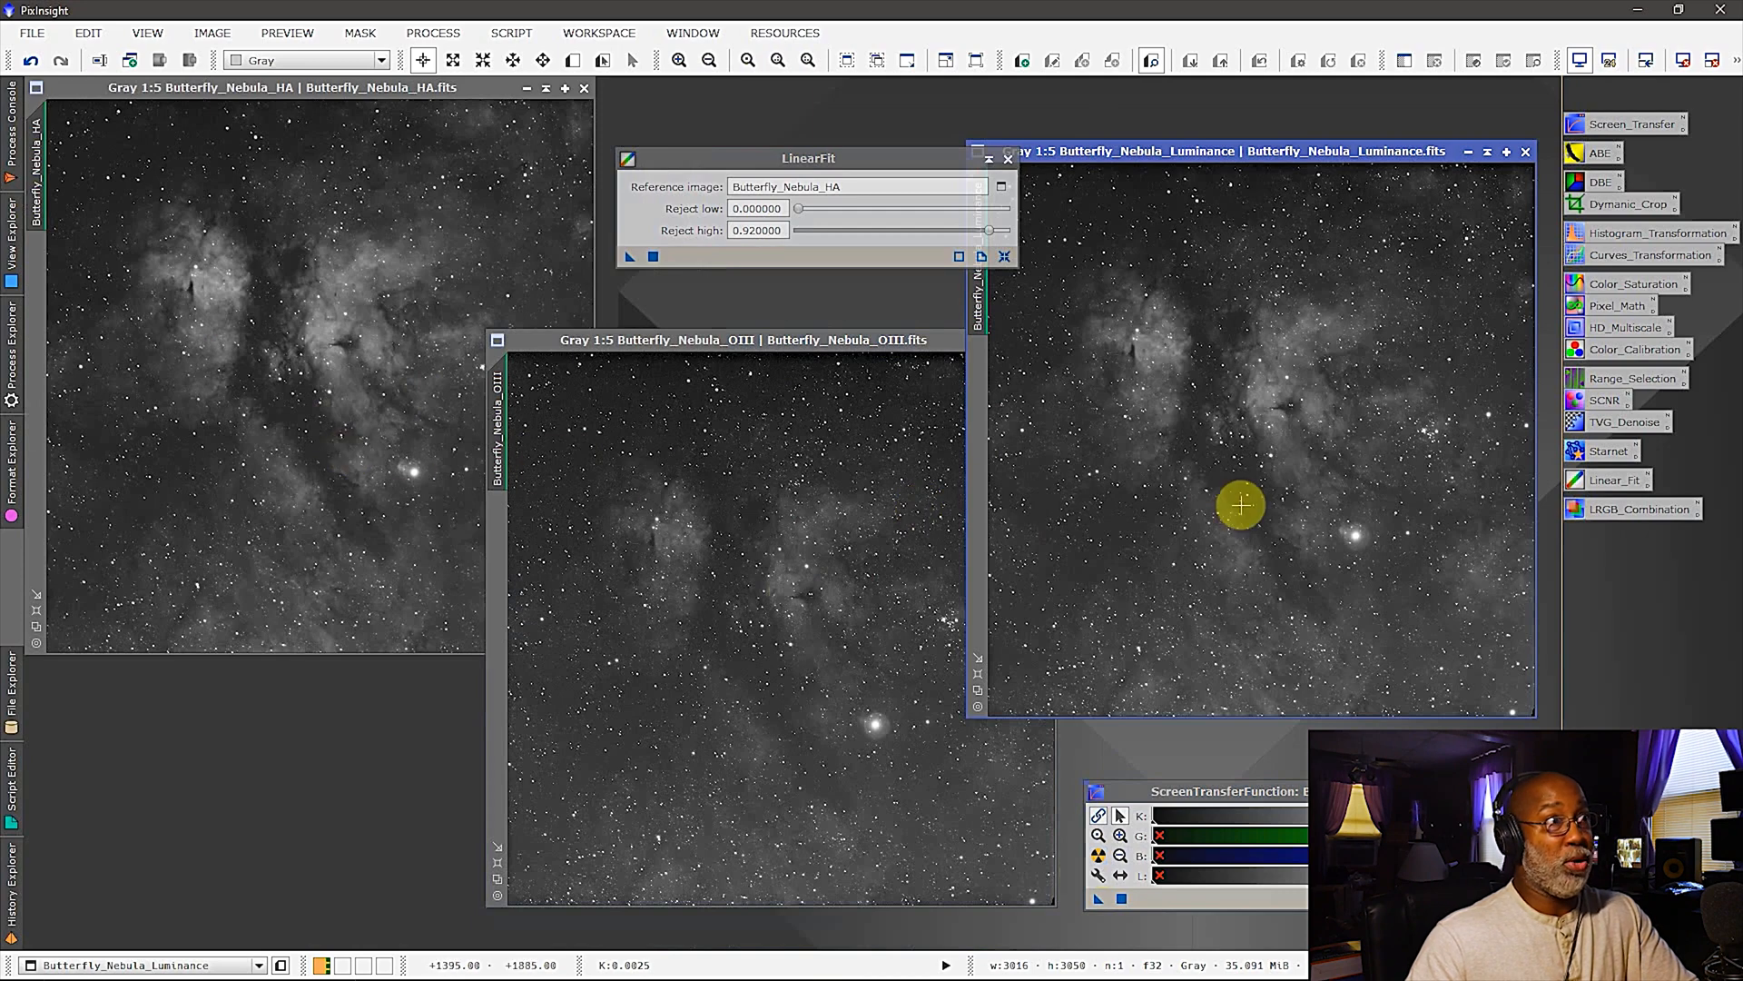
pyautogui.moveTo(1242, 490)
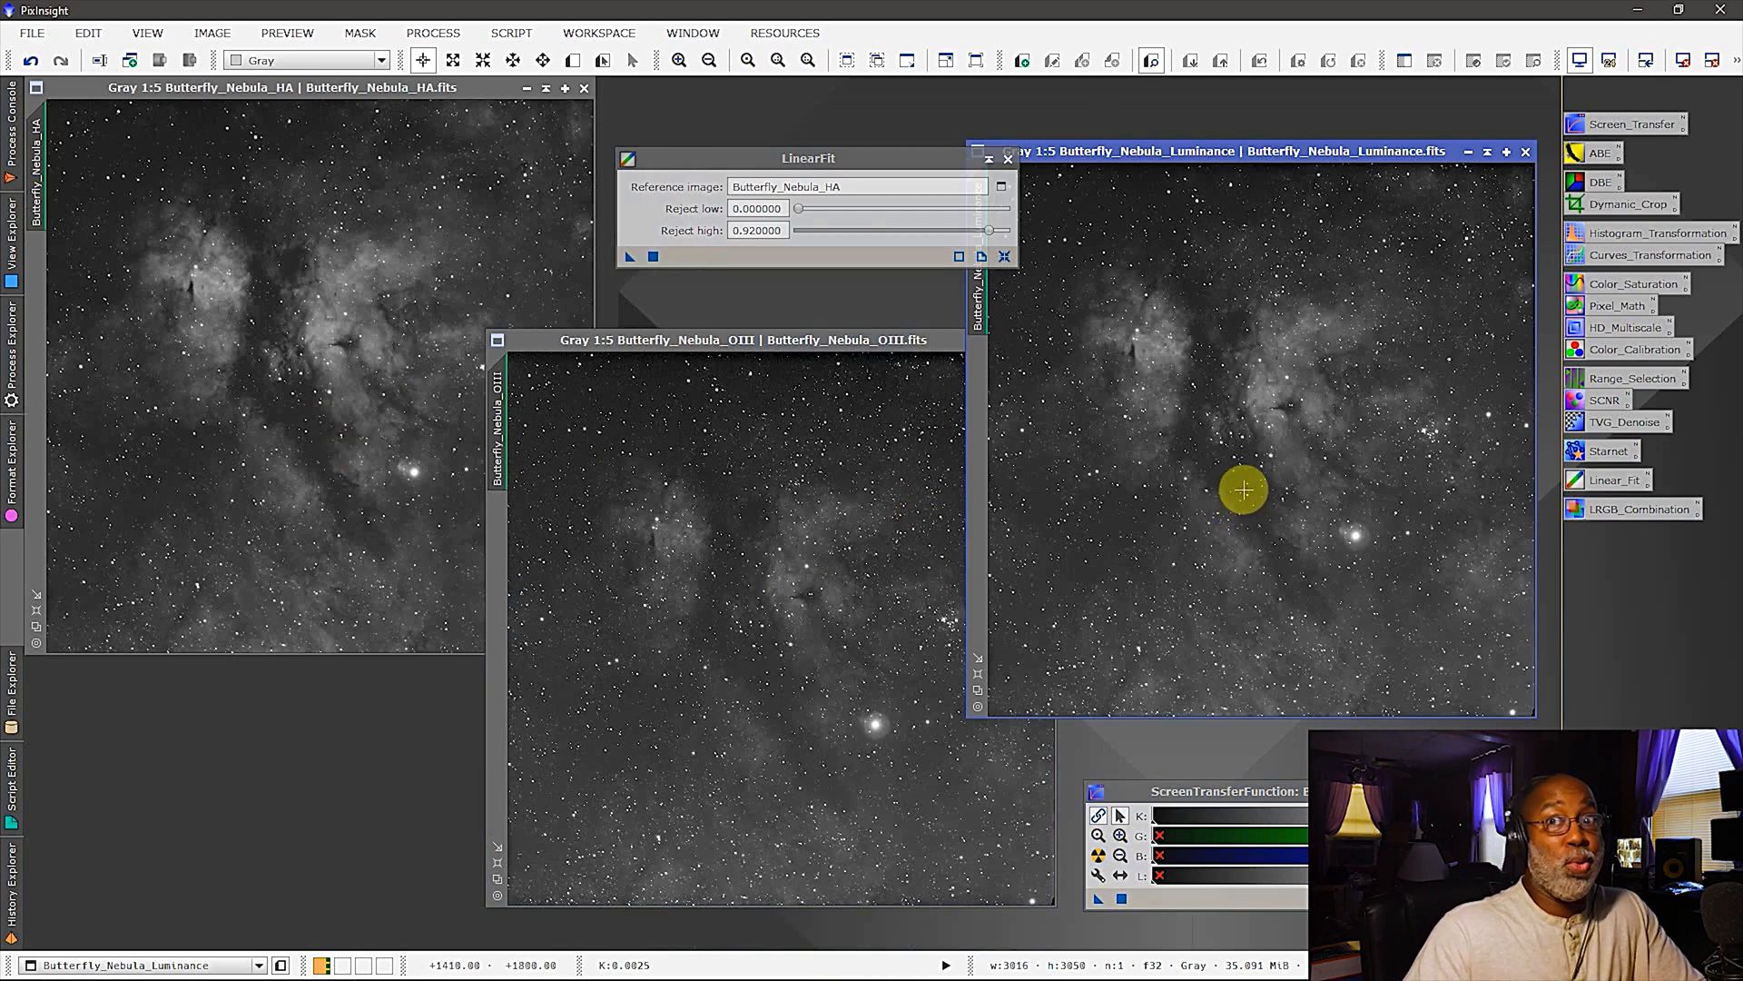
pyautogui.moveTo(1054, 289)
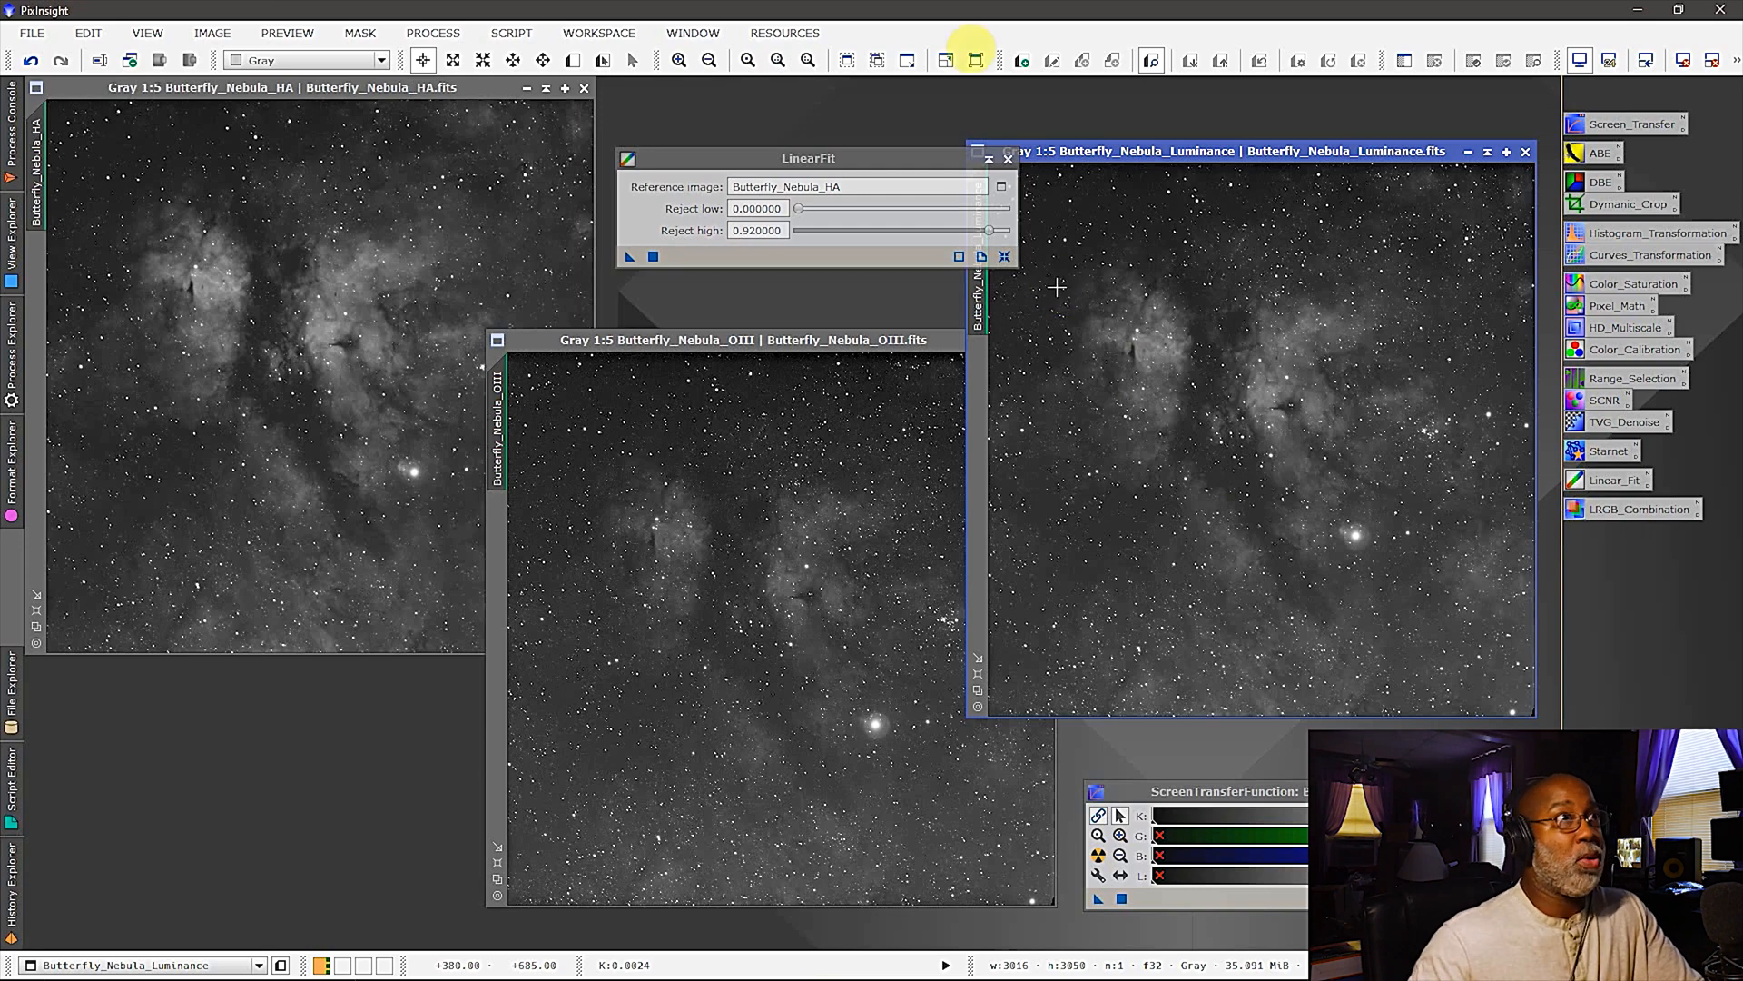
pyautogui.click(1004, 158)
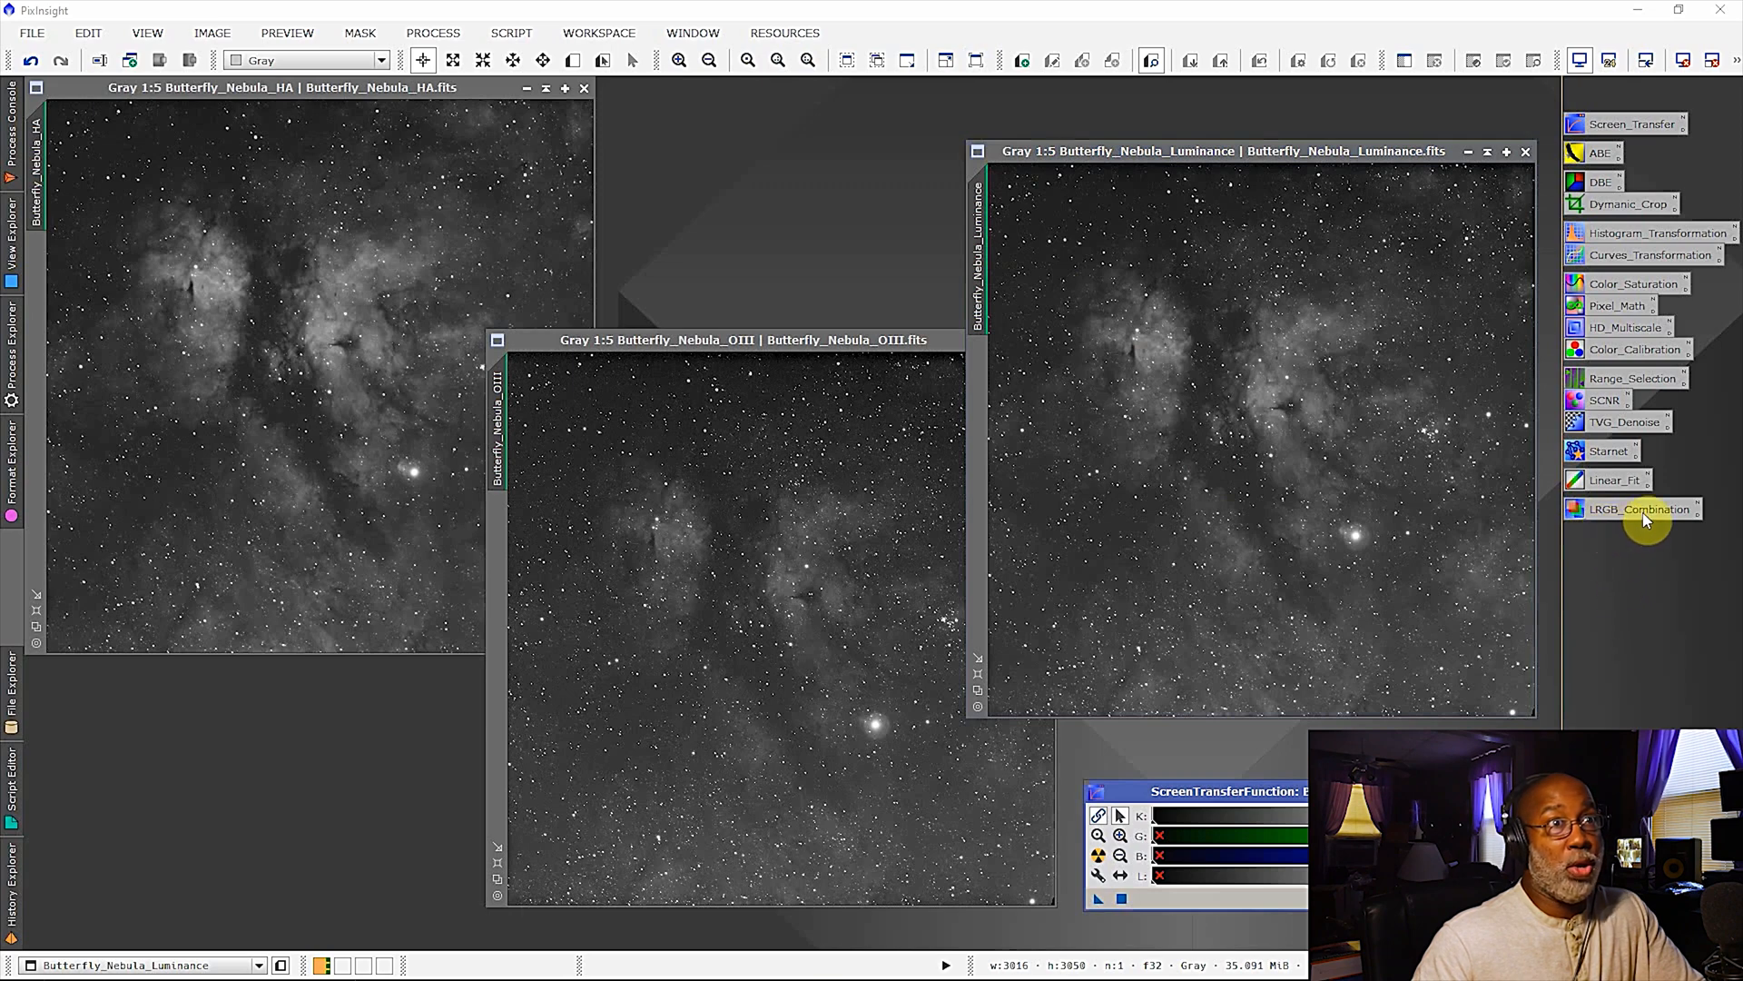
pyautogui.moveTo(1647, 515)
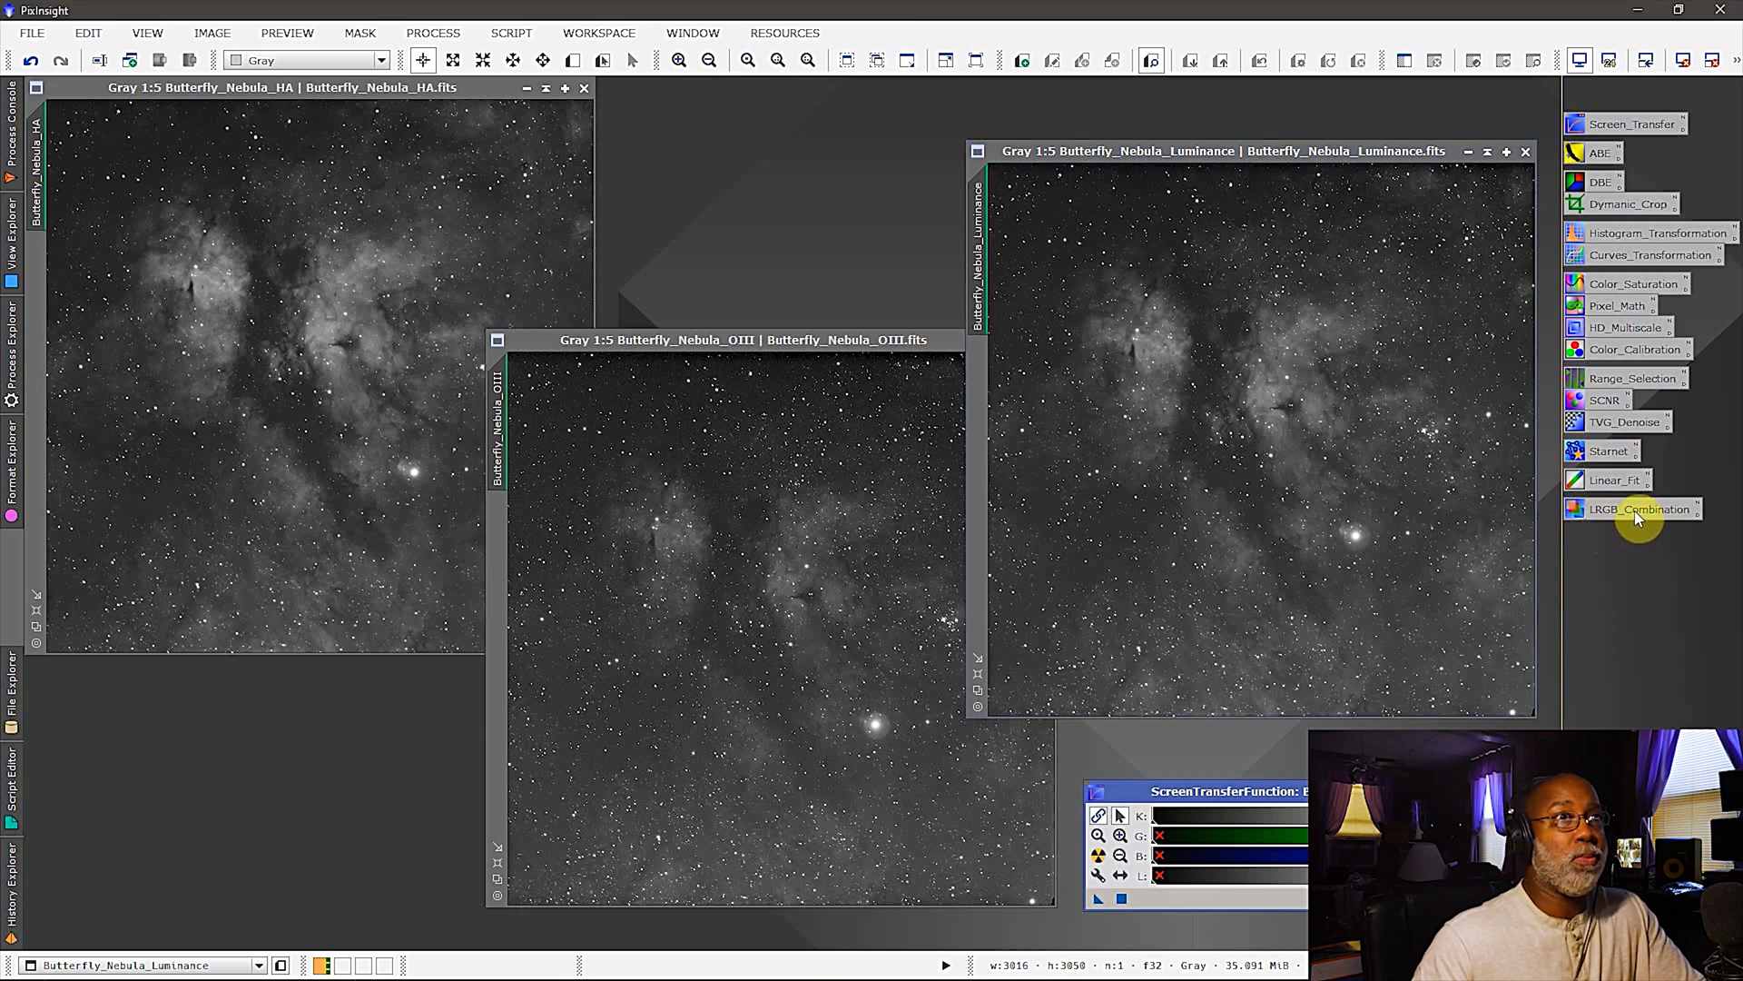
# - In LRGBCombination, exclude the L channel and assign Butterfly_Nebula_HA to red
pyautogui.click(1639, 508)
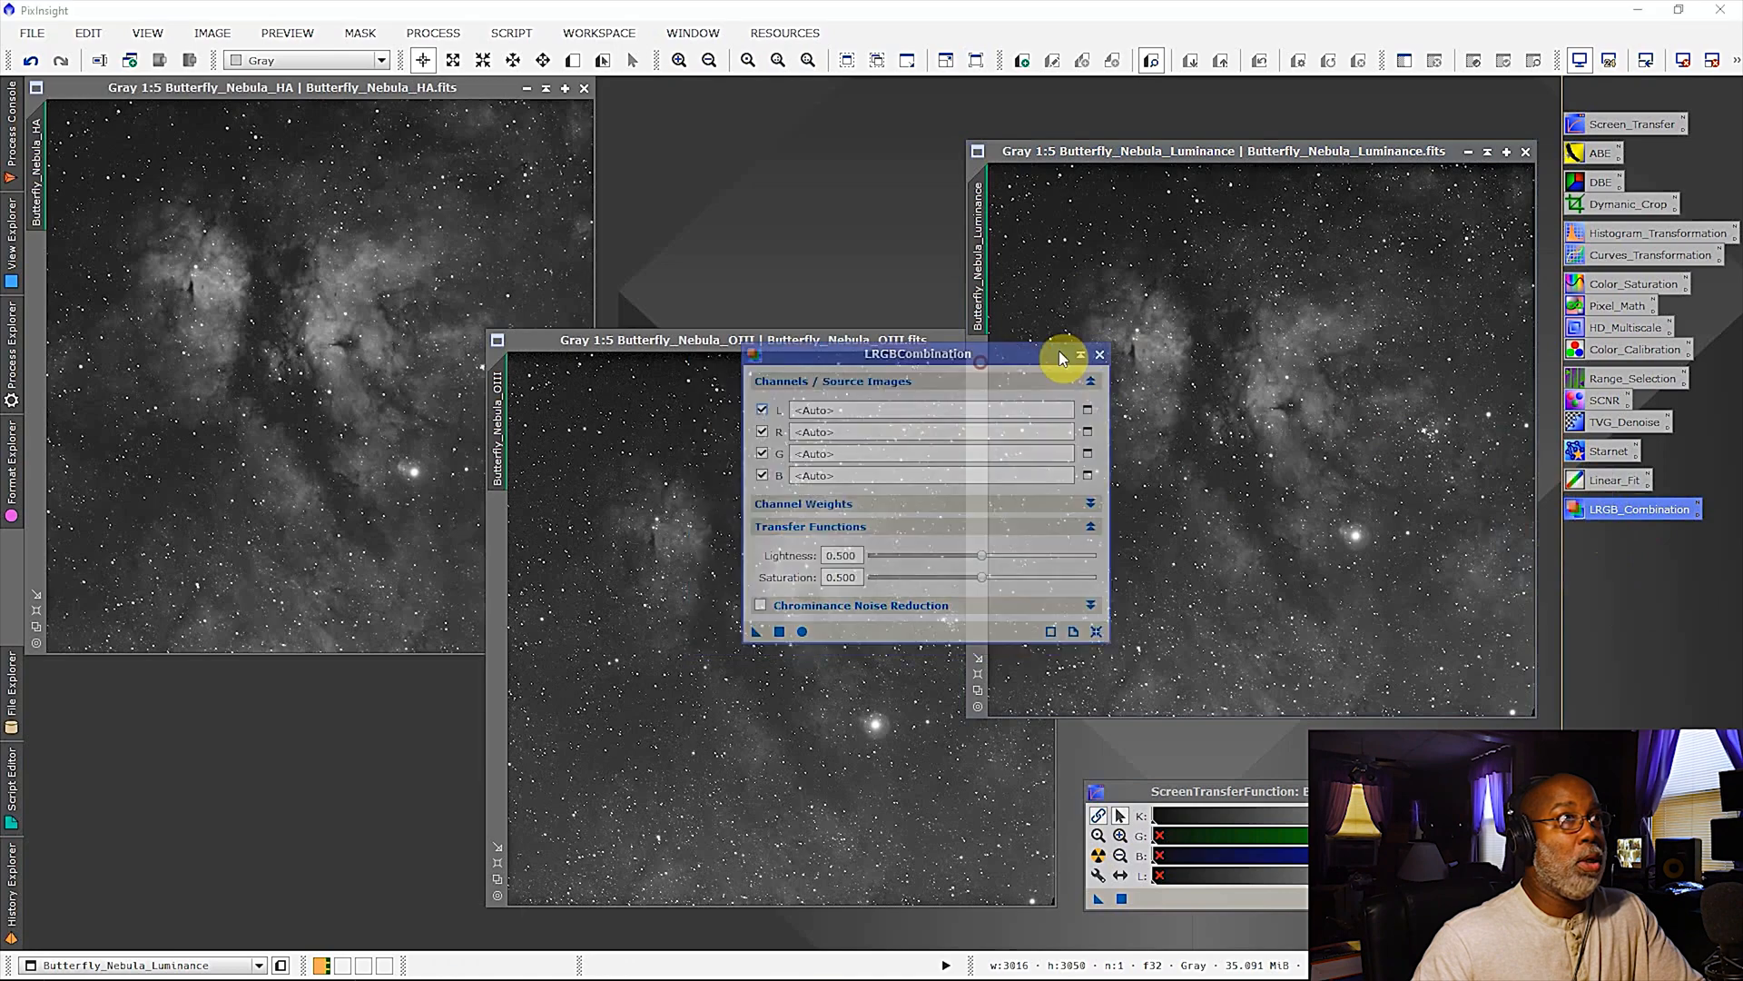
pyautogui.moveTo(919, 352); pyautogui.dragTo(1224, 303)
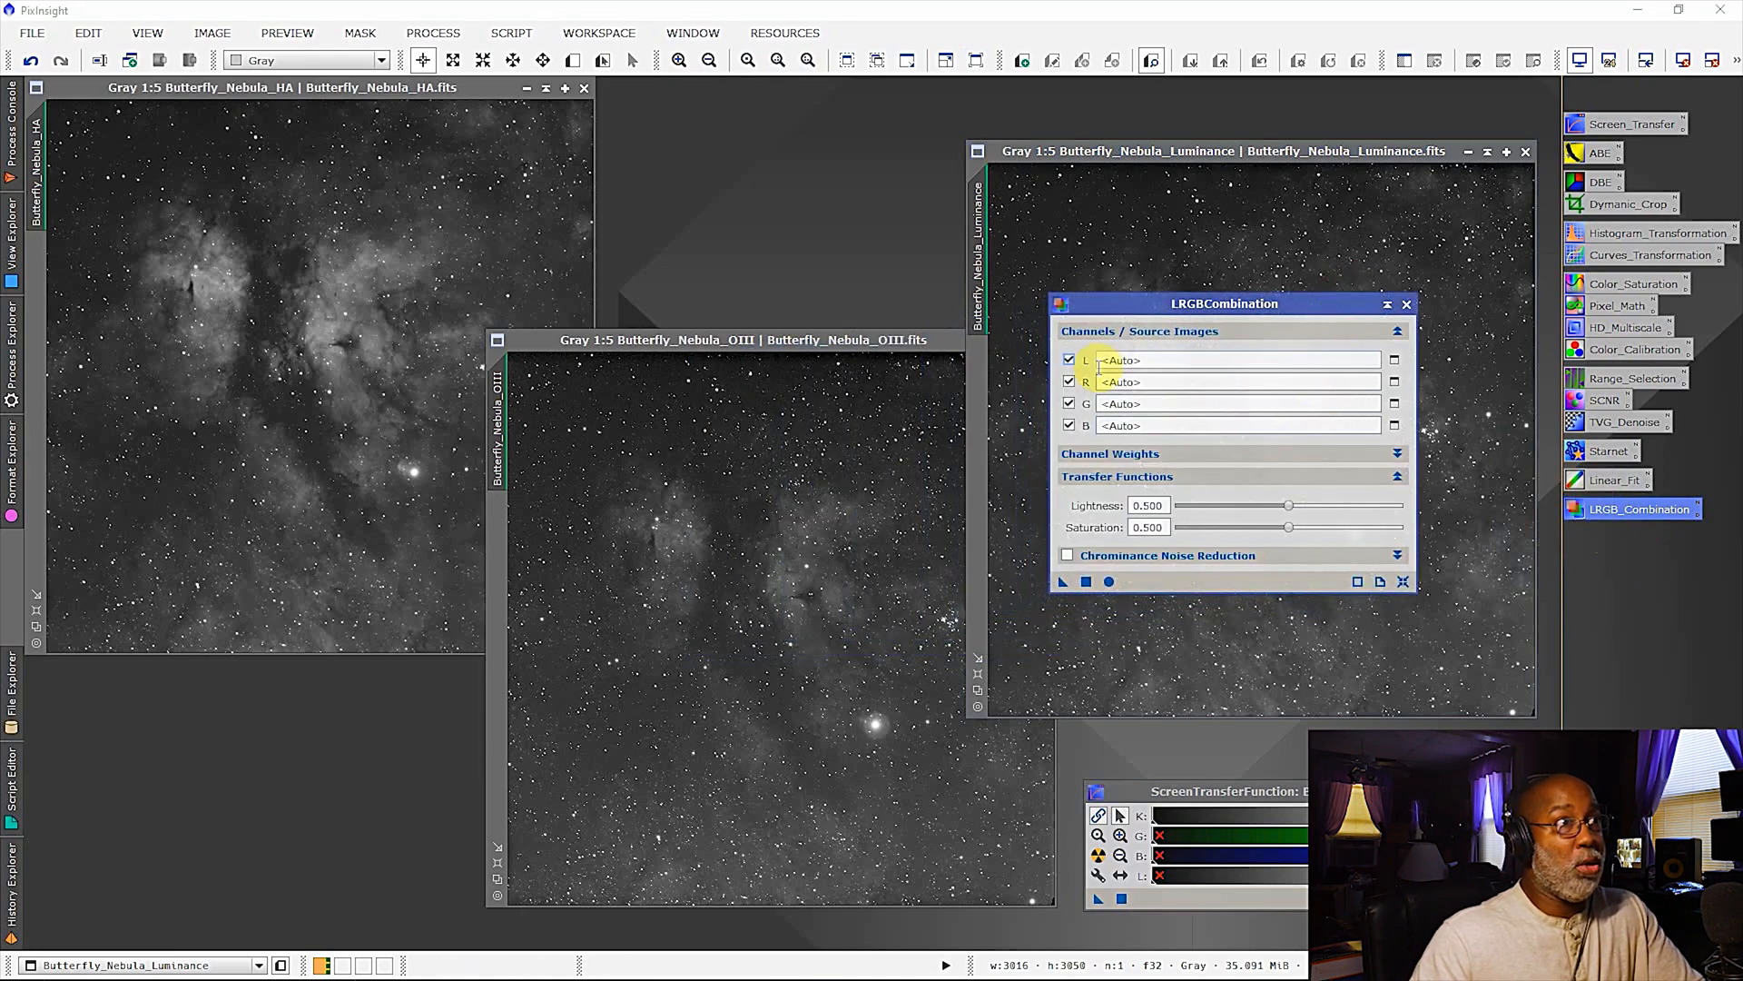
pyautogui.click(1069, 359)
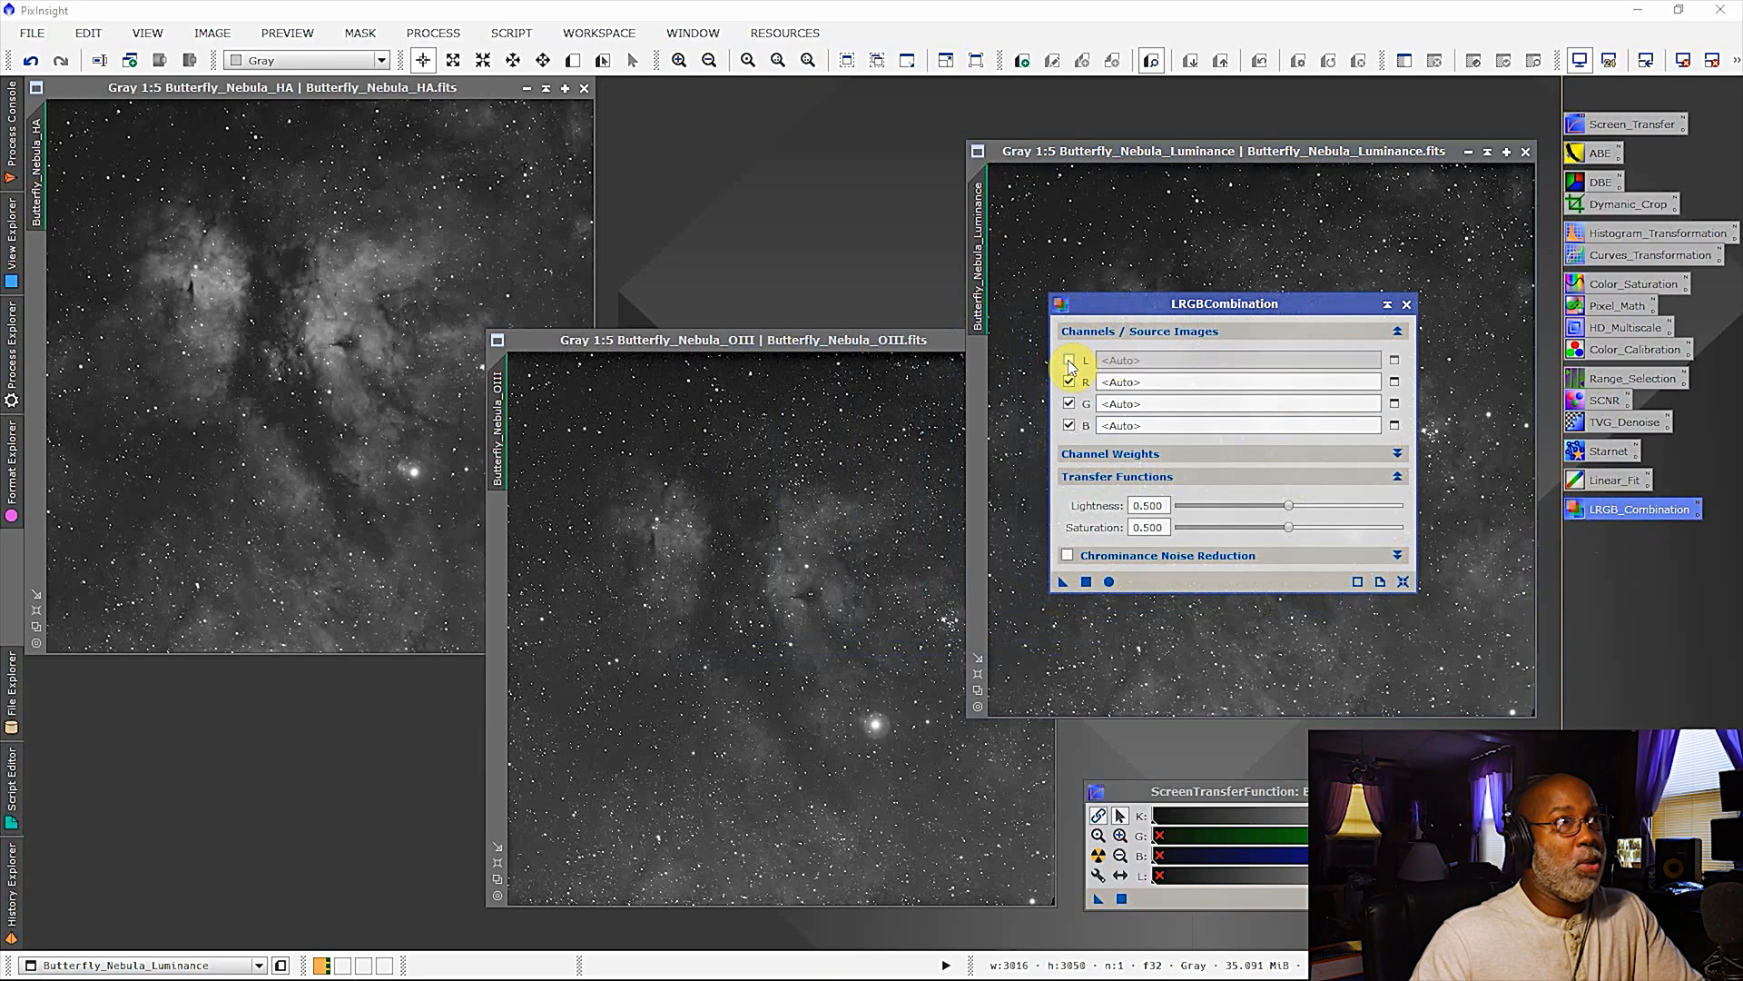
pyautogui.click(1069, 360)
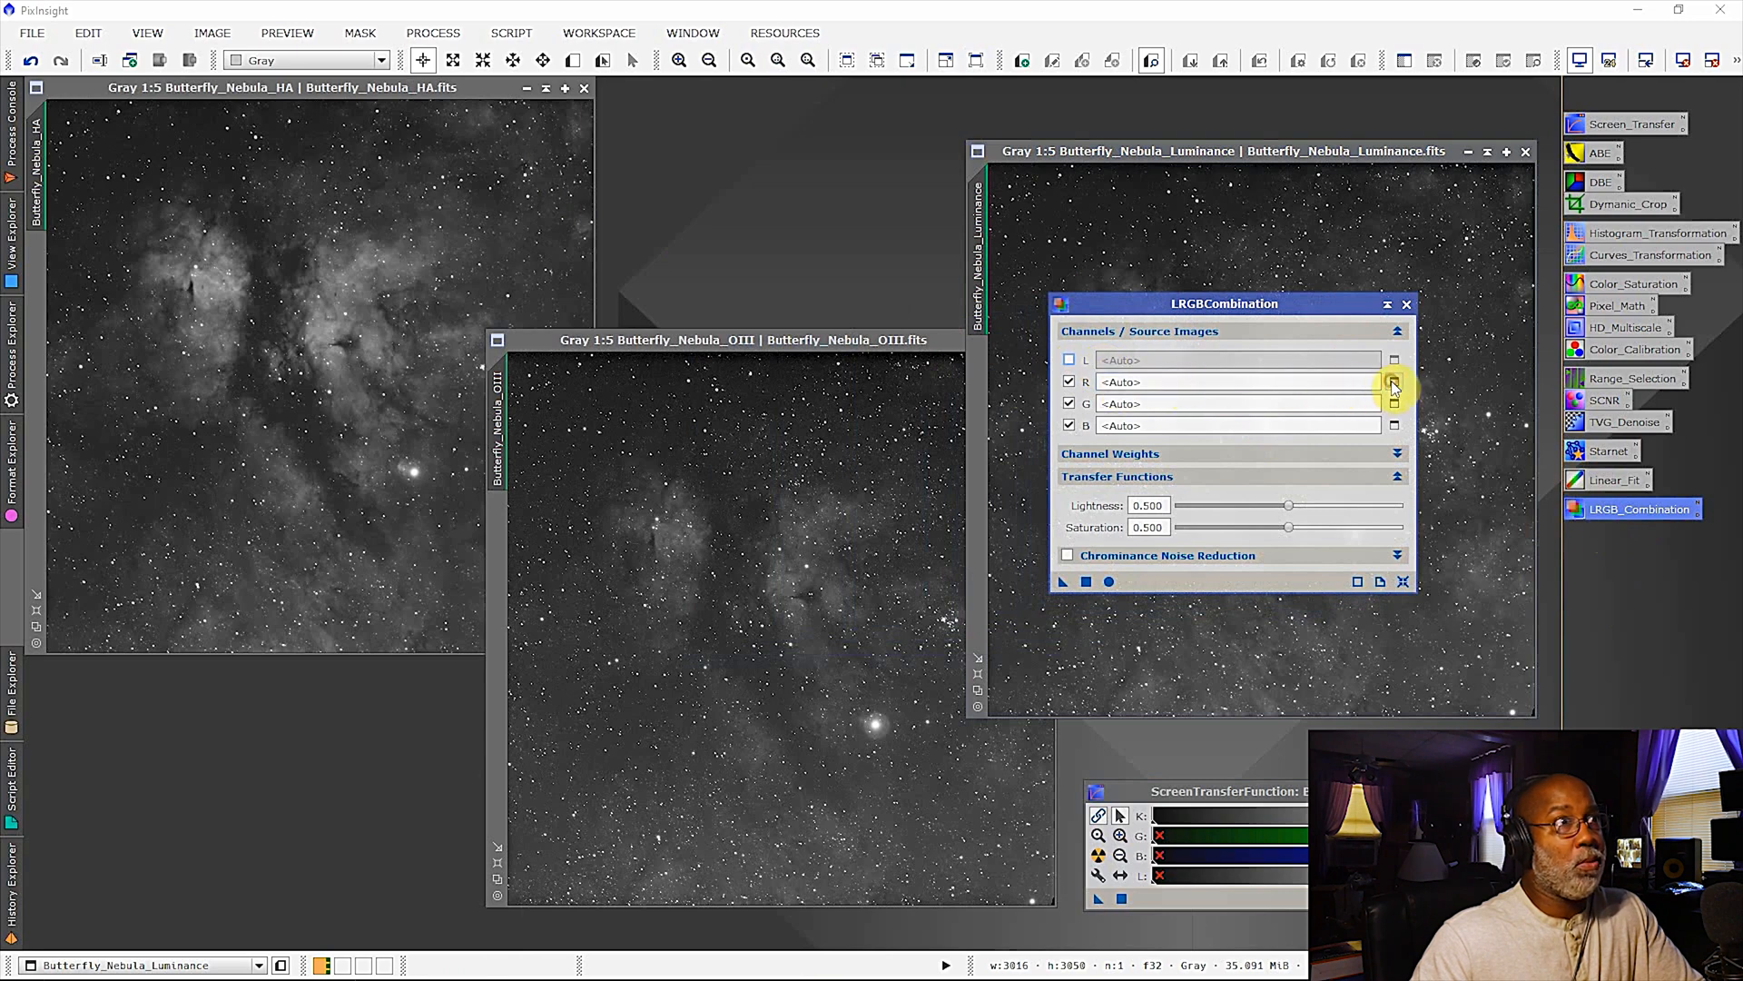
pyautogui.click(1395, 381)
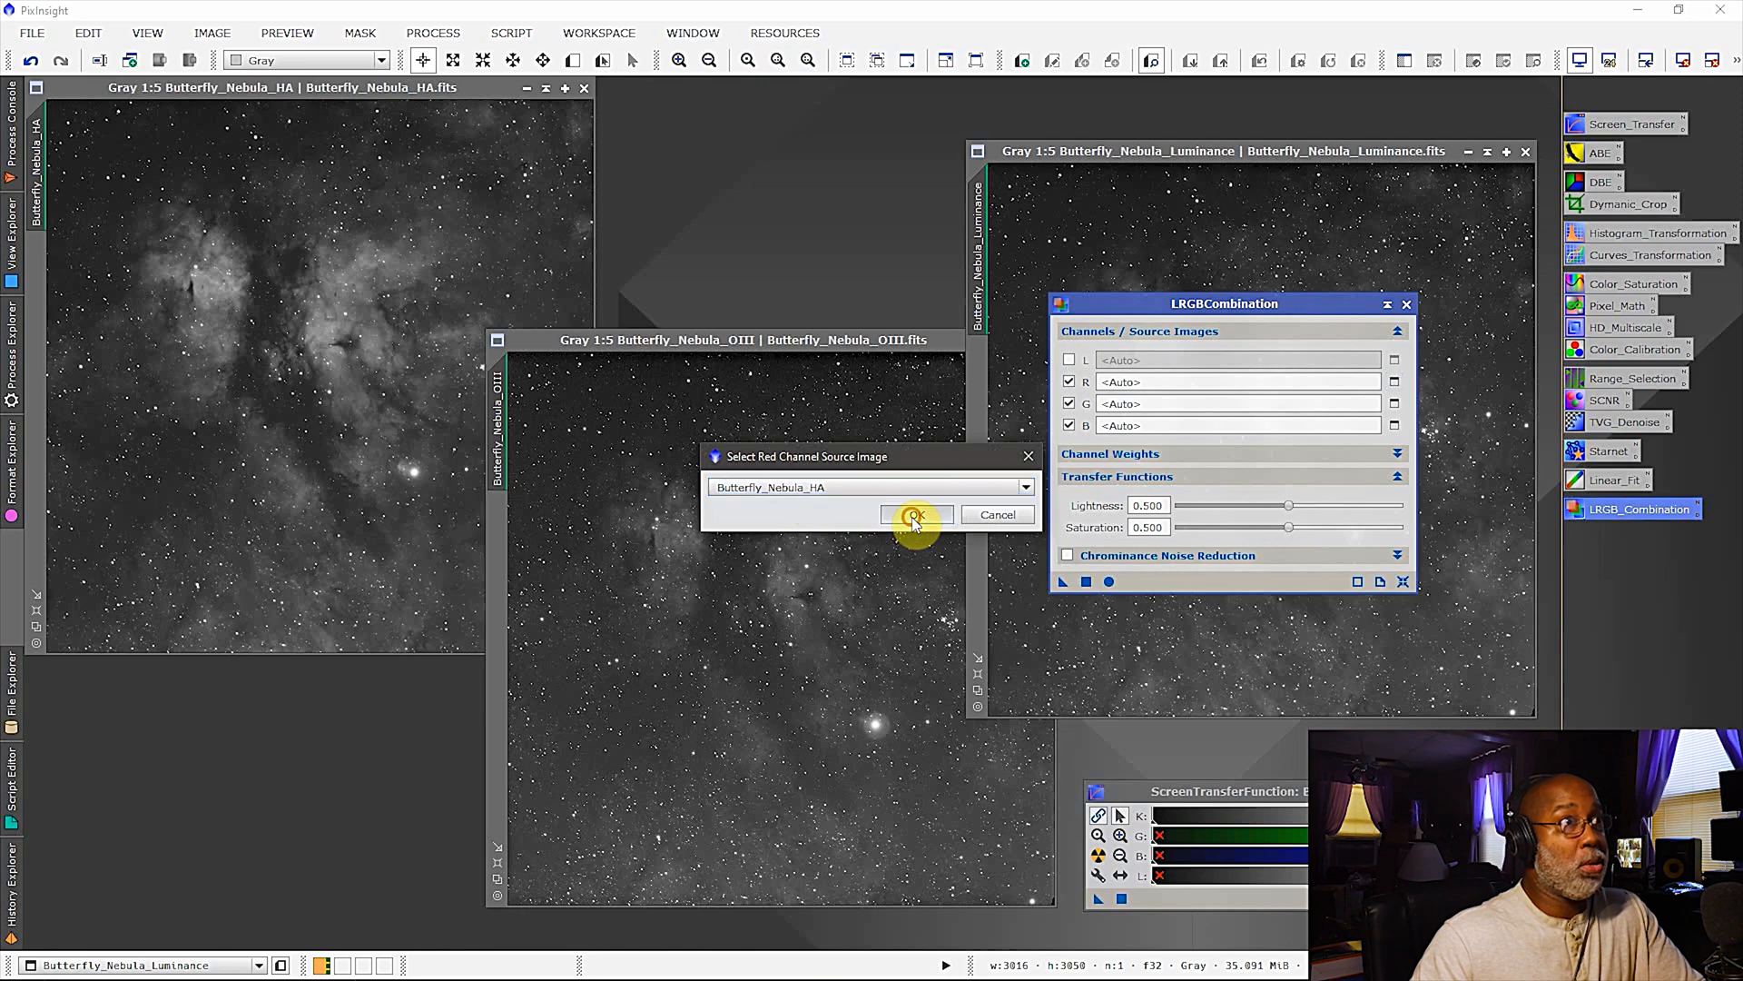
pyautogui.click(913, 514)
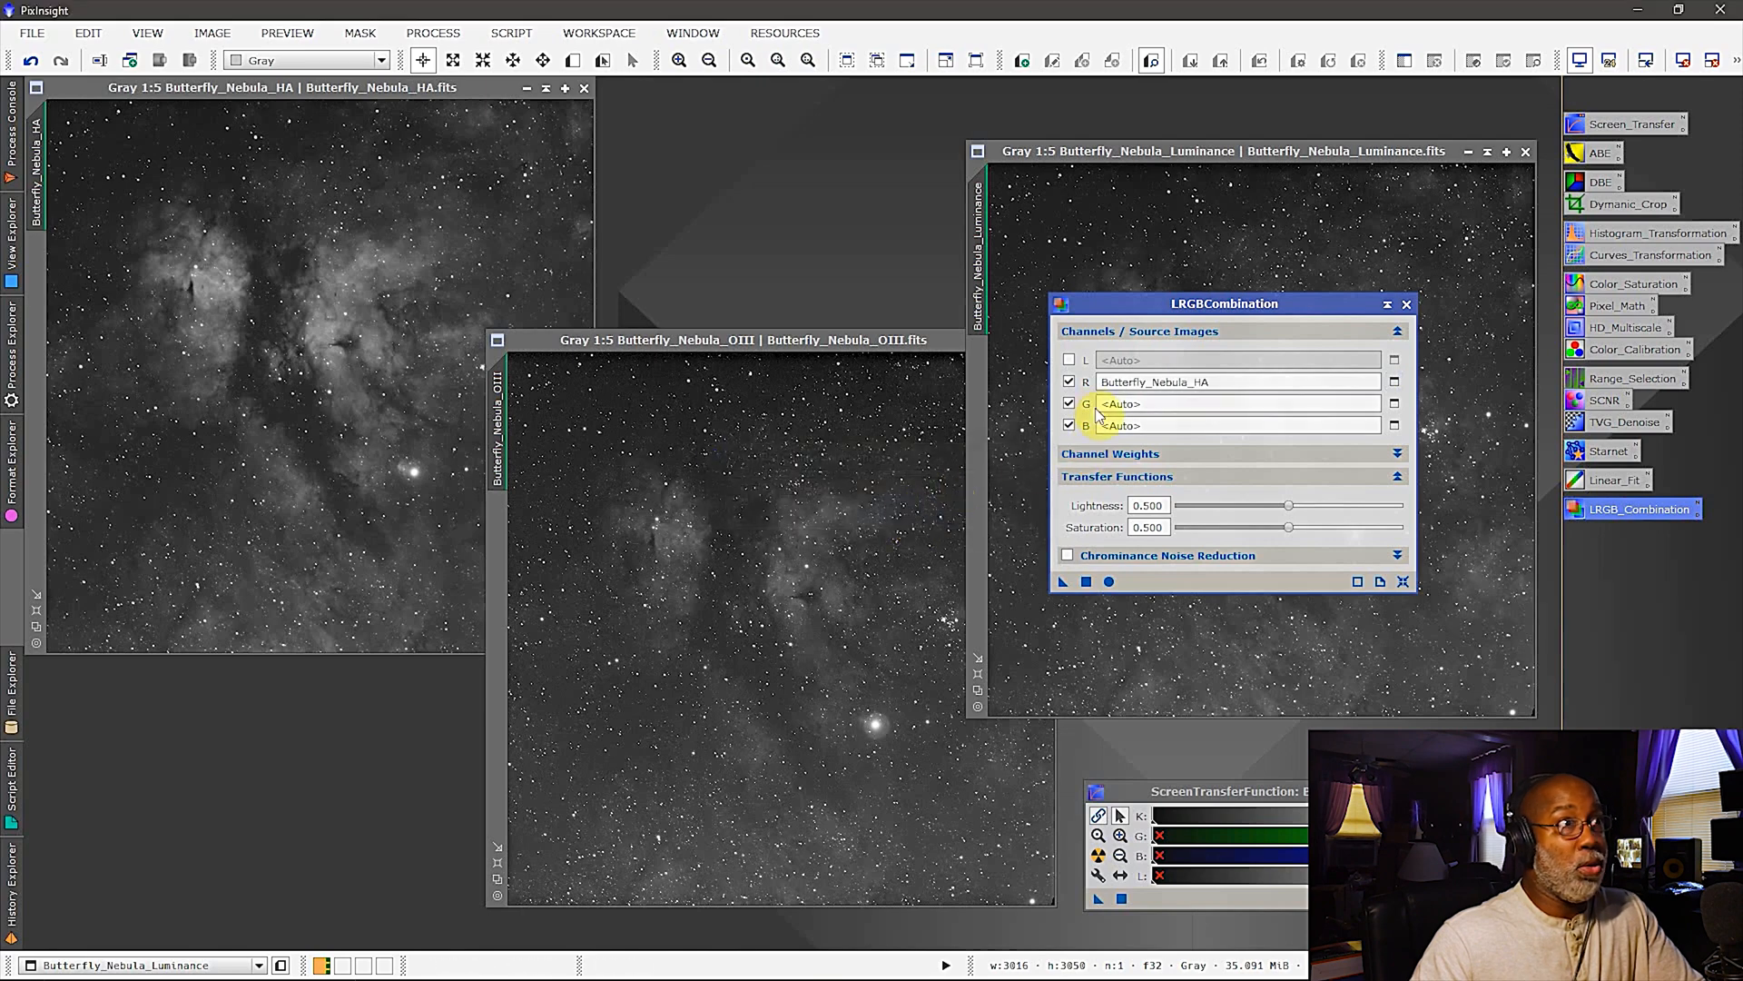
# - Assign Butterfly_Nebula_OIII to both the green and blue channels
pyautogui.click(1393, 403)
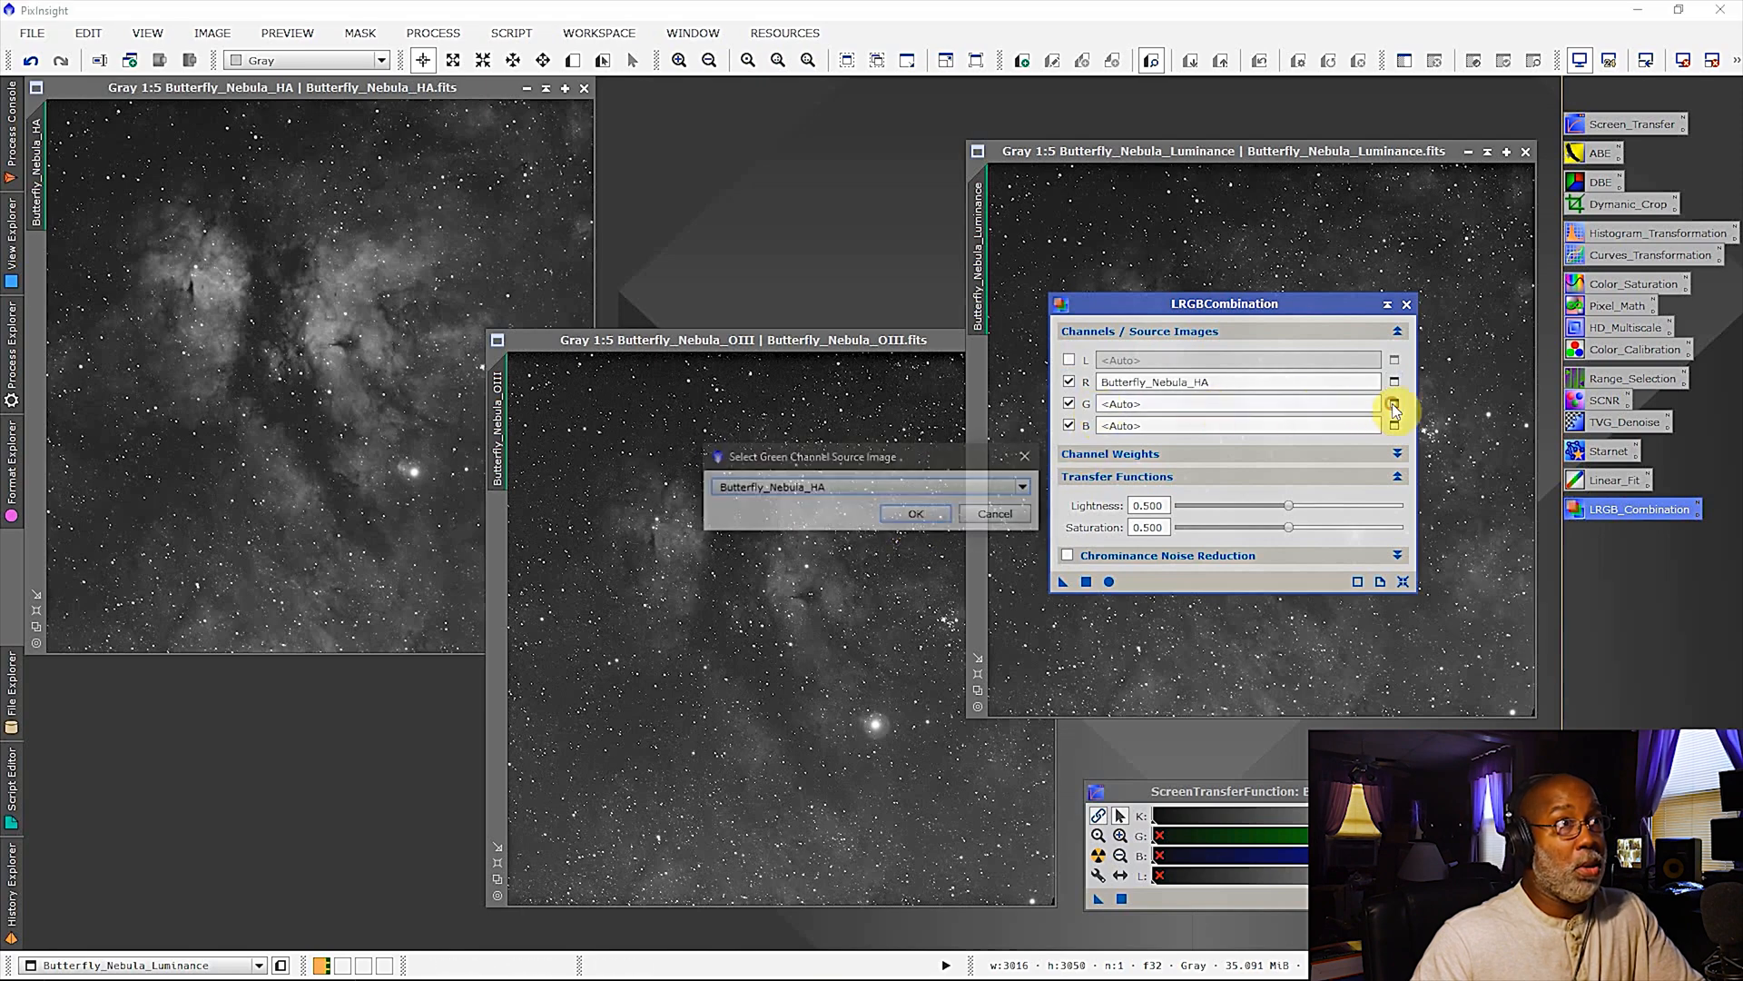
pyautogui.click(870, 487)
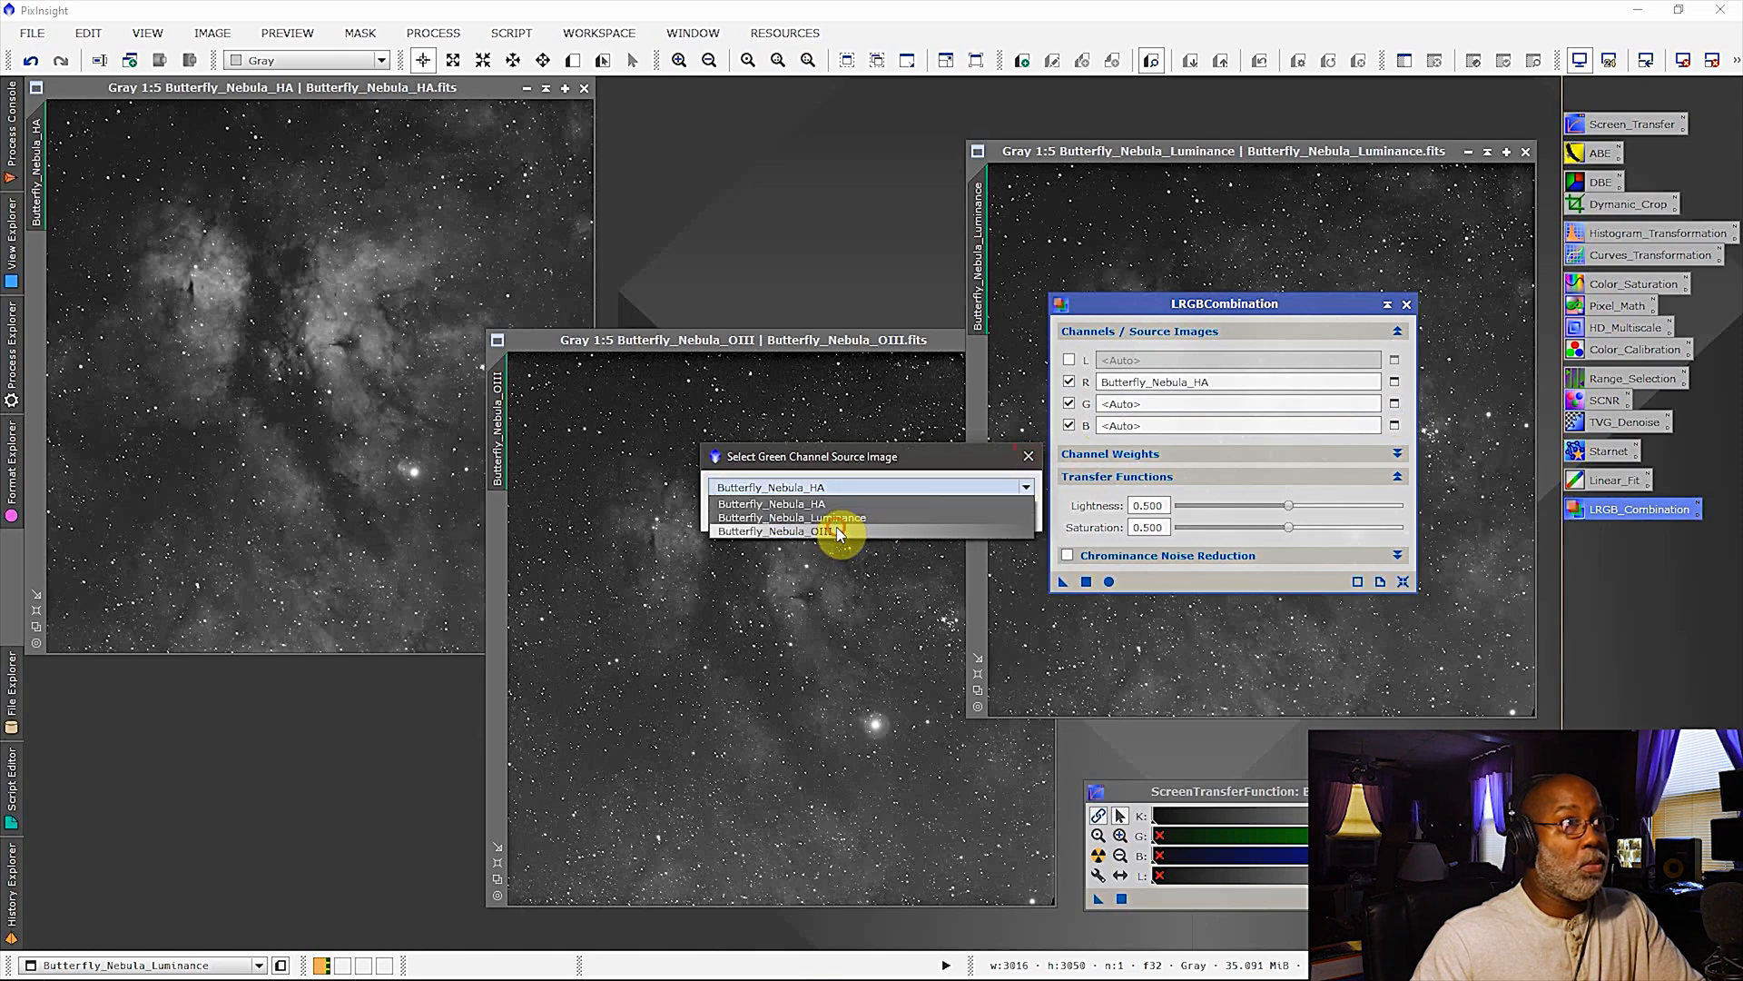
pyautogui.click(779, 530)
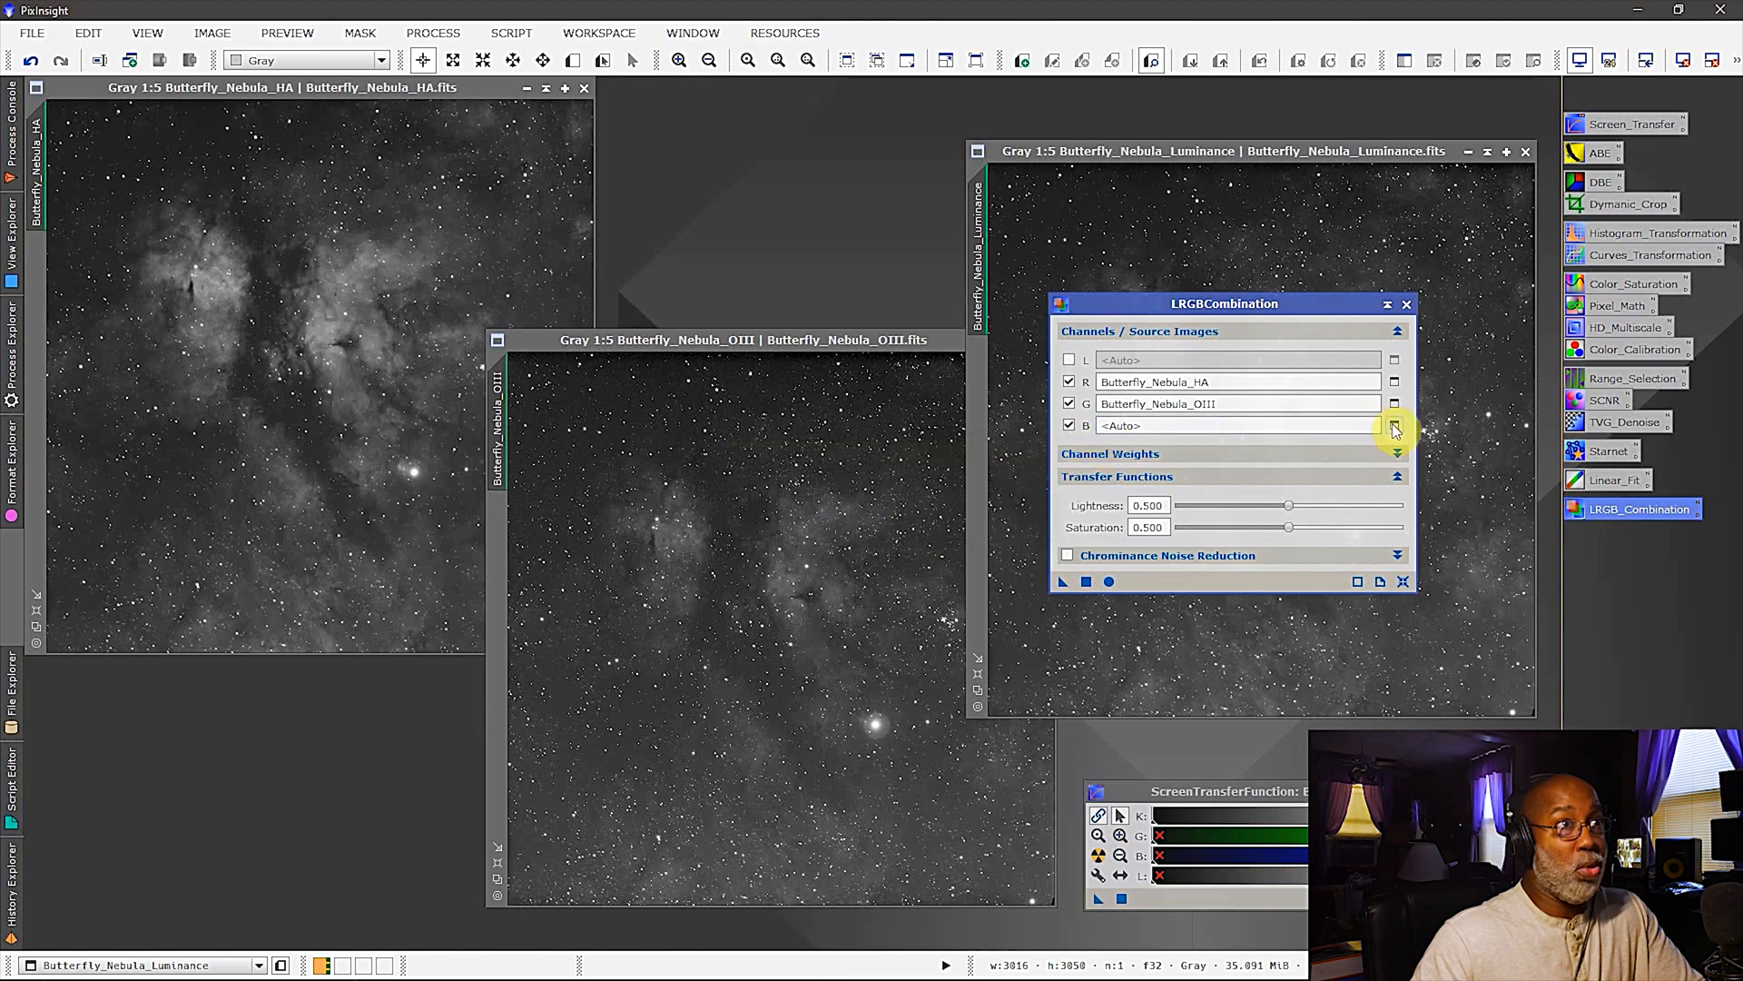
pyautogui.click(1393, 425)
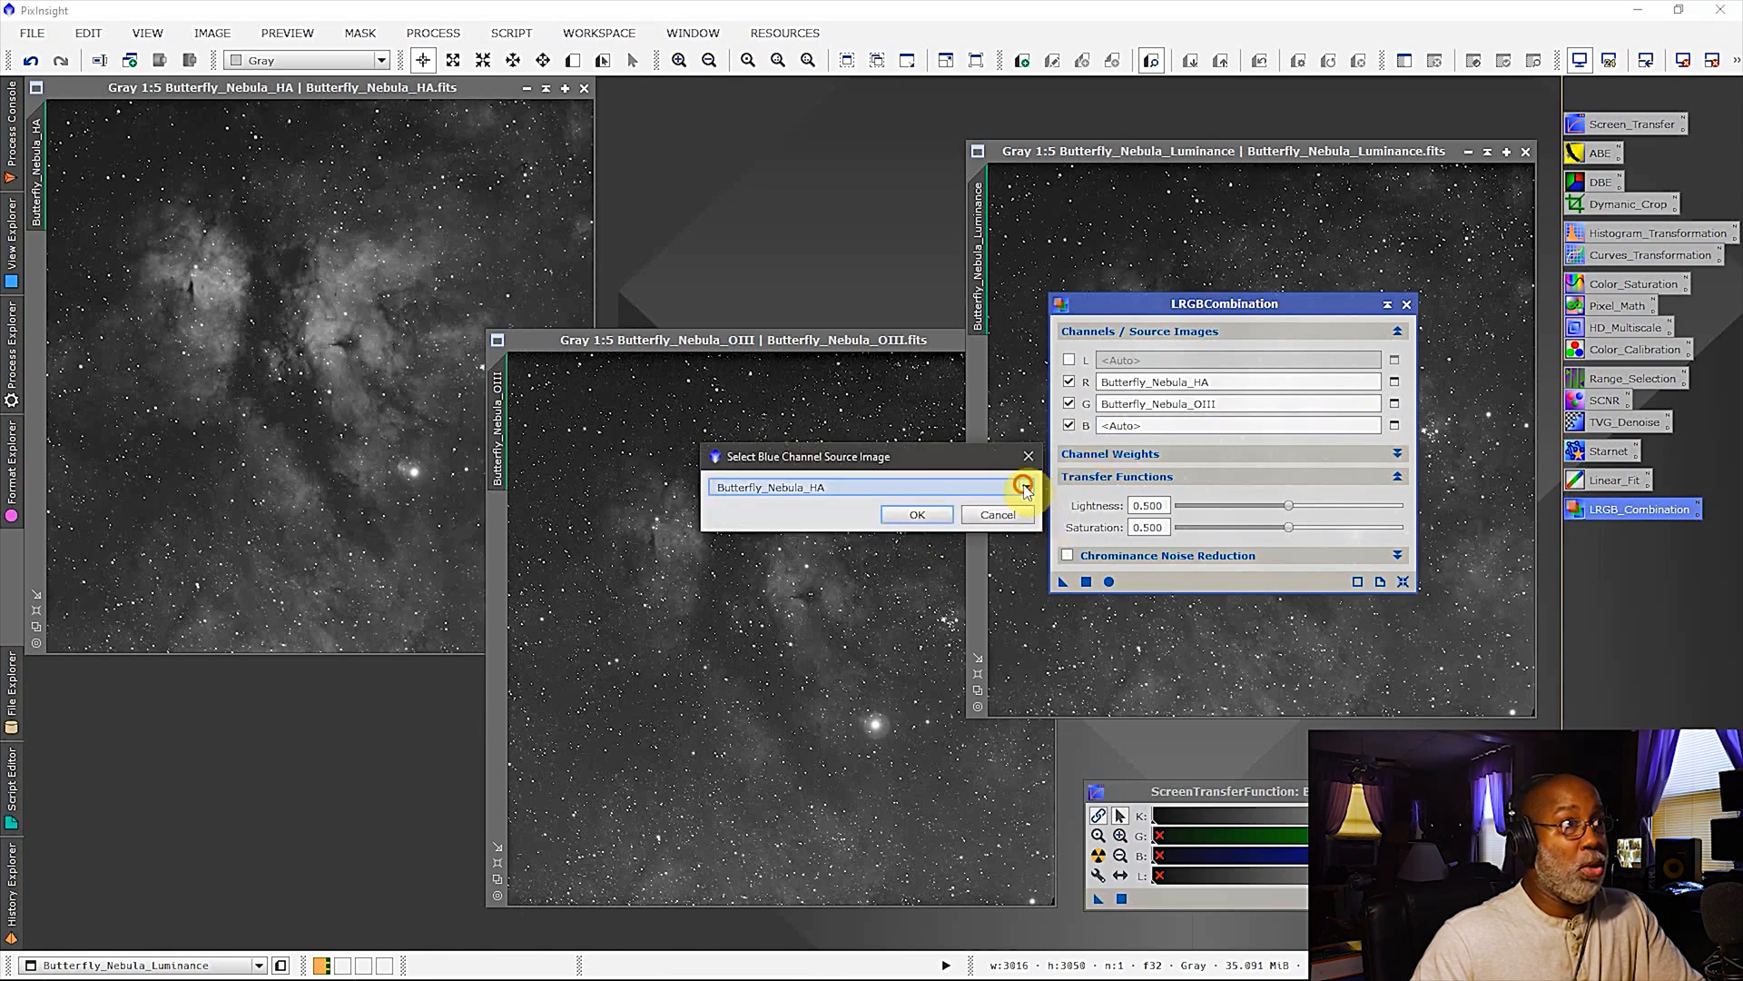
pyautogui.click(1022, 486)
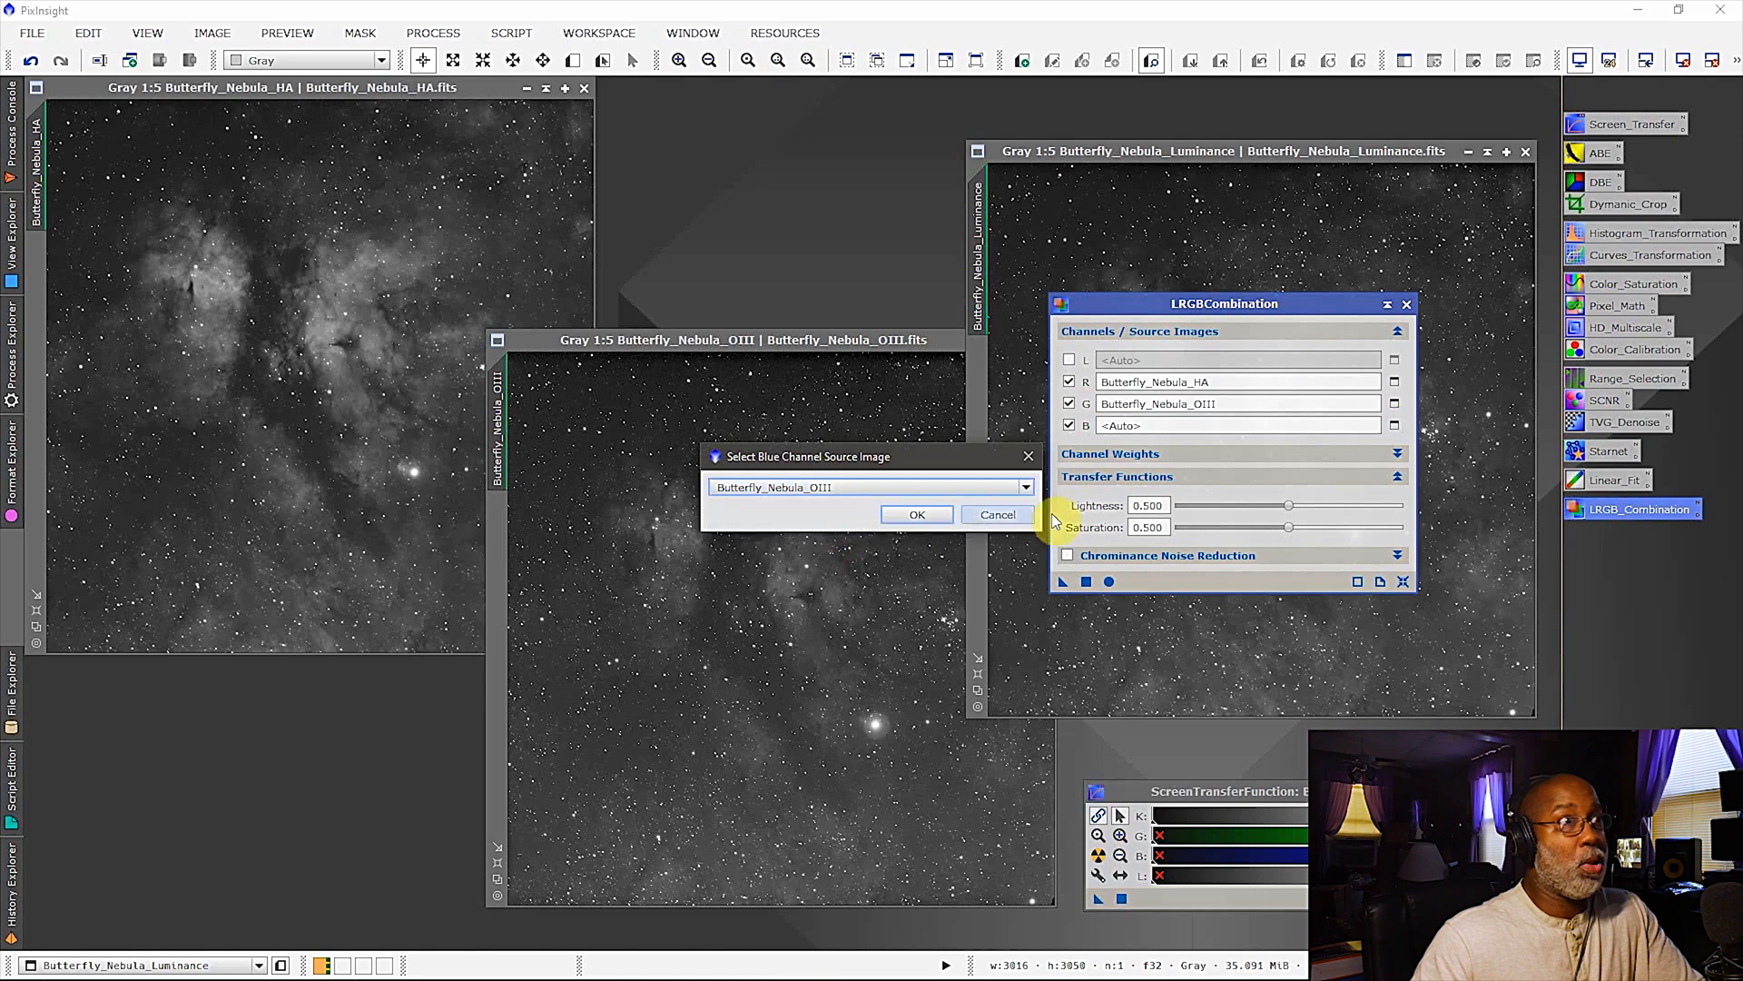
pyautogui.click(917, 514)
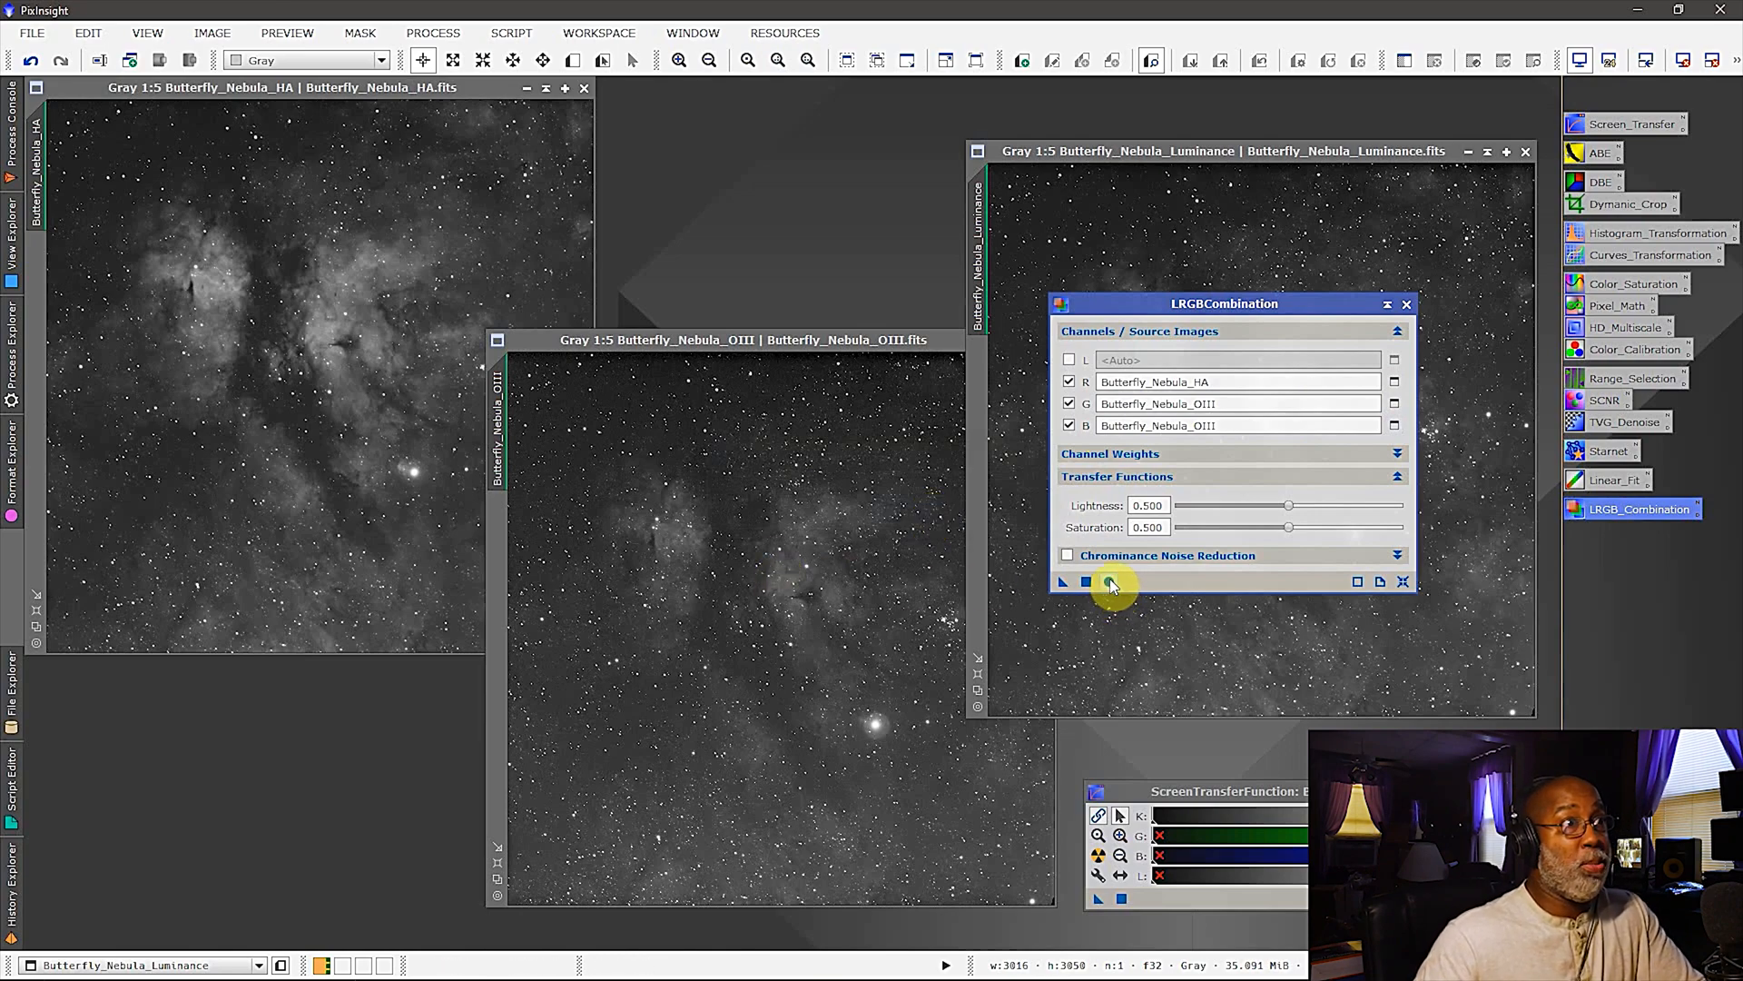
# - Apply LRGBCombination globally and auto-stretch the new RGB image to red-on-teal
pyautogui.click(1105, 581)
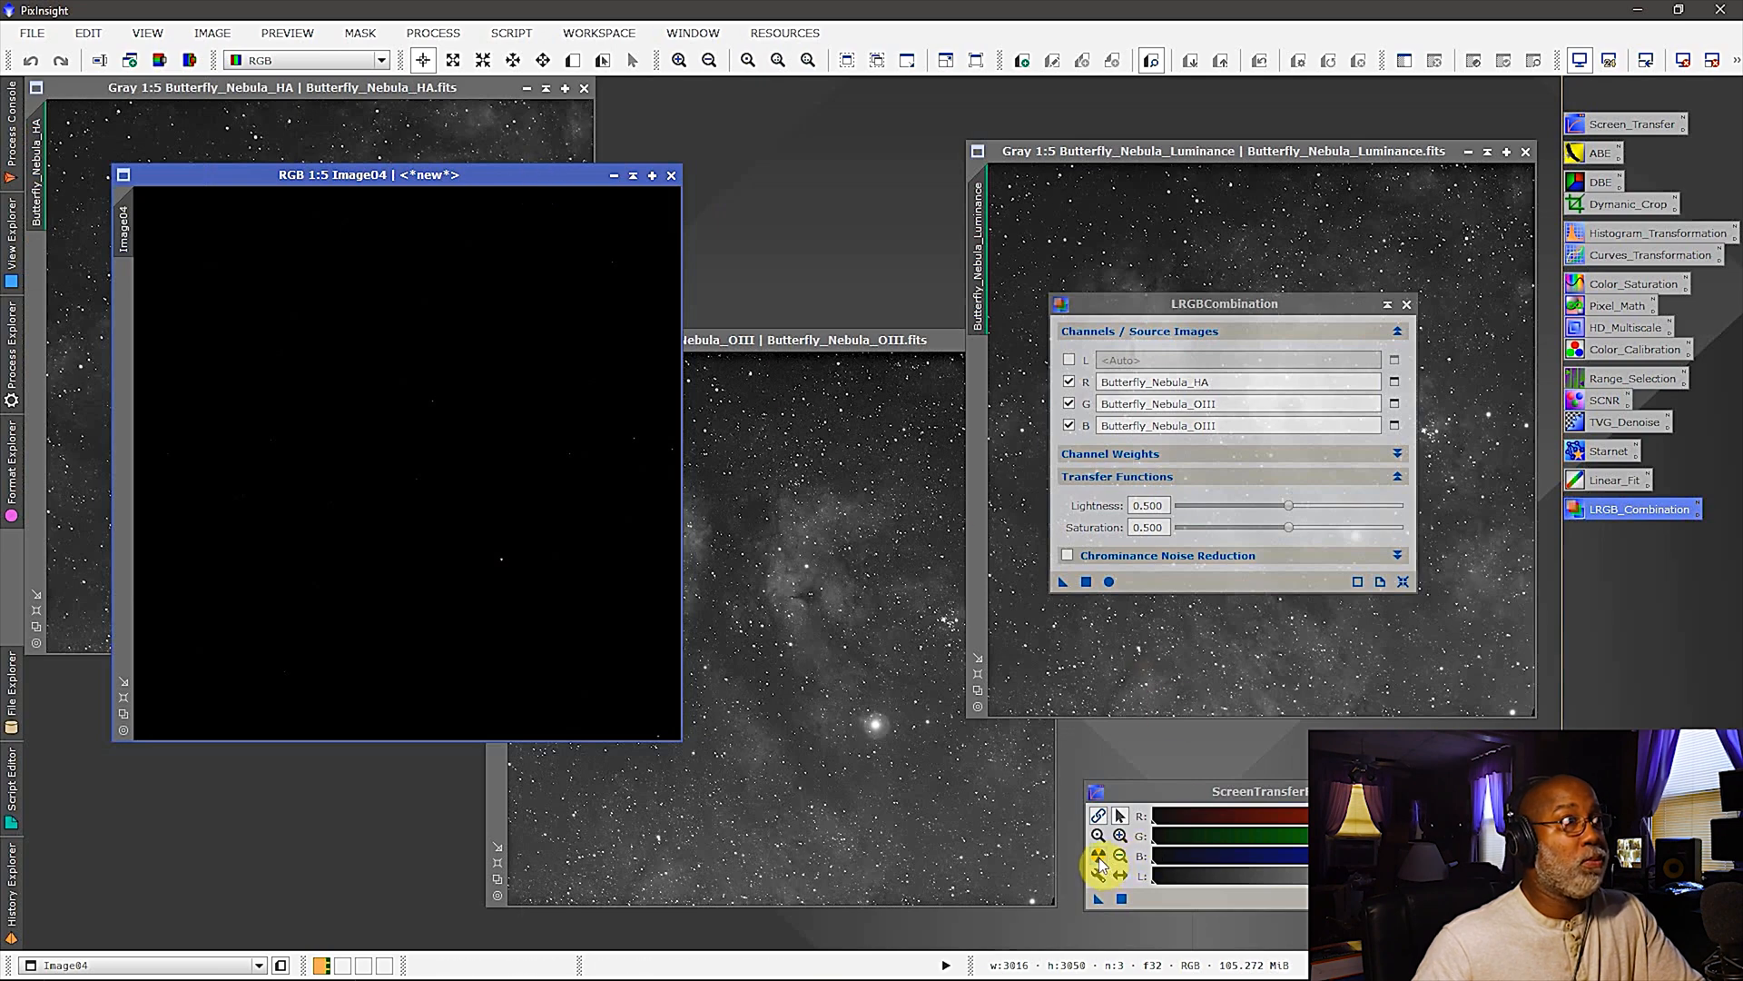
pyautogui.click(1062, 581)
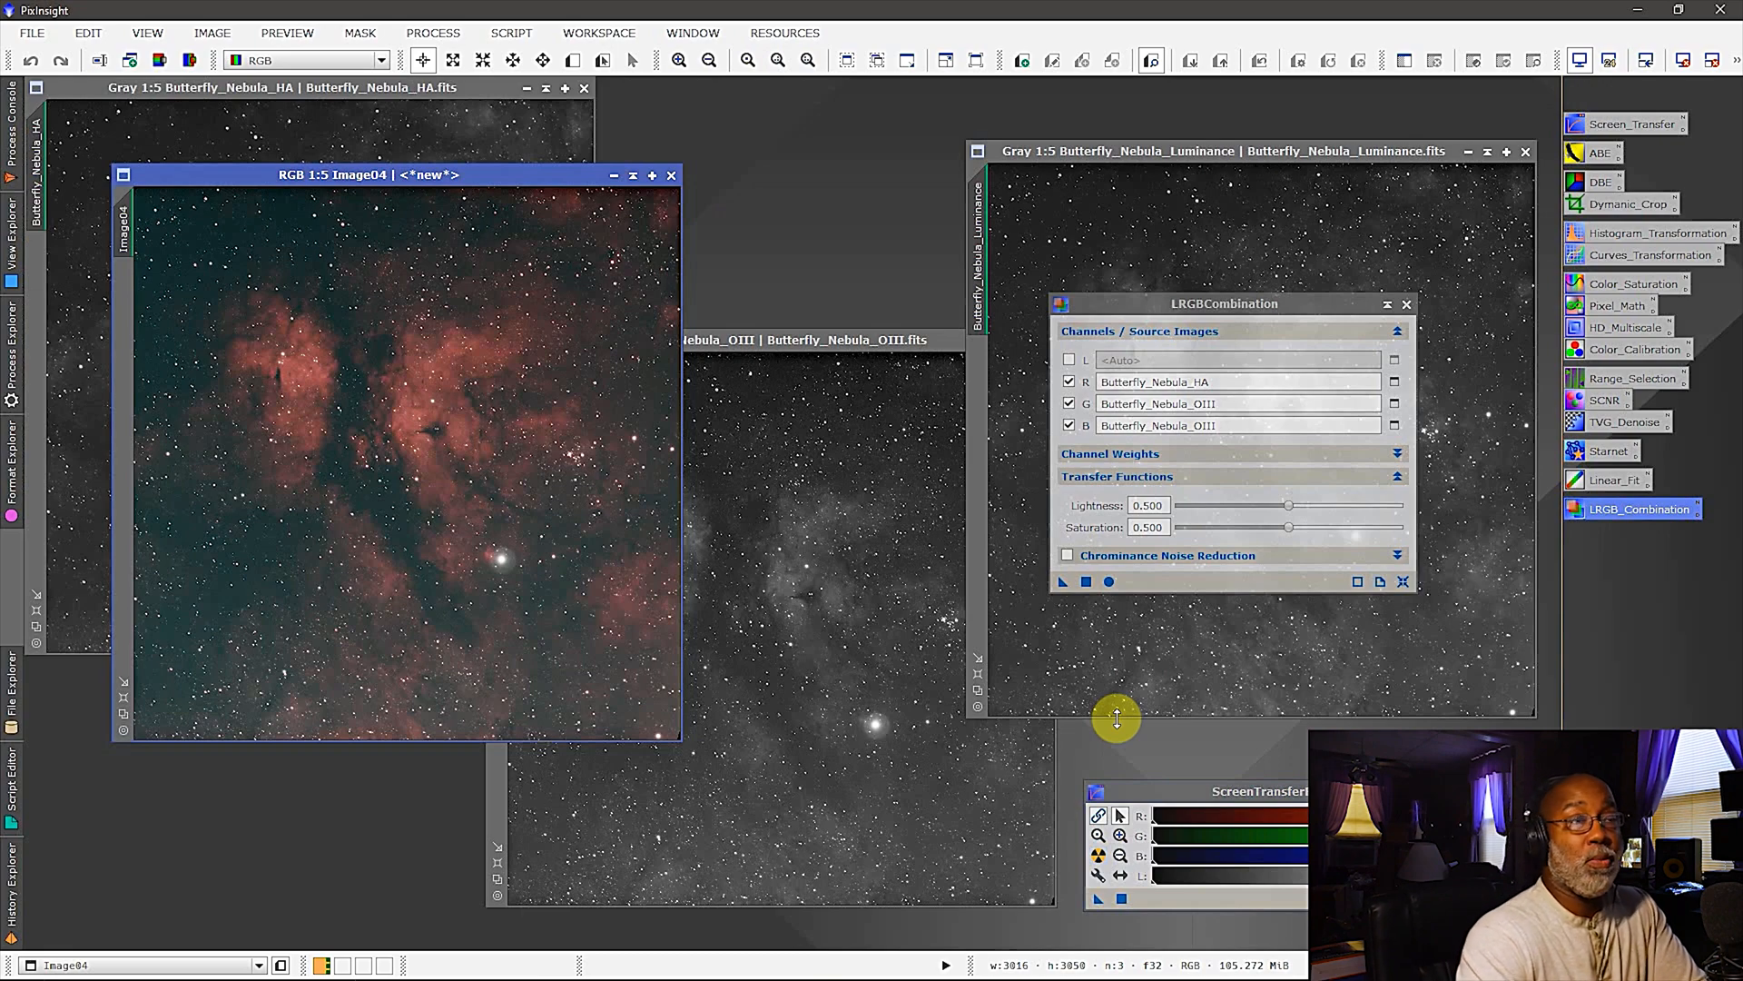
pyautogui.moveTo(1449, 287)
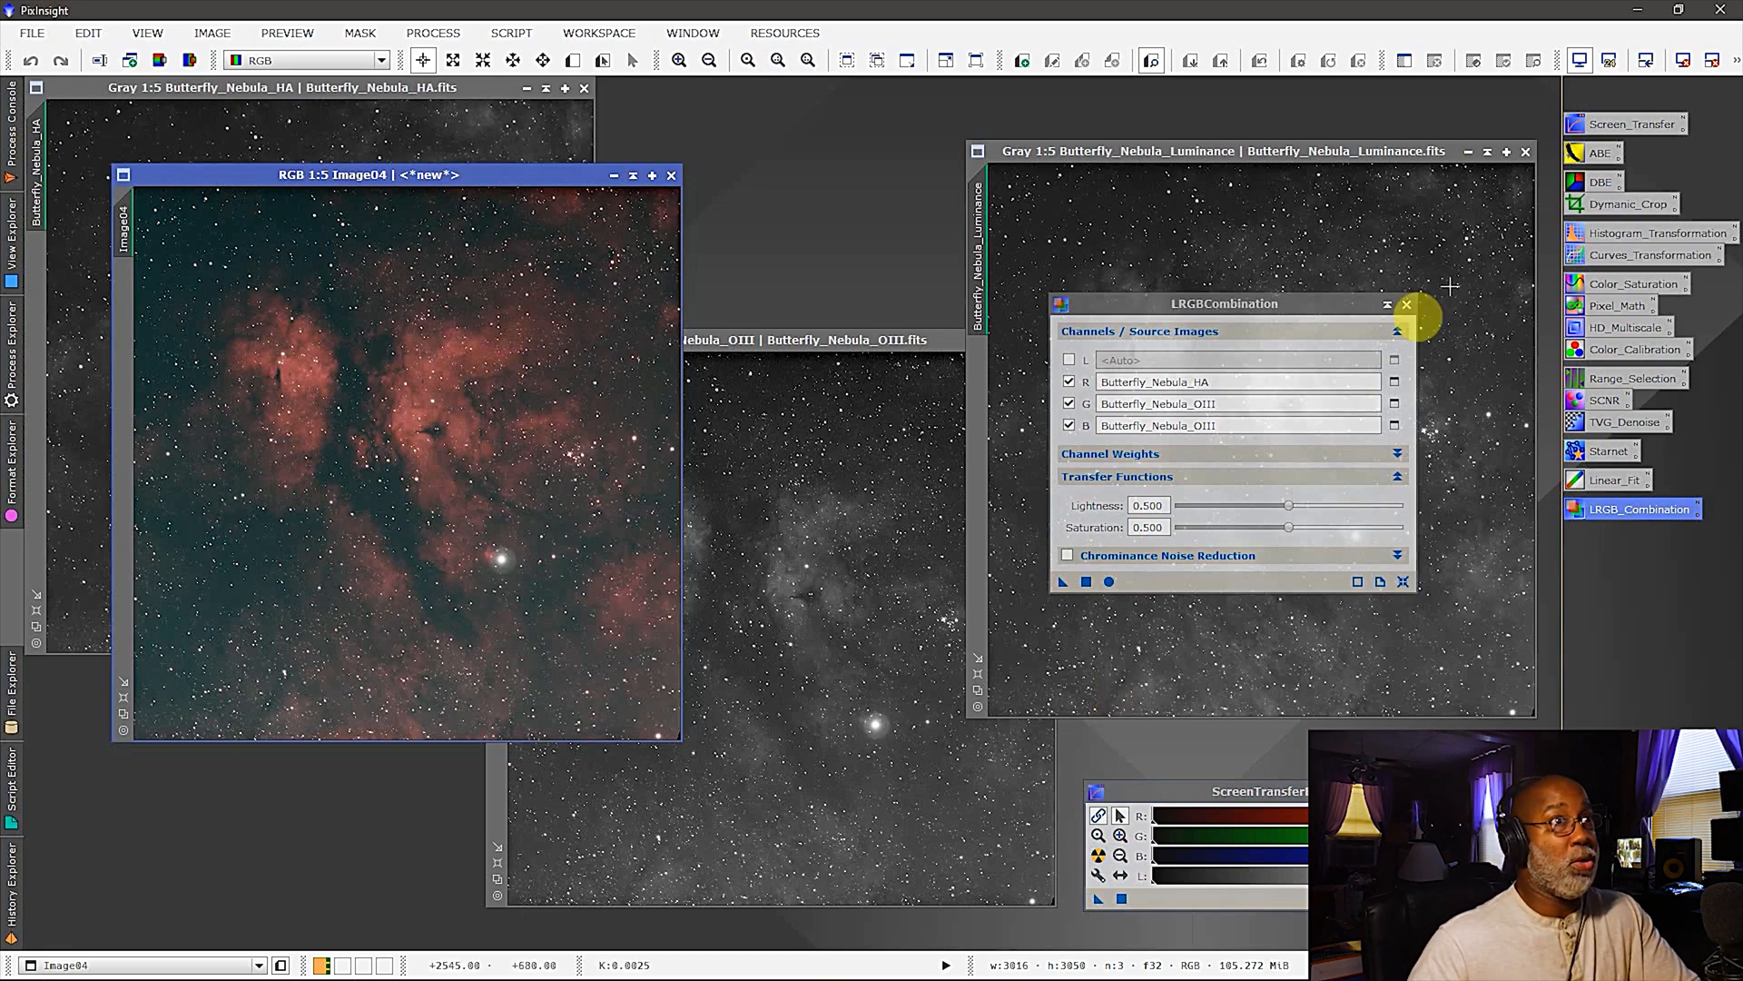